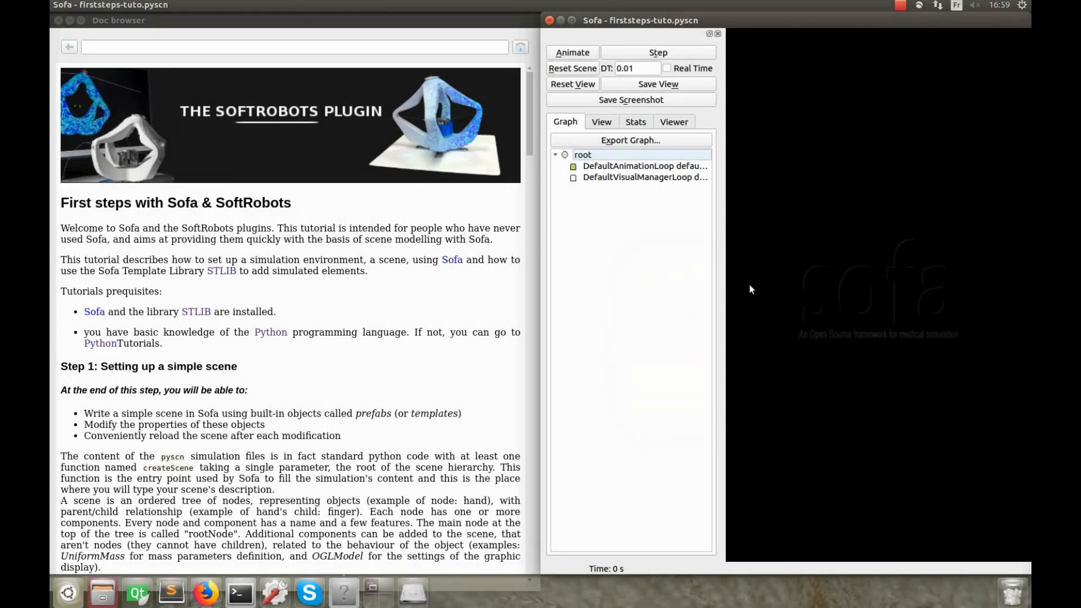
mouse_move(757, 259)
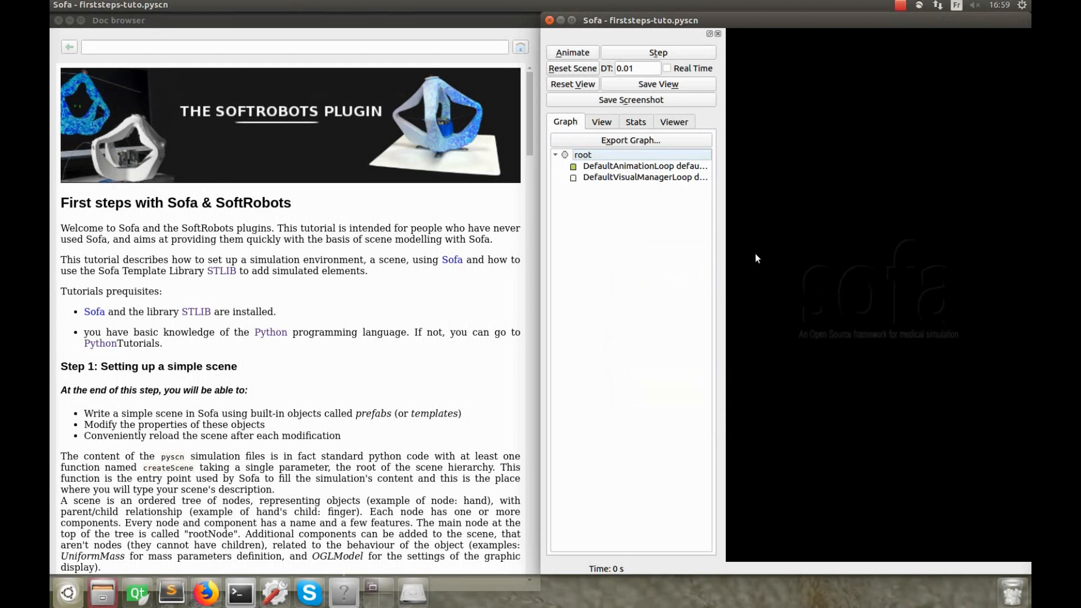
mouse_move(831, 254)
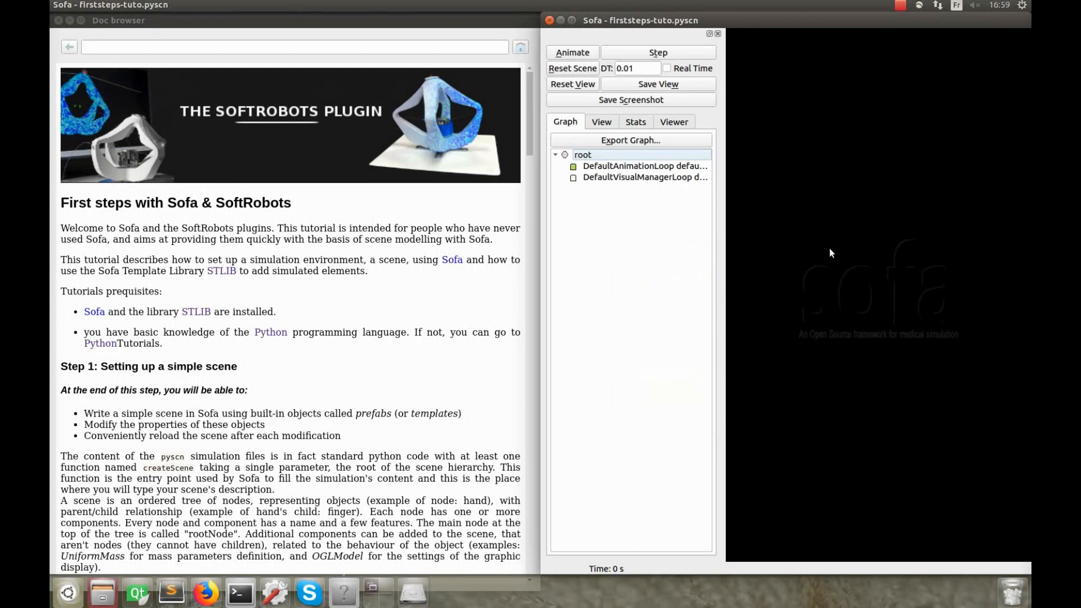
mouse_move(836, 253)
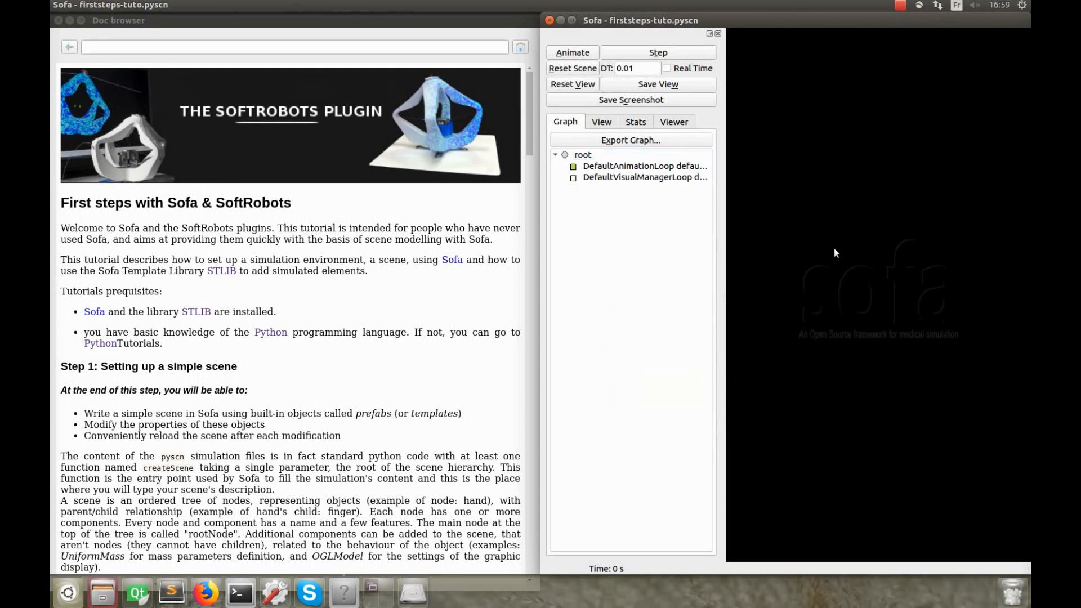
Load mystep1.pyscn and bring the STLIB tutorial documentation into view
left_click(582, 155)
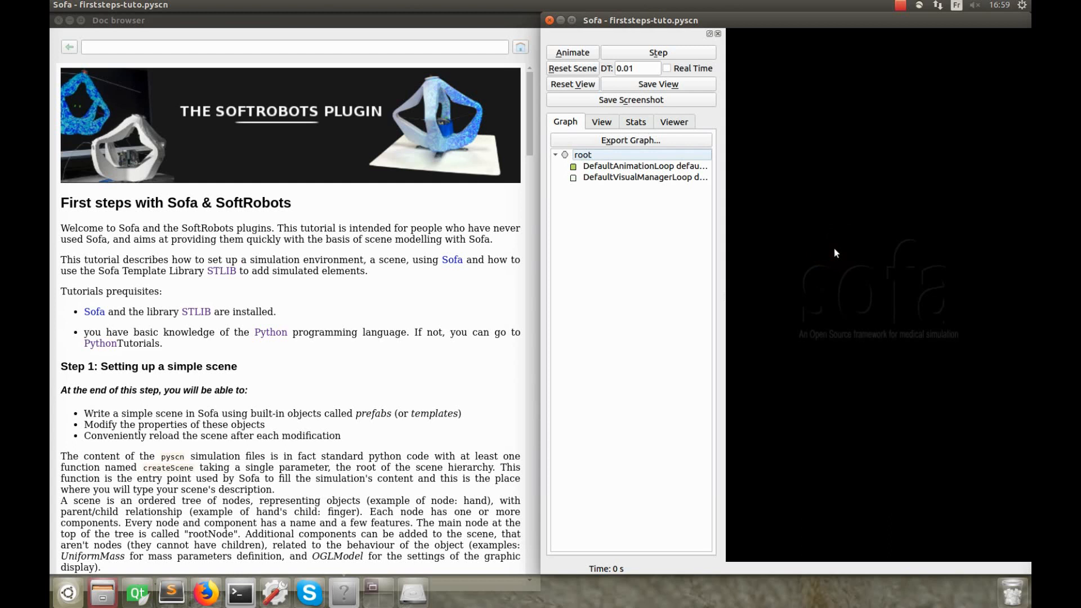
mouse_move(283, 271)
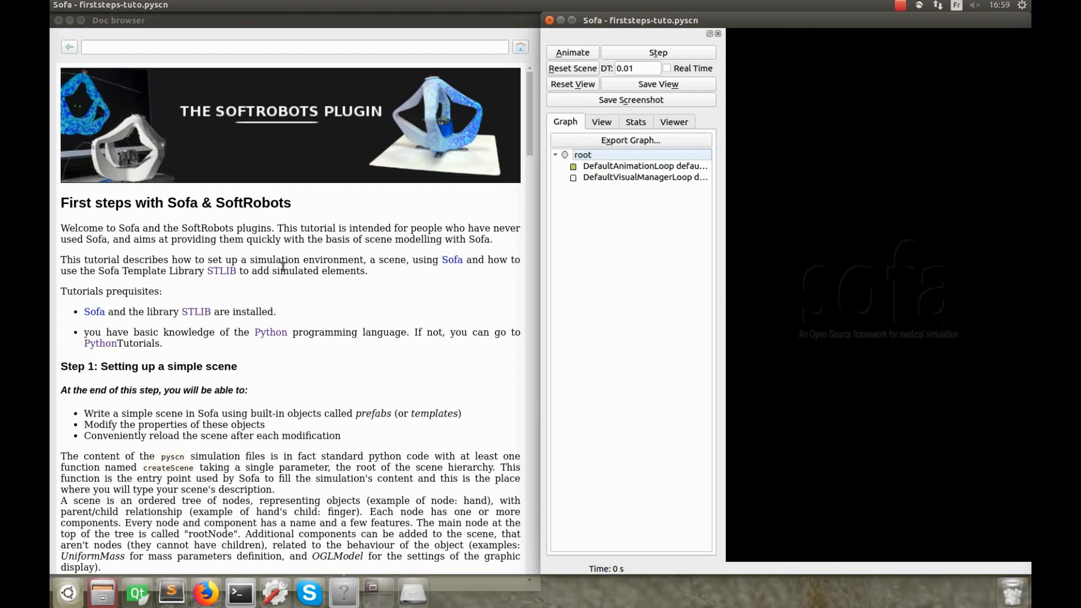
left_click(283, 270)
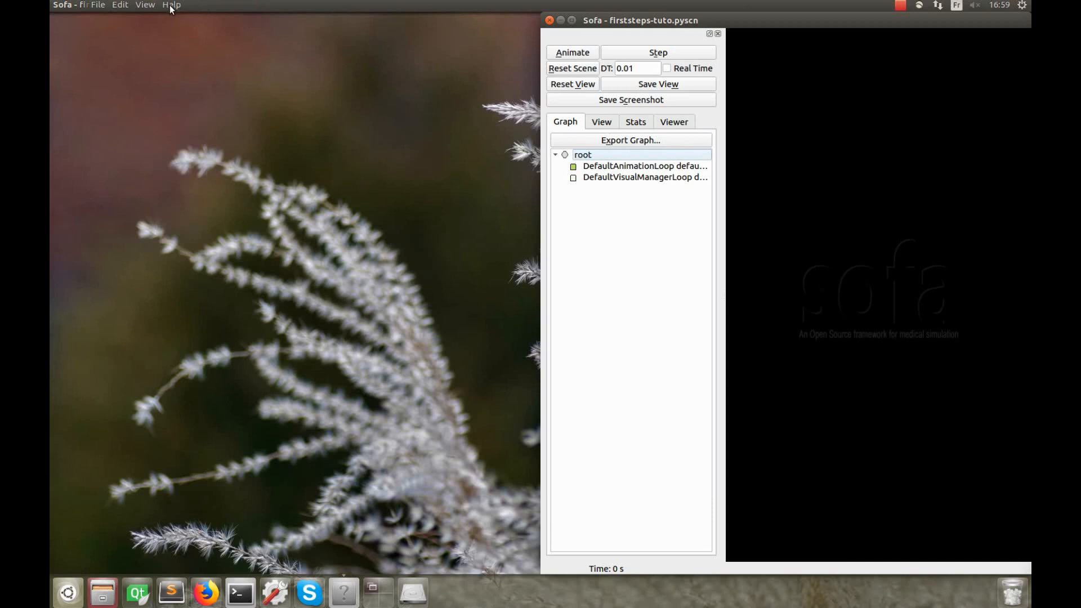
left_click(171, 5)
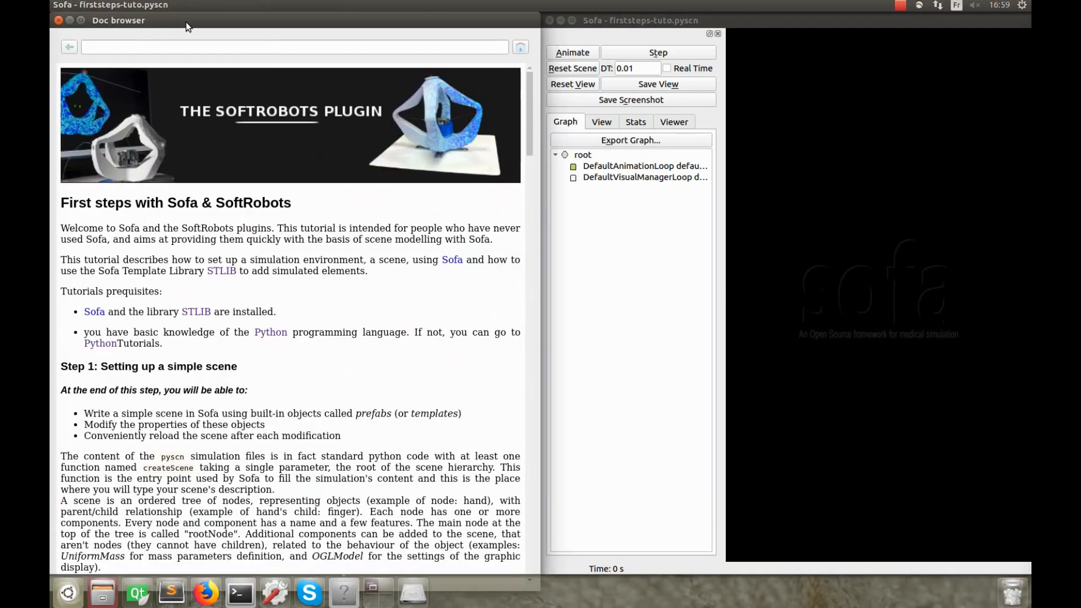
mouse_move(296, 185)
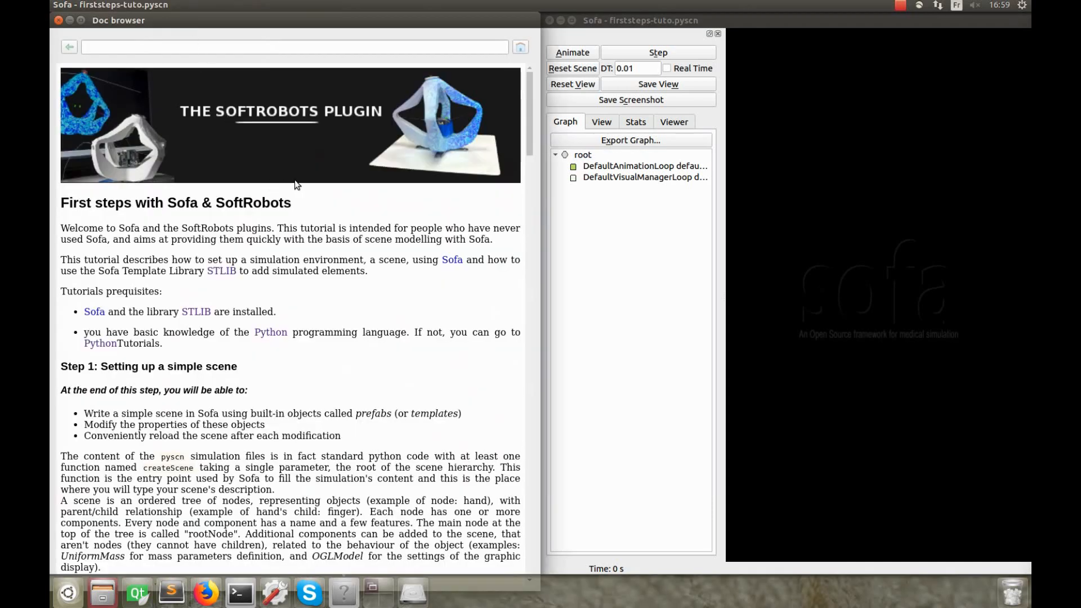
mouse_move(292, 188)
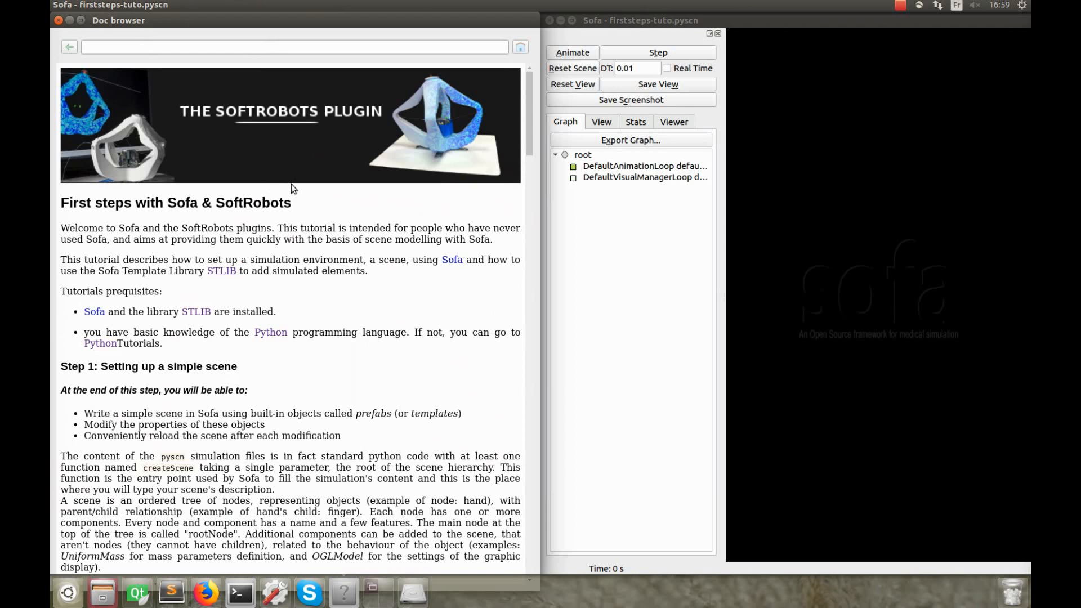
mouse_move(221, 272)
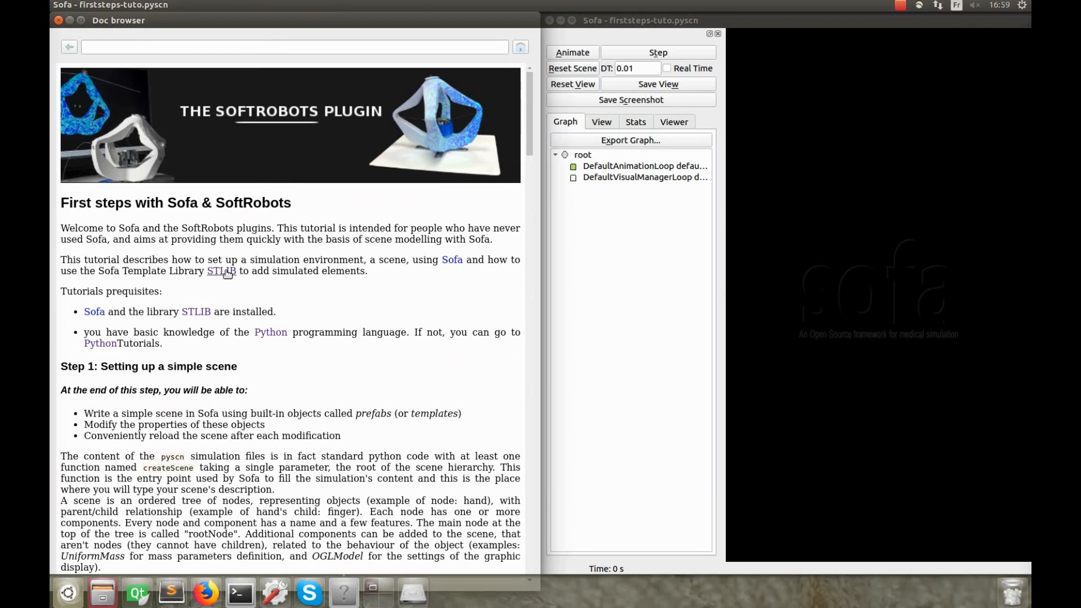
left_click(219, 270)
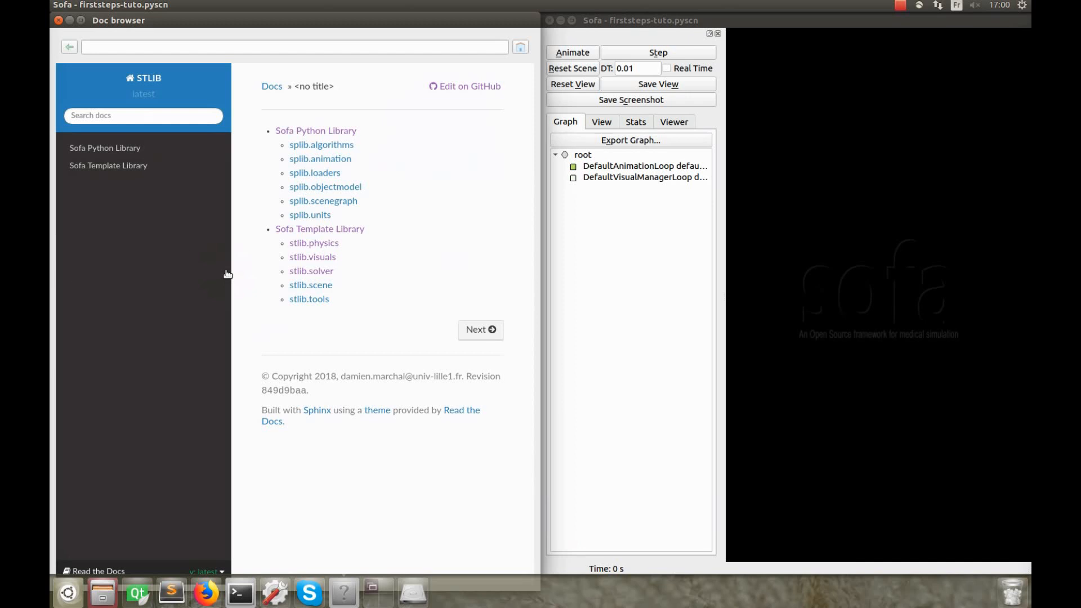
mouse_move(196, 188)
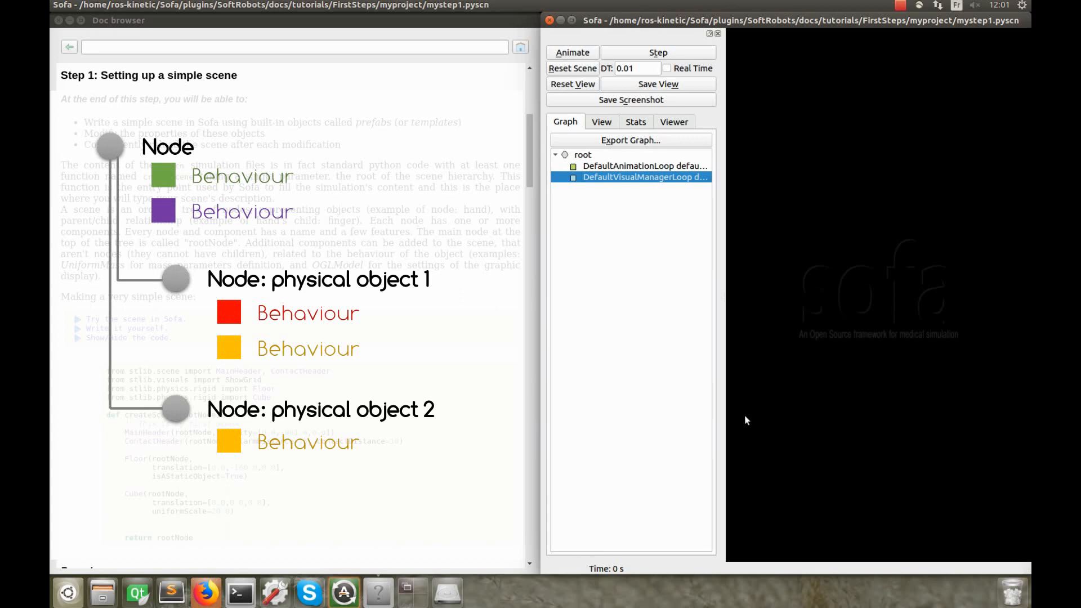
mouse_move(742, 417)
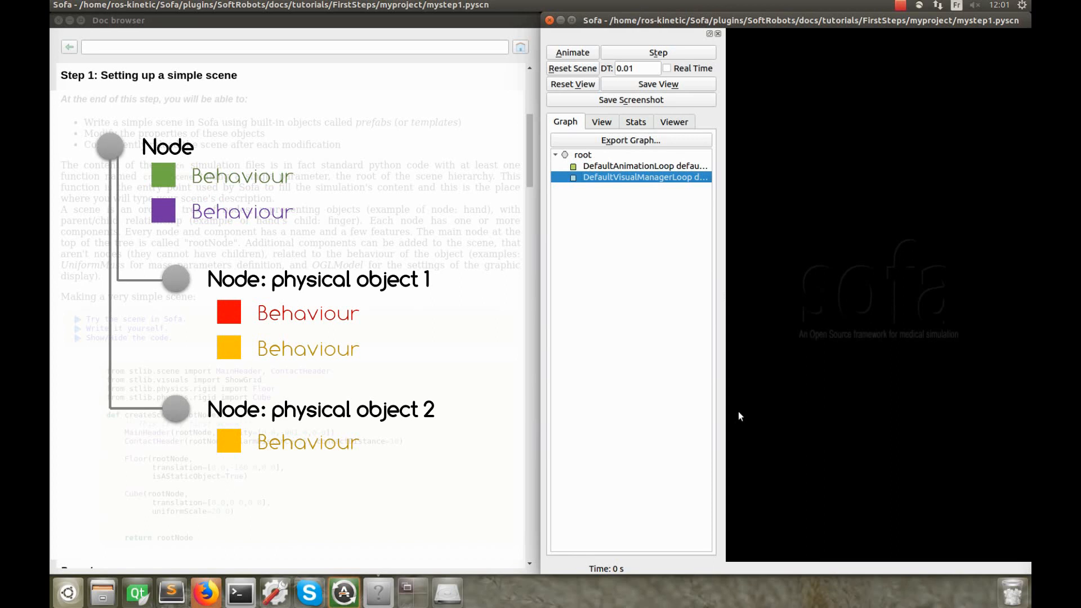
mouse_move(730, 409)
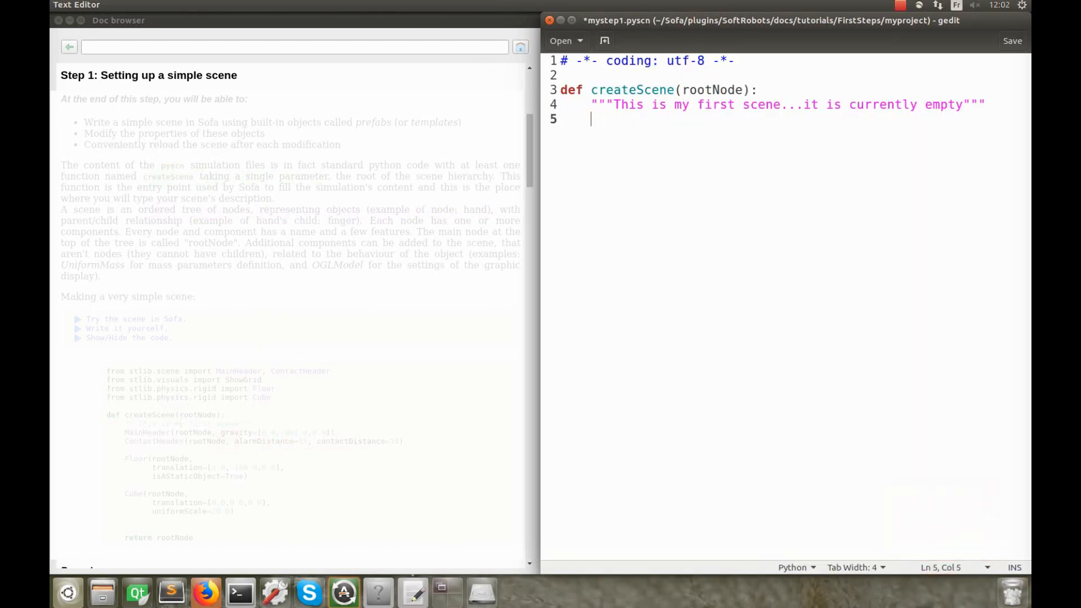
Add 'return rootNode' and a Cube(rootNode, ...) call inside createScene
type("return root")
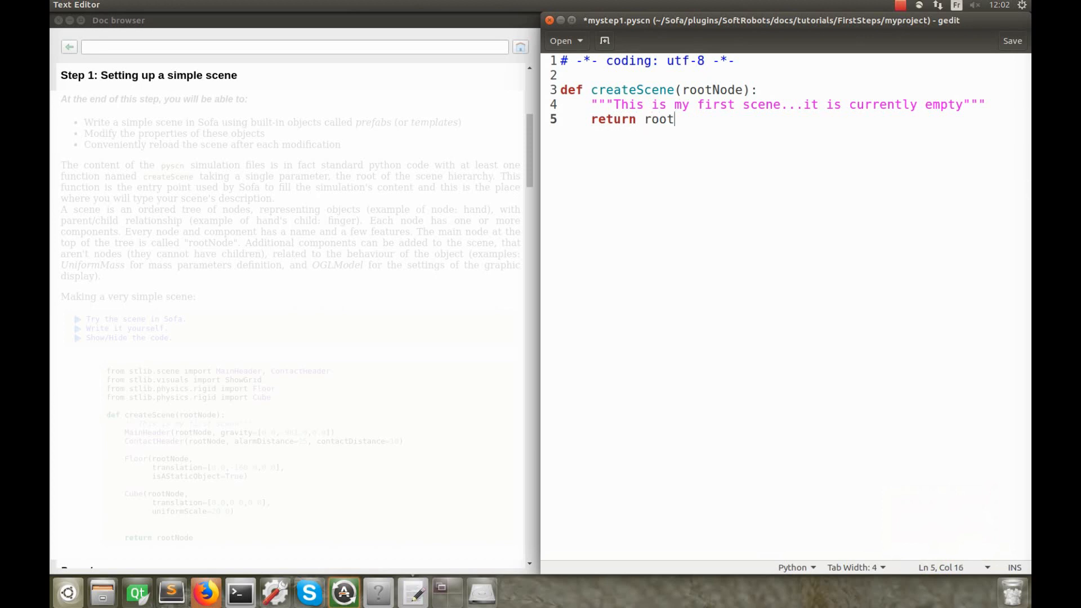
type("Node")
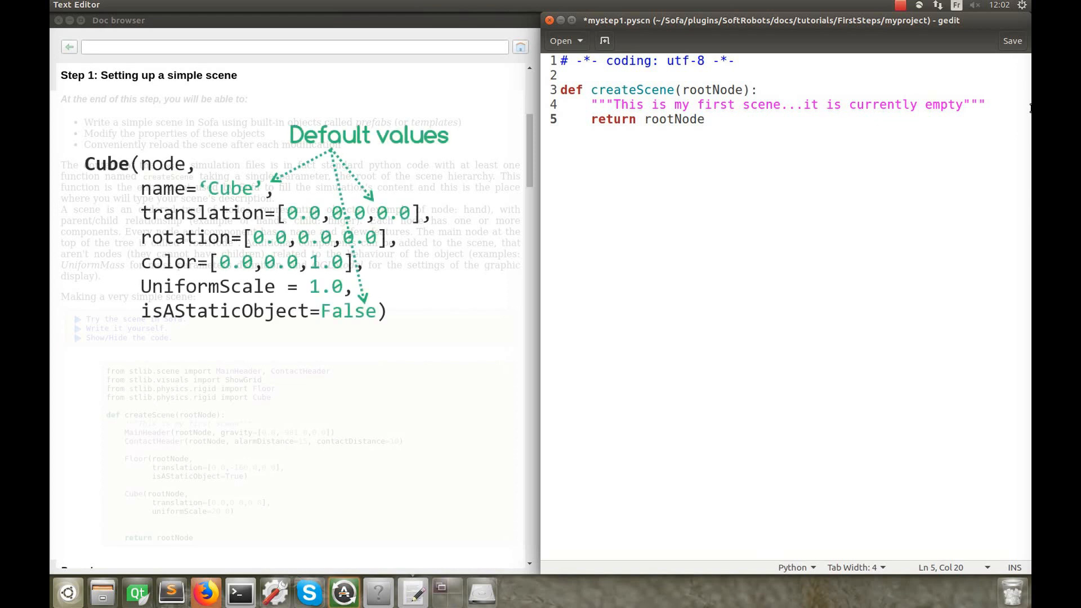
type("Cube")
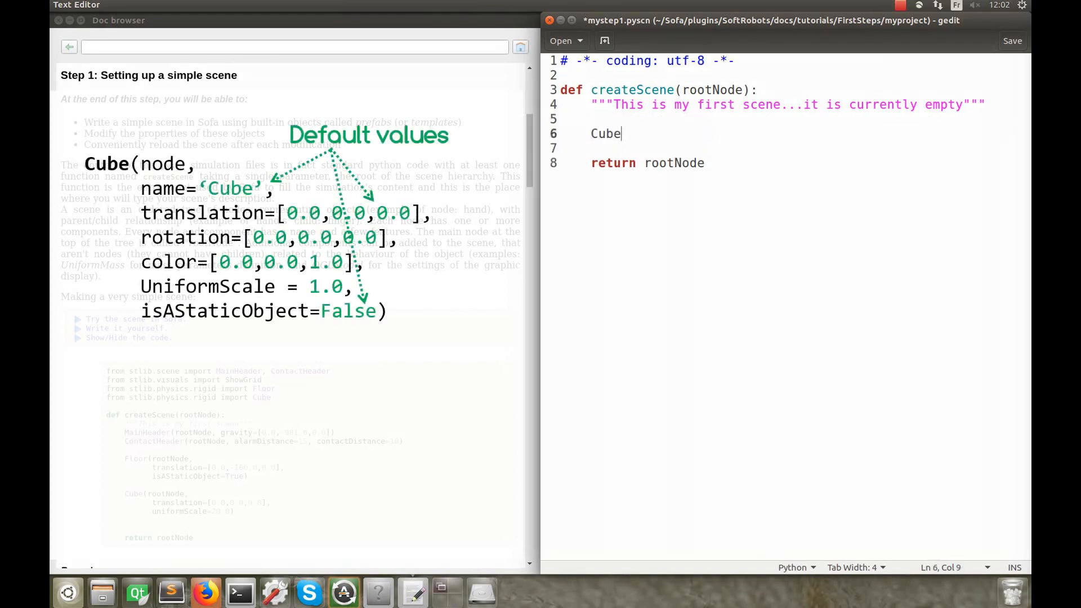
type("(rootNode")
left_click(794, 74)
type("from s")
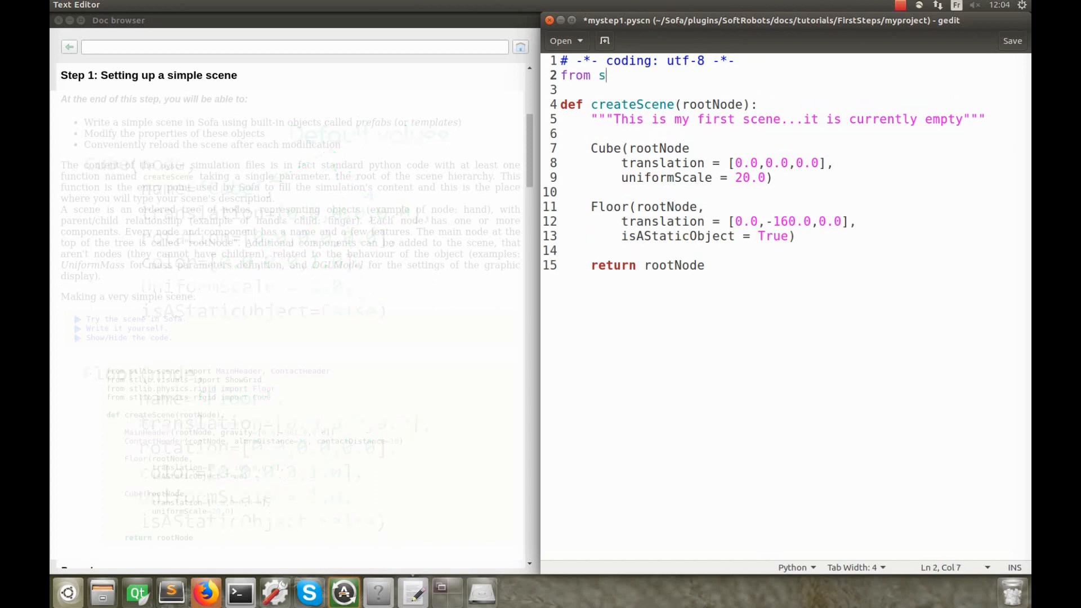
Write the 'from stlib.physics.rigid import' line for Cube and Floor
type("tlib.physics.rigid import Cube")
type("from stlib.physics.rigid import Floor")
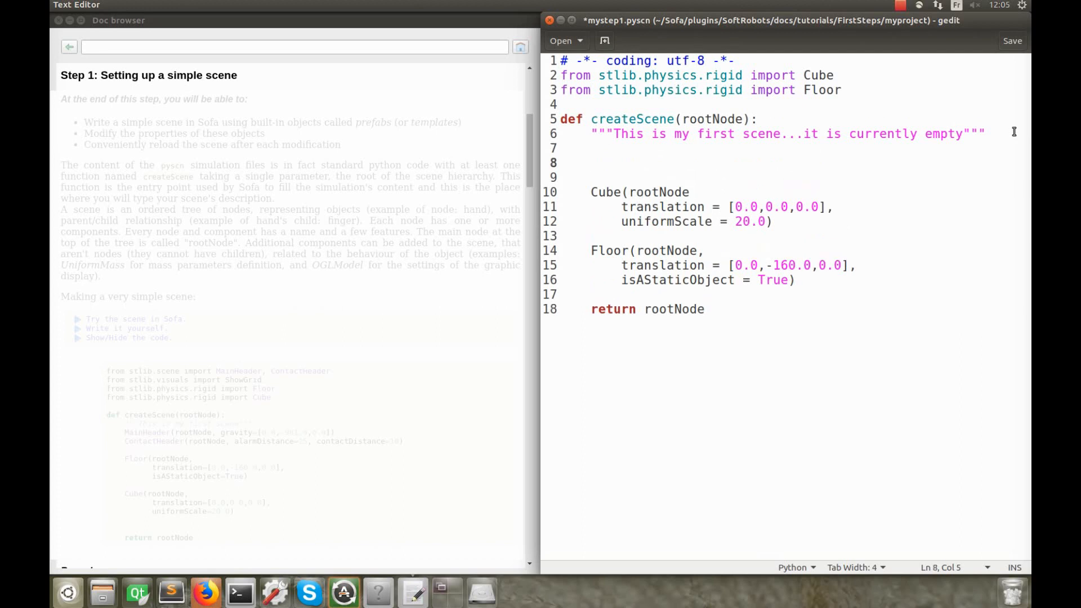
Add MainHeader(rootNode, gravity = [0.0,-981.0,0.0]) at the start of createScene
type("MainHeader(")
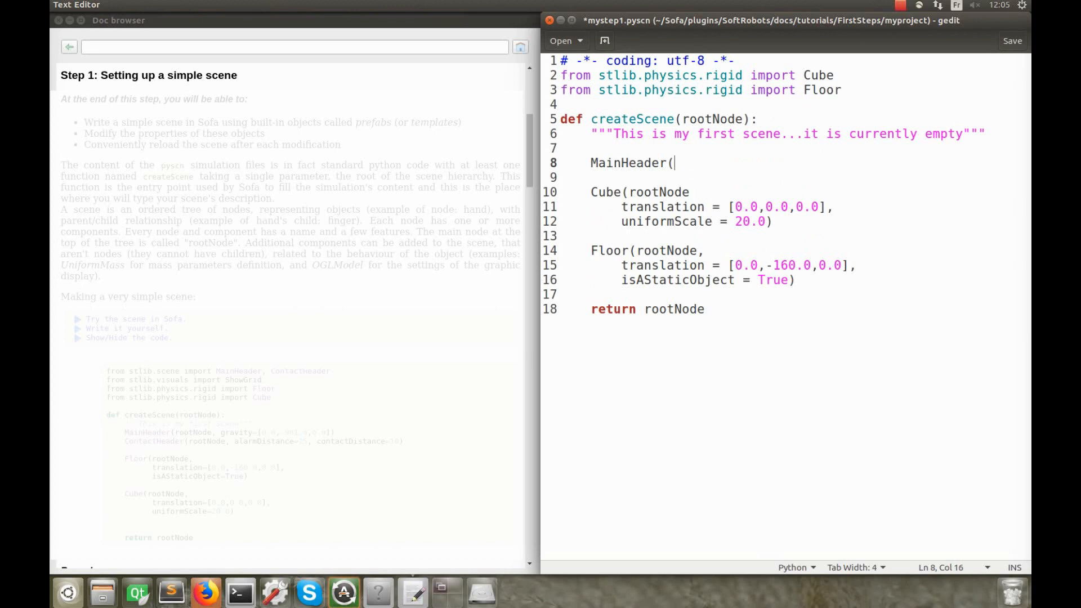
type("rootNode, gravity")
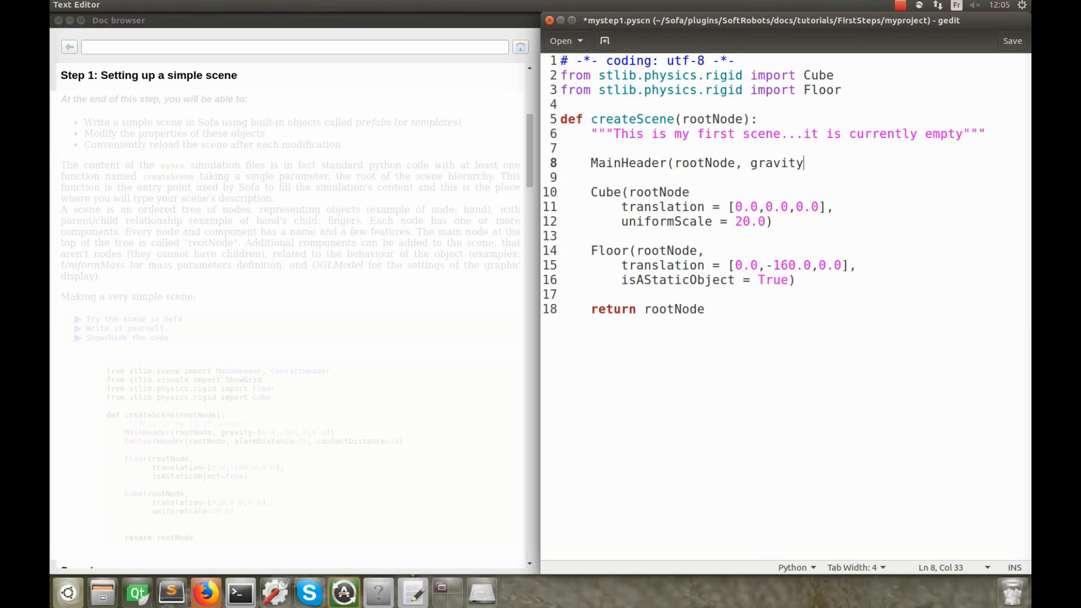
type("= [")
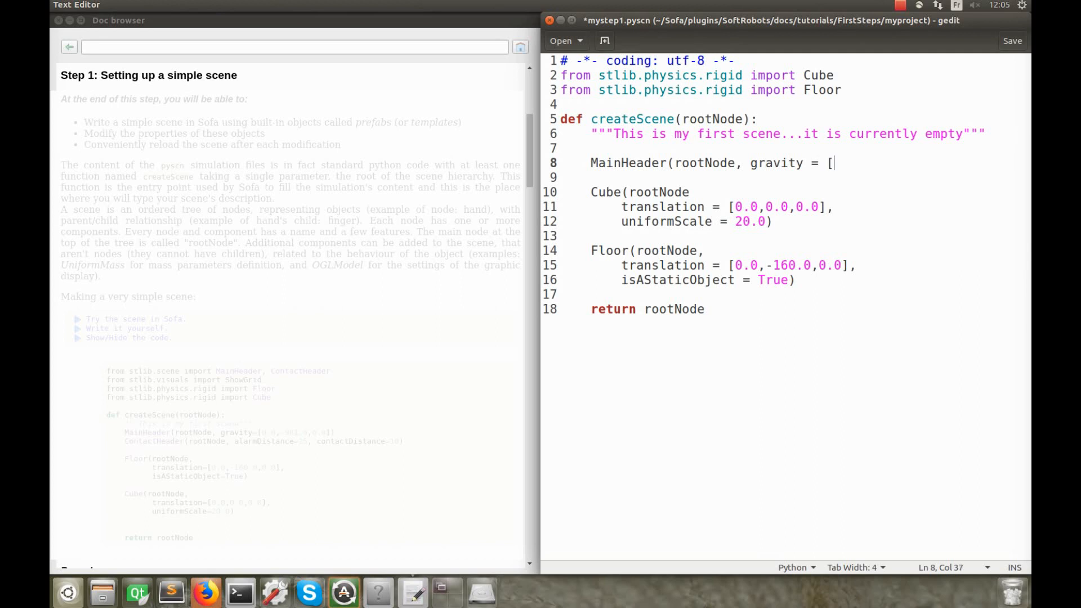
type("0.0,-98")
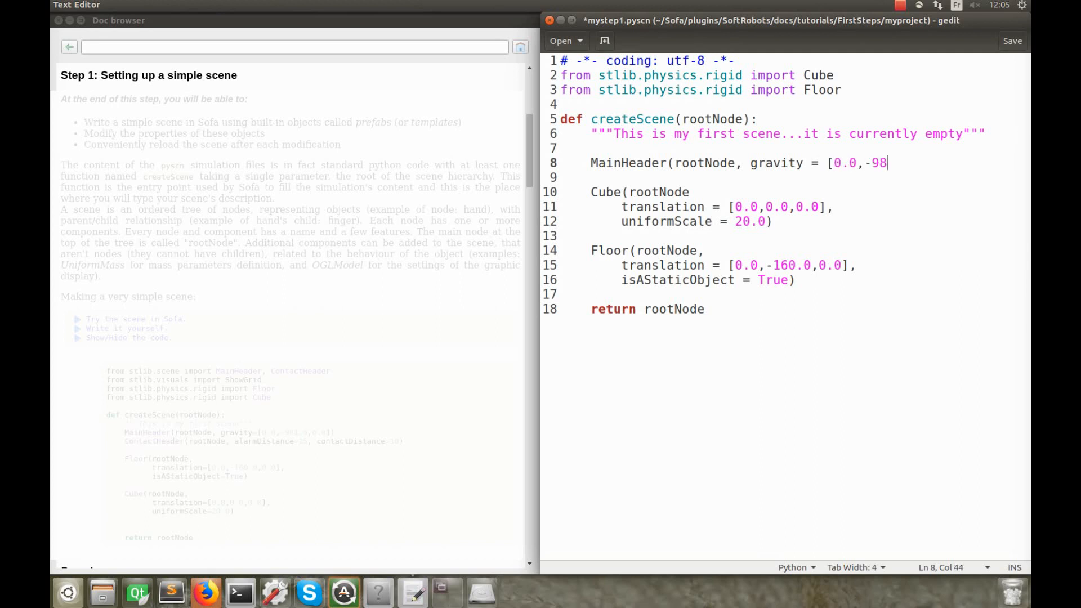
type("1.0,0.0")
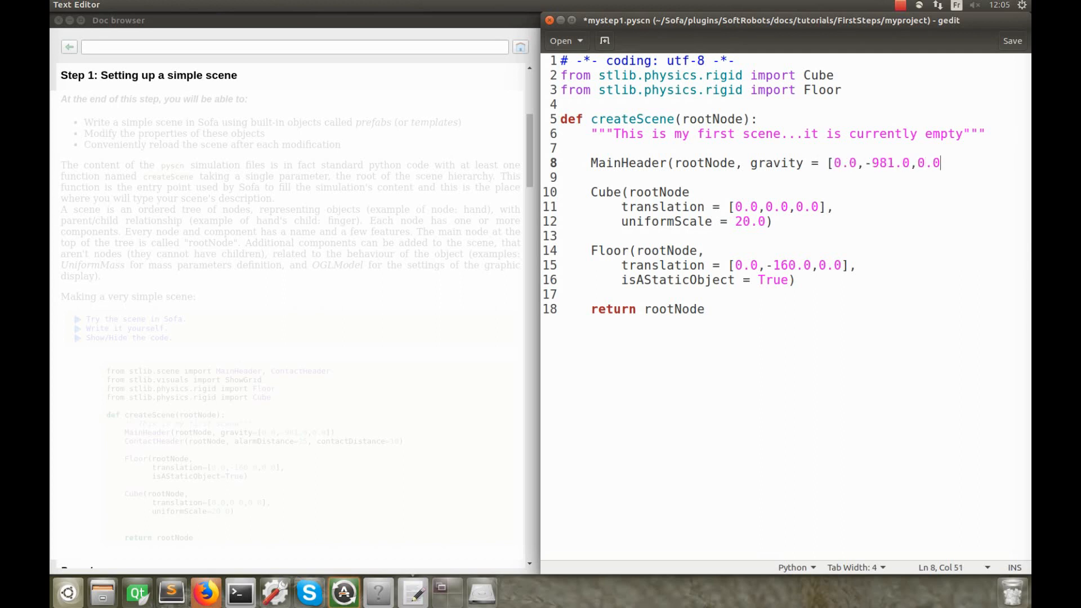
type("]")
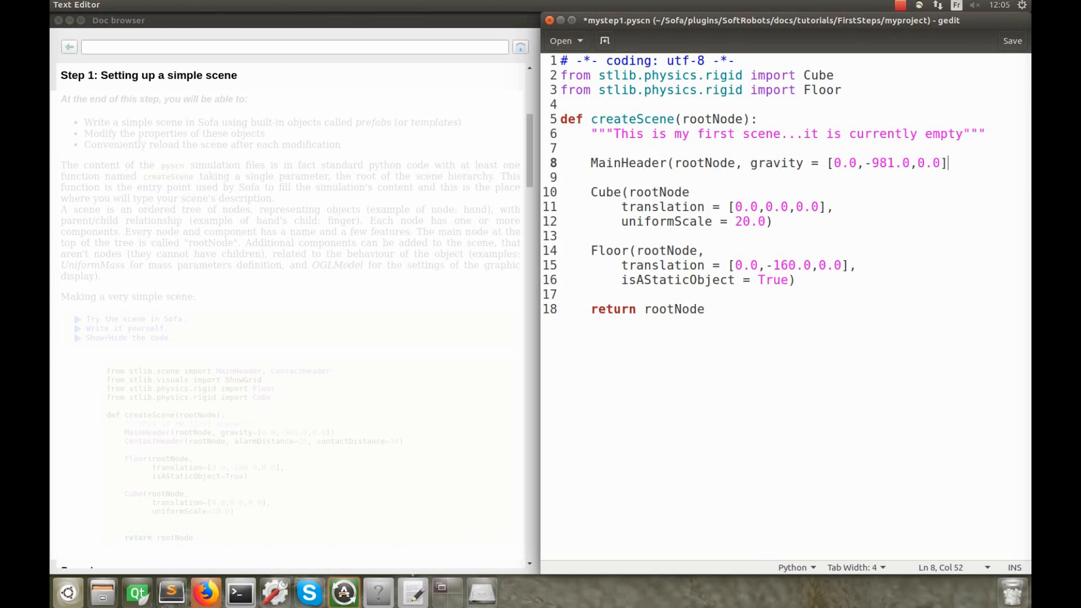
type(")")
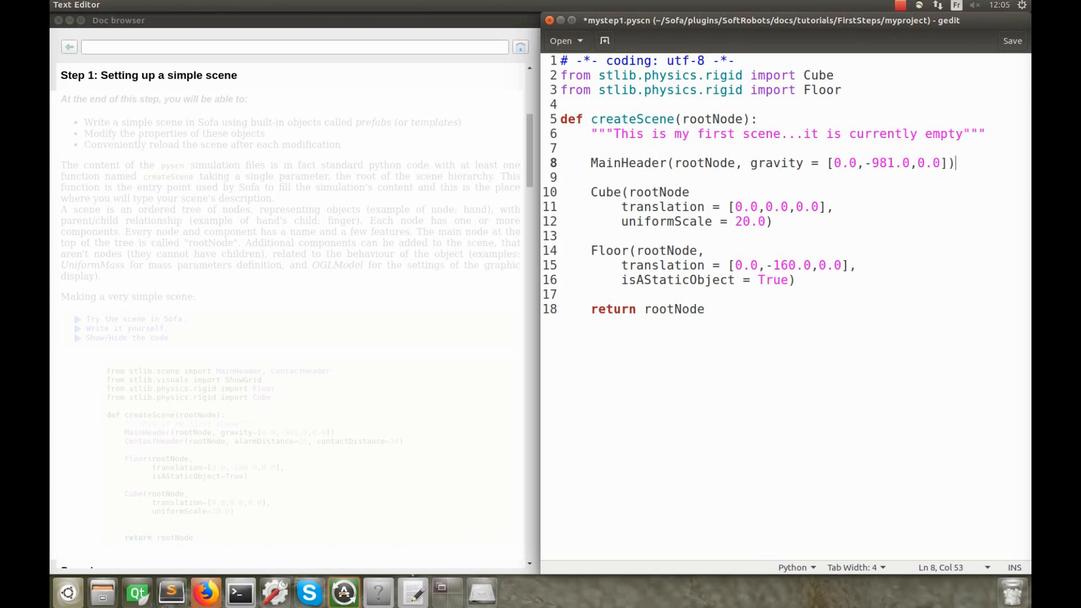
Write ContactHeader(rootNode, alarmDistance = 15, contactDistance=10) after the MainHeader
type("Conta")
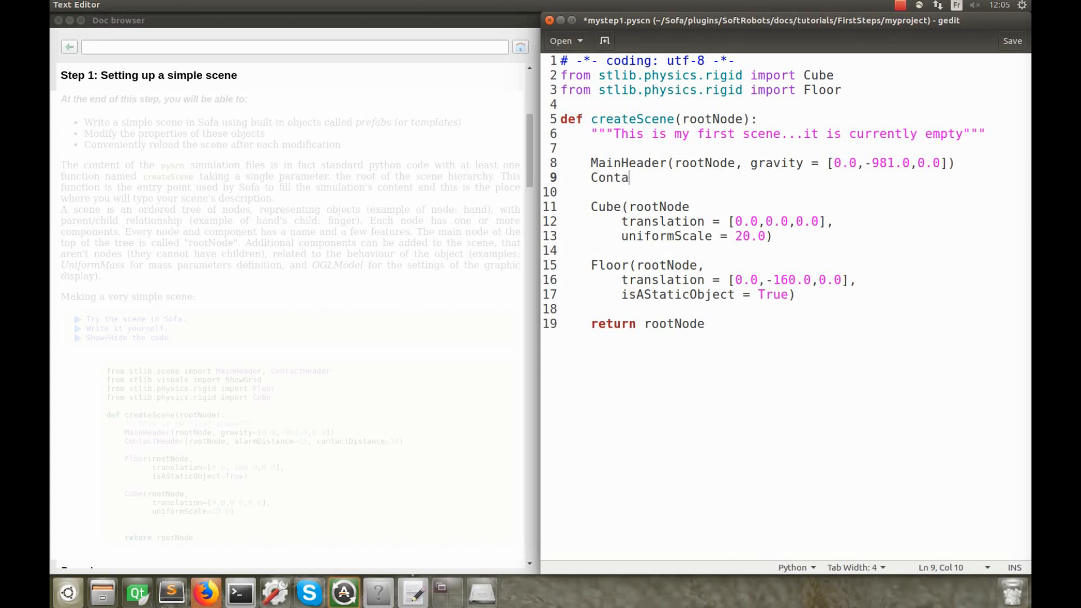
type("ctHeader(roo")
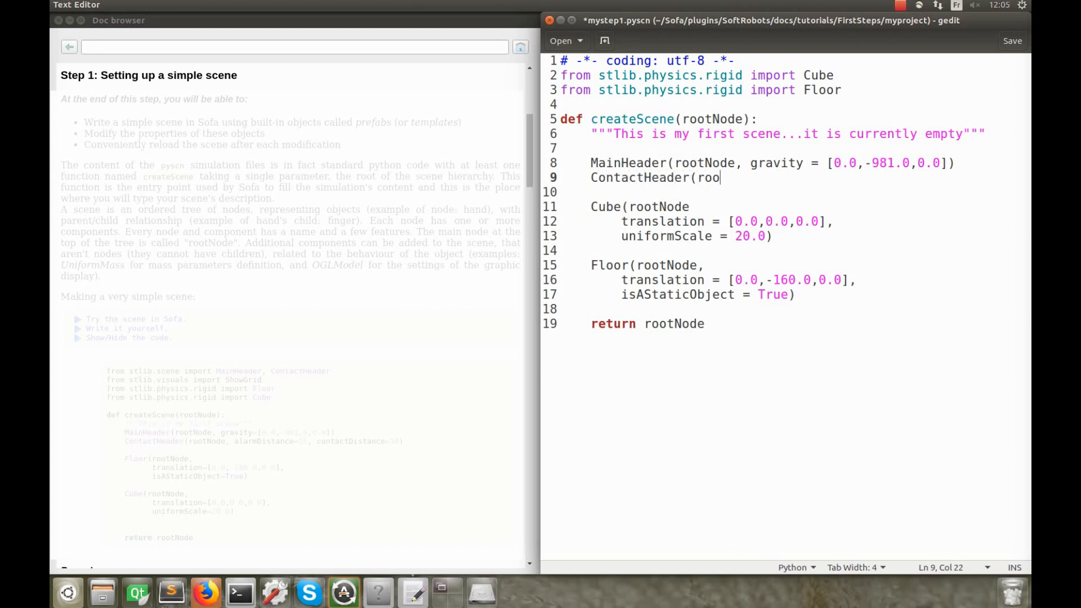
type("tNode,")
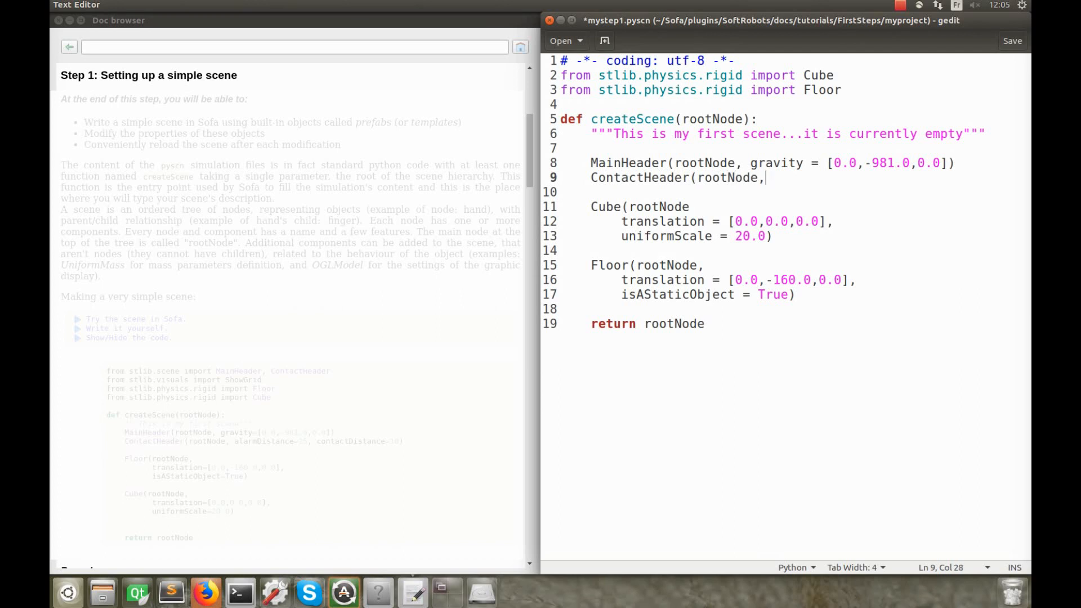
type("alarmD")
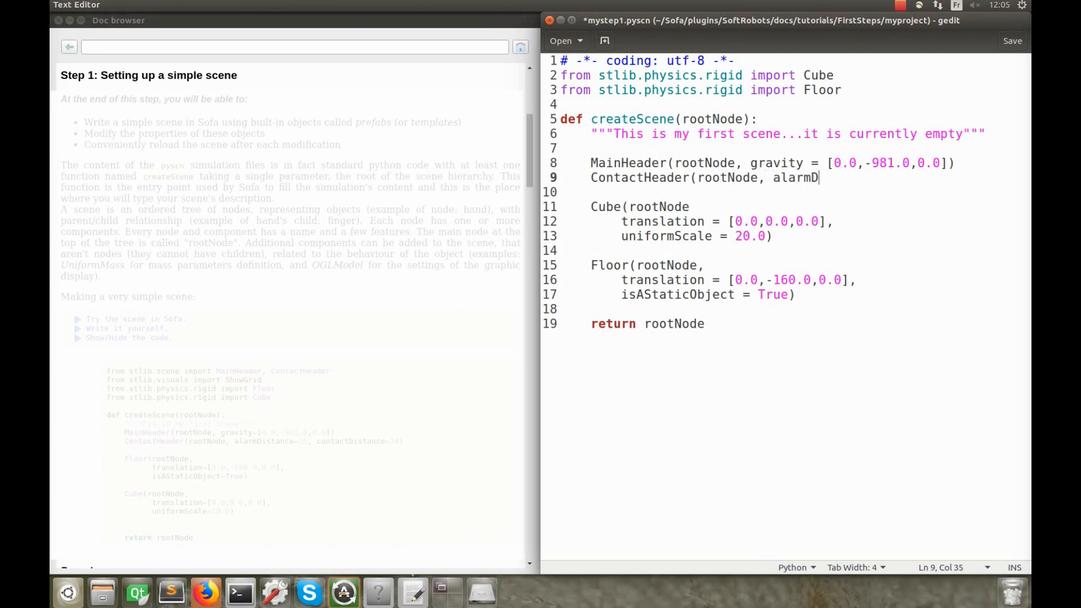
type("istance =")
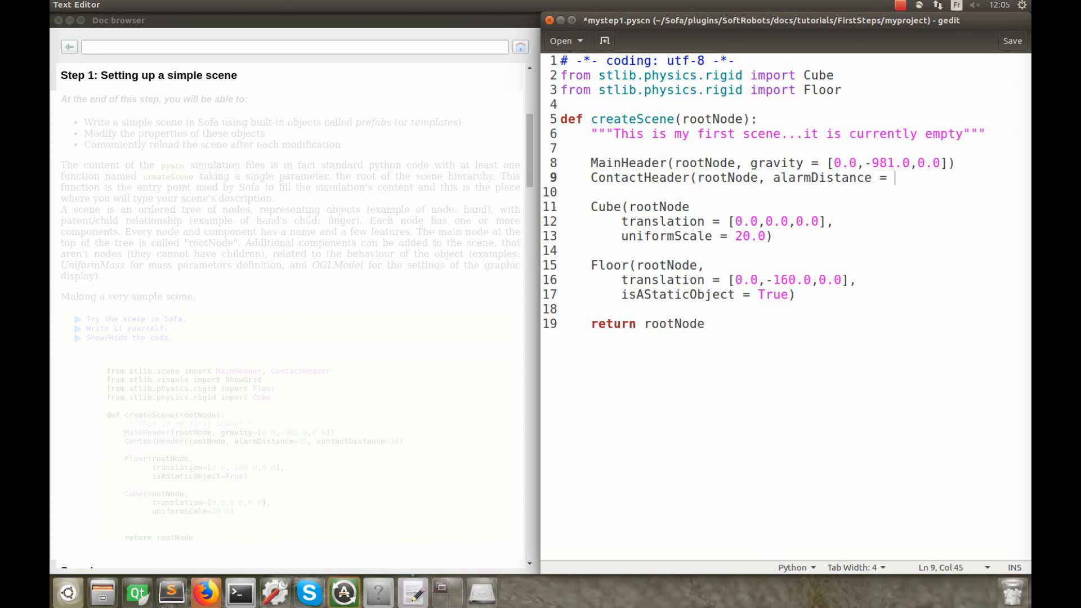
type("15, cont")
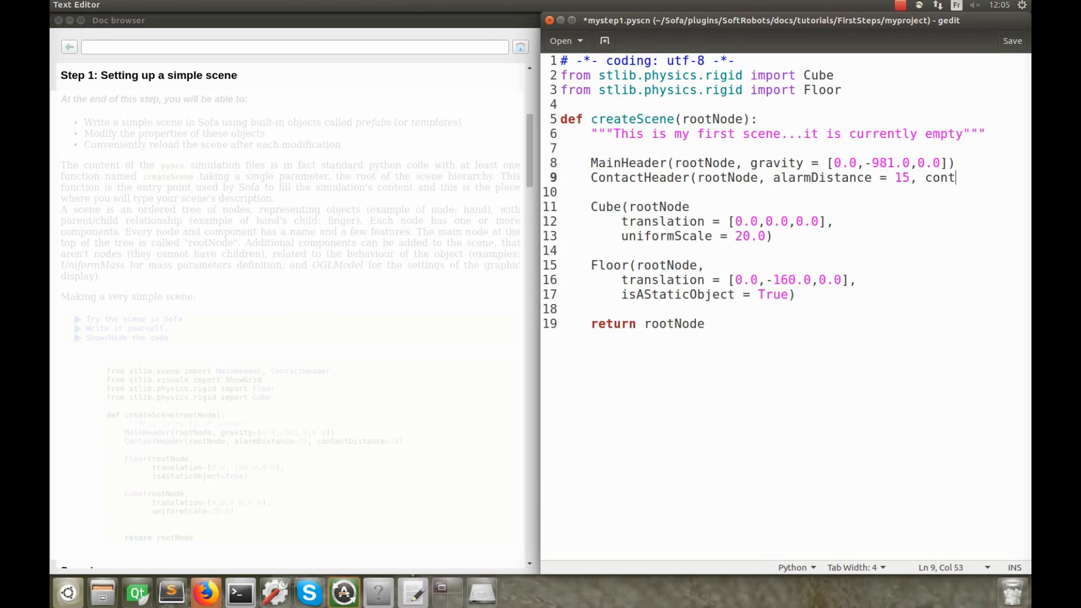
type("actDistance")
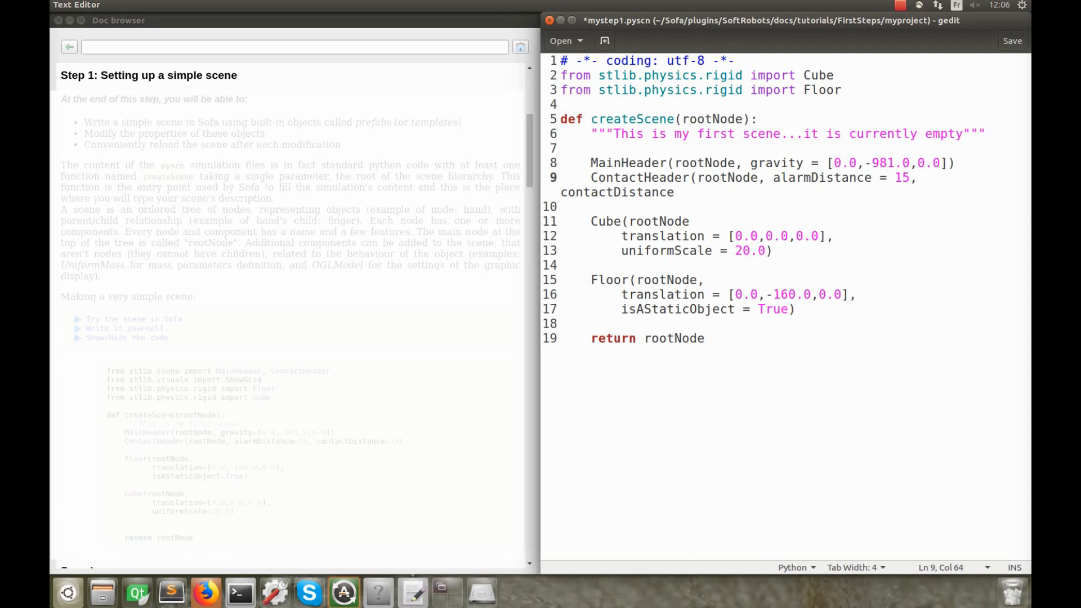
type("=10")
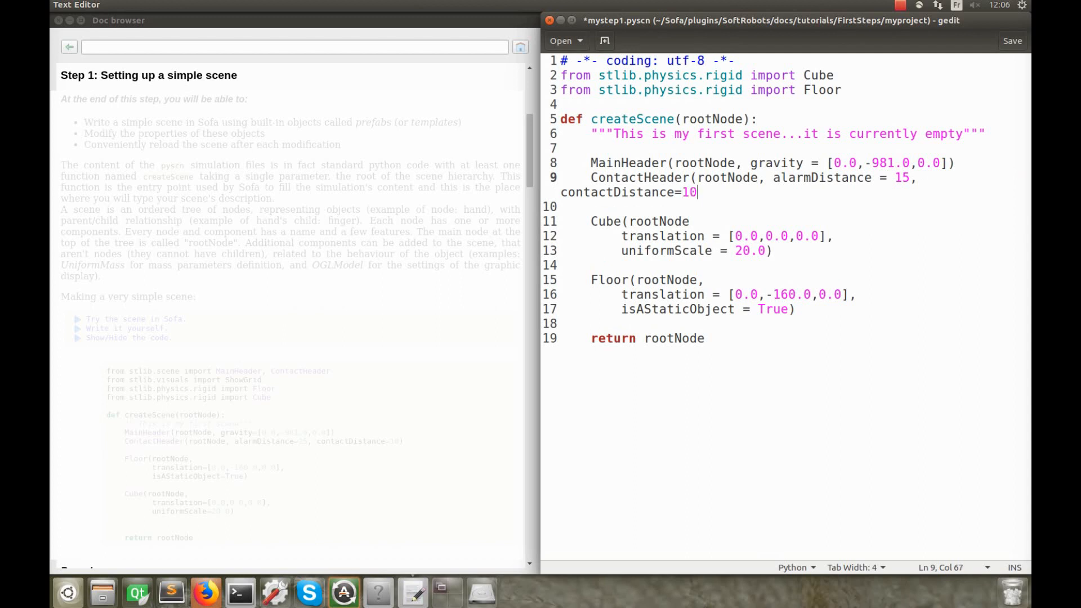
type(")")
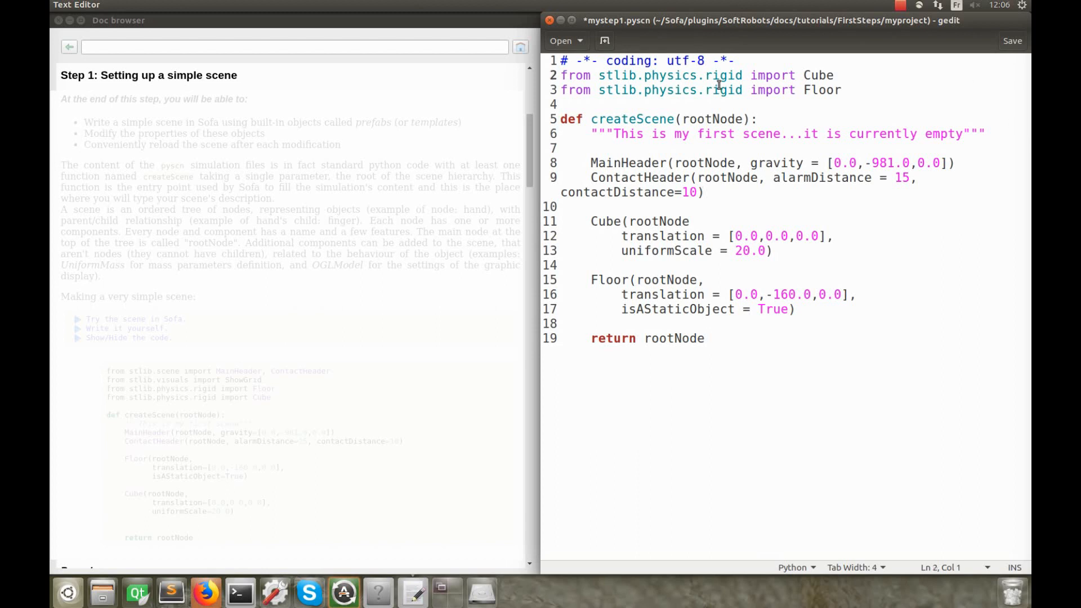
Insert 'from stlib.scene import MainHeader, ContactHeader' at the top of the script
type("from stlib.scene")
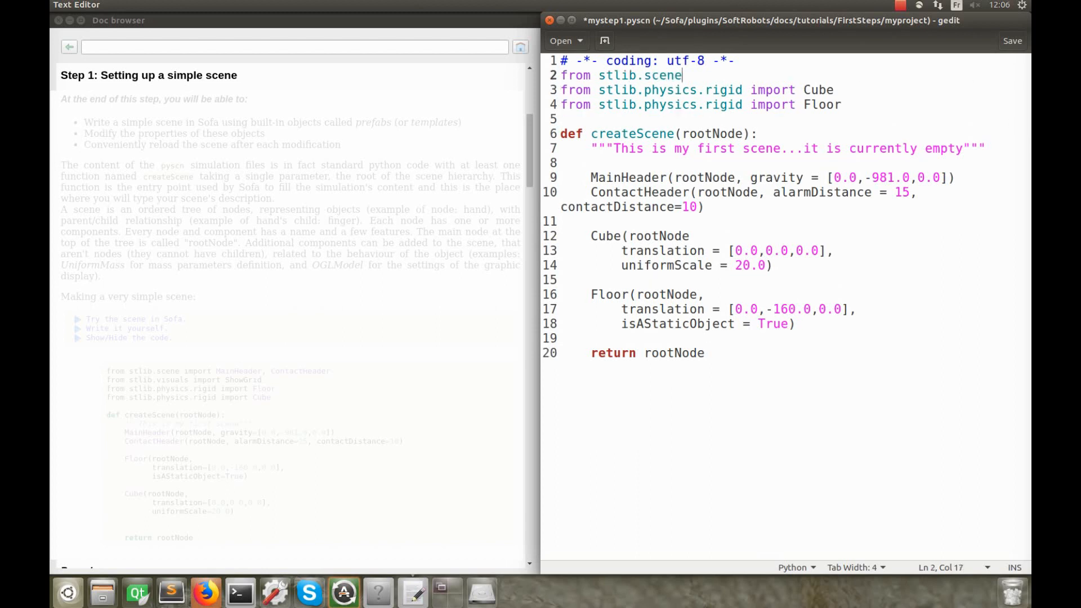
type("import MainHeader, ContactHeader")
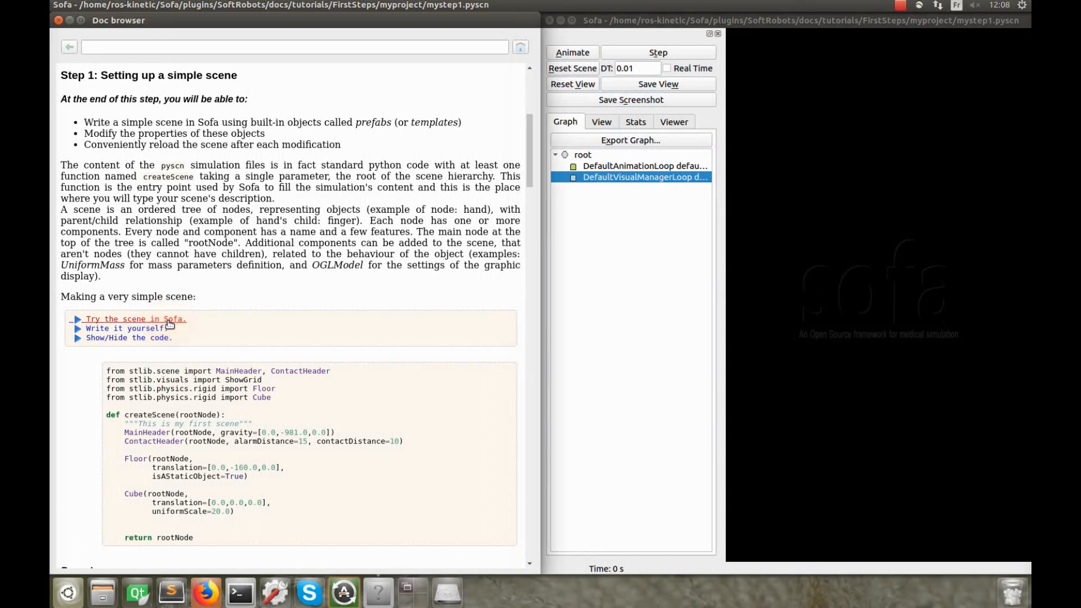
Load the tutorial's example scene and view its script in the editor
left_click(135, 319)
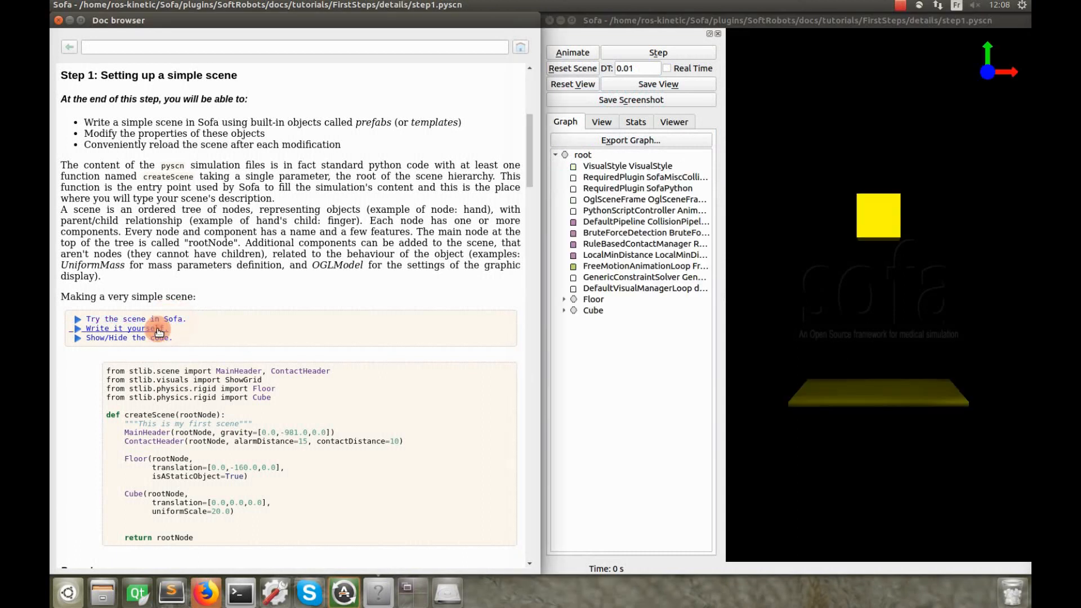
right_click(638, 177)
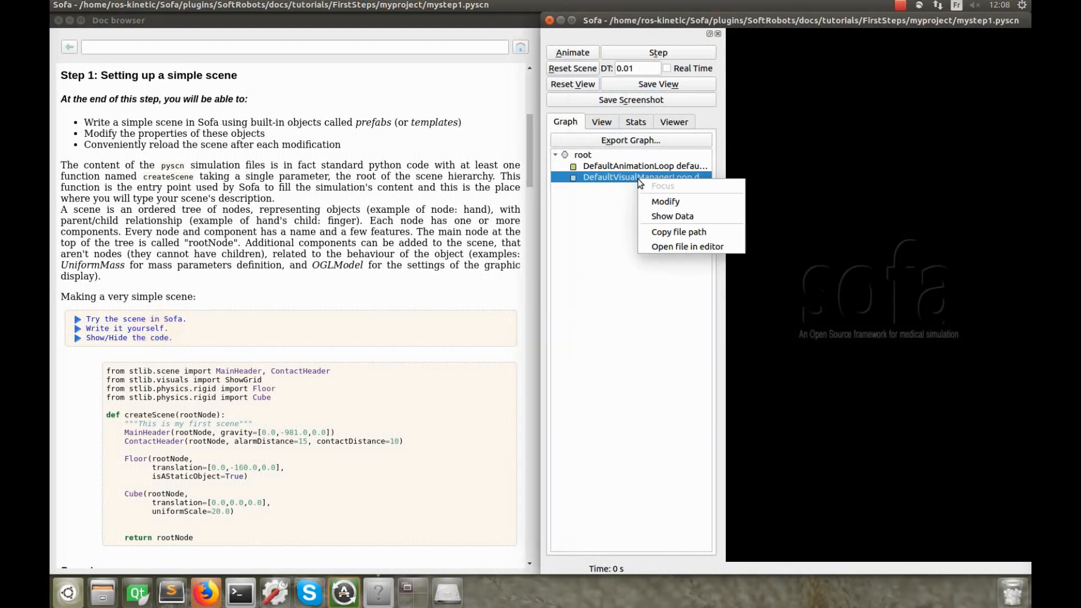
left_click(687, 246)
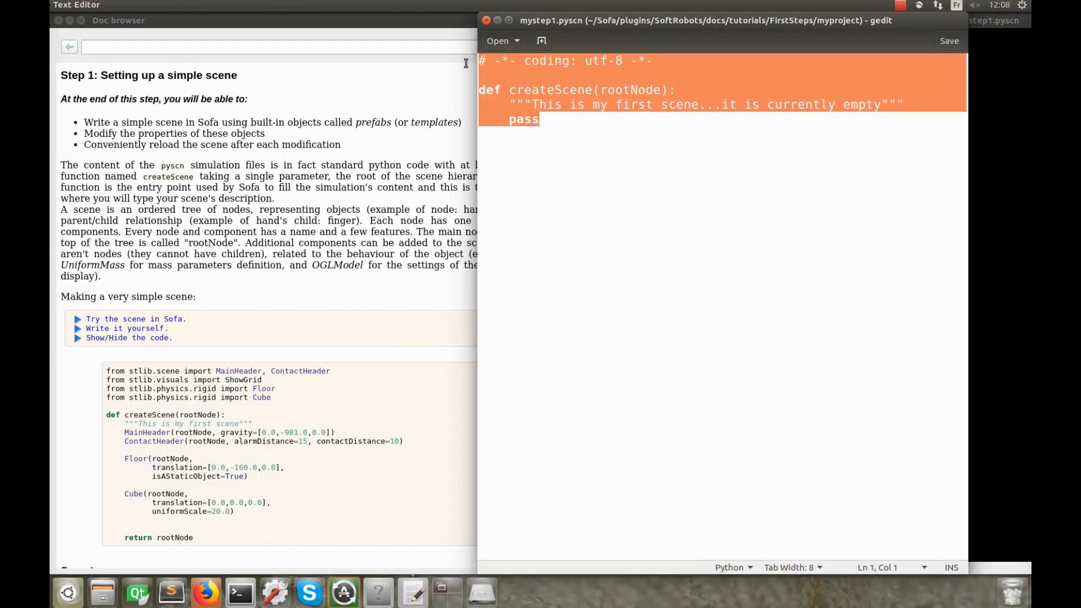
Back in Sofa, reload the scene from its file
left_click(949, 41)
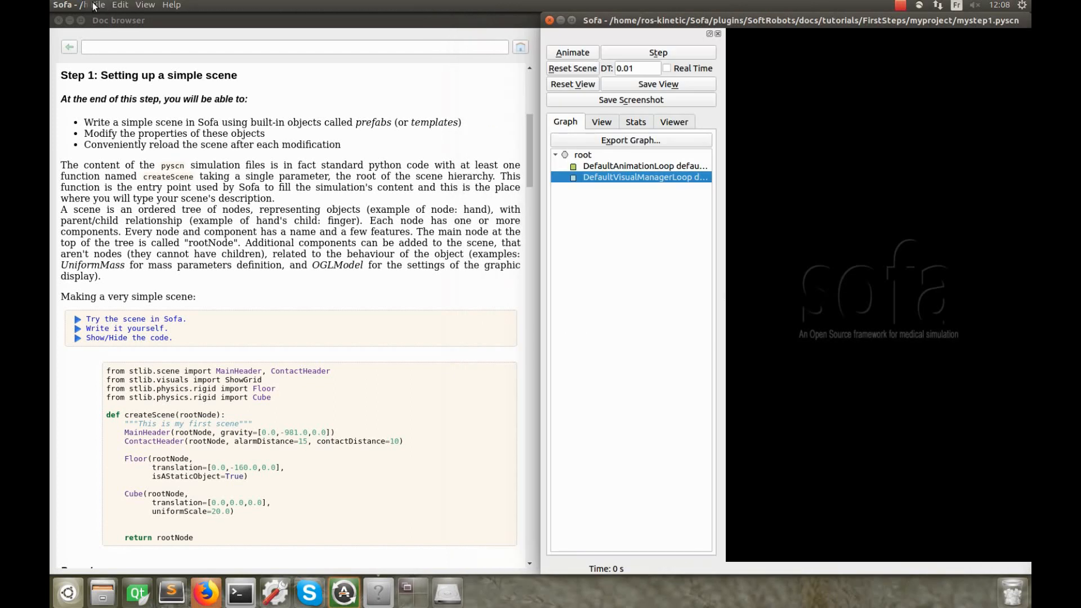
left_click(97, 5)
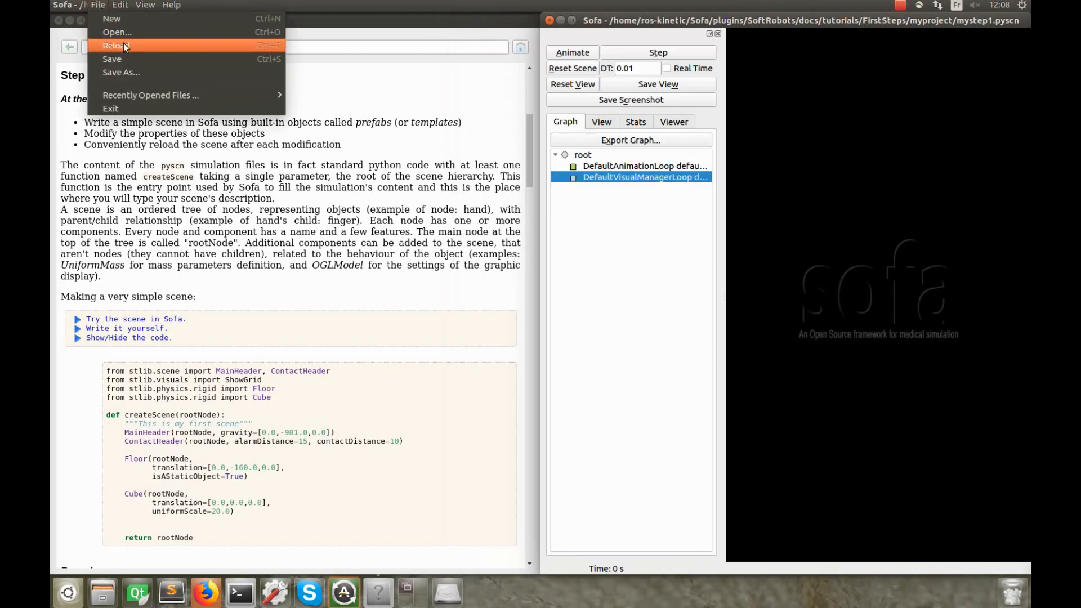
left_click(115, 45)
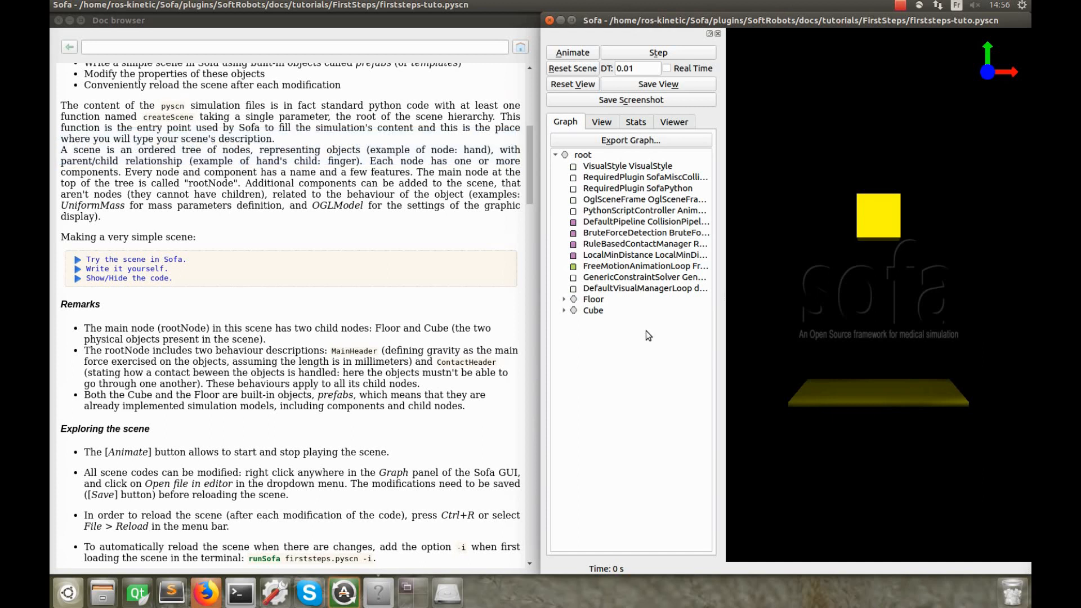
mouse_move(572, 52)
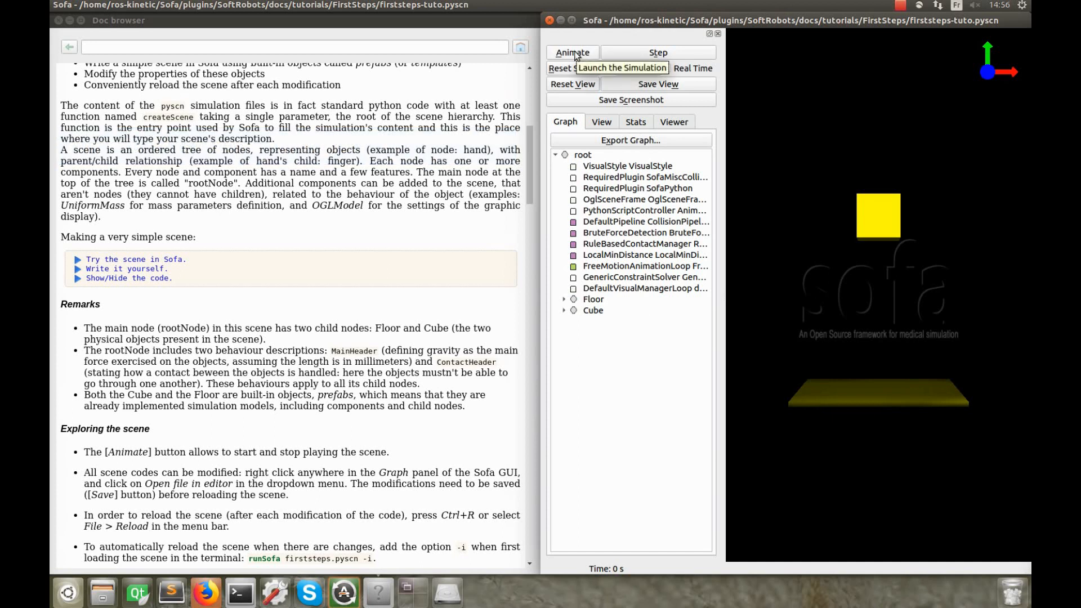
Animate the scene so the yellow cube falls onto the floor
left_click(572, 52)
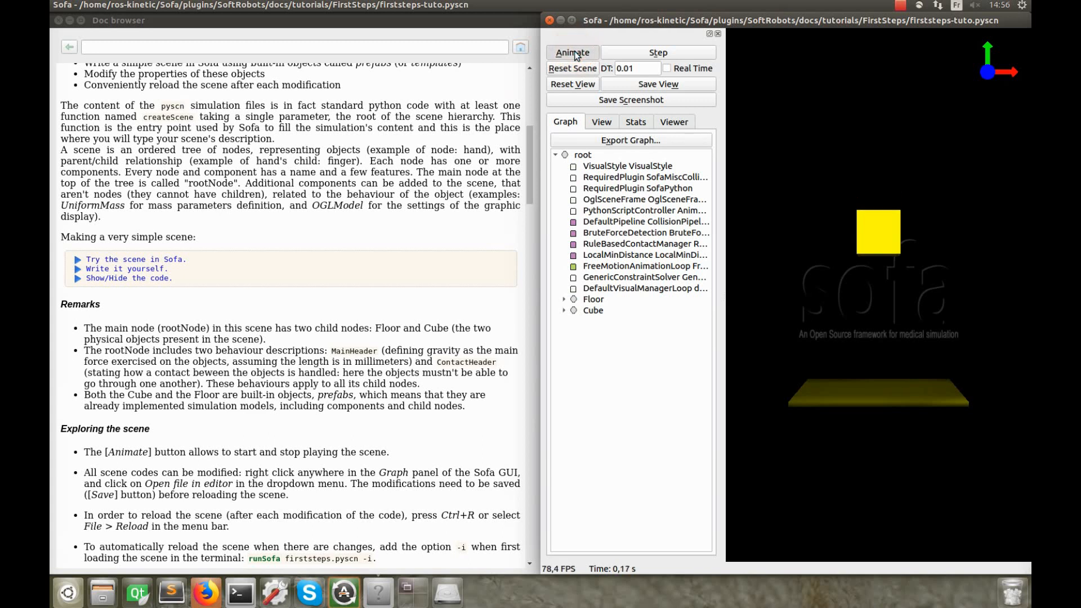
left_click(572, 52)
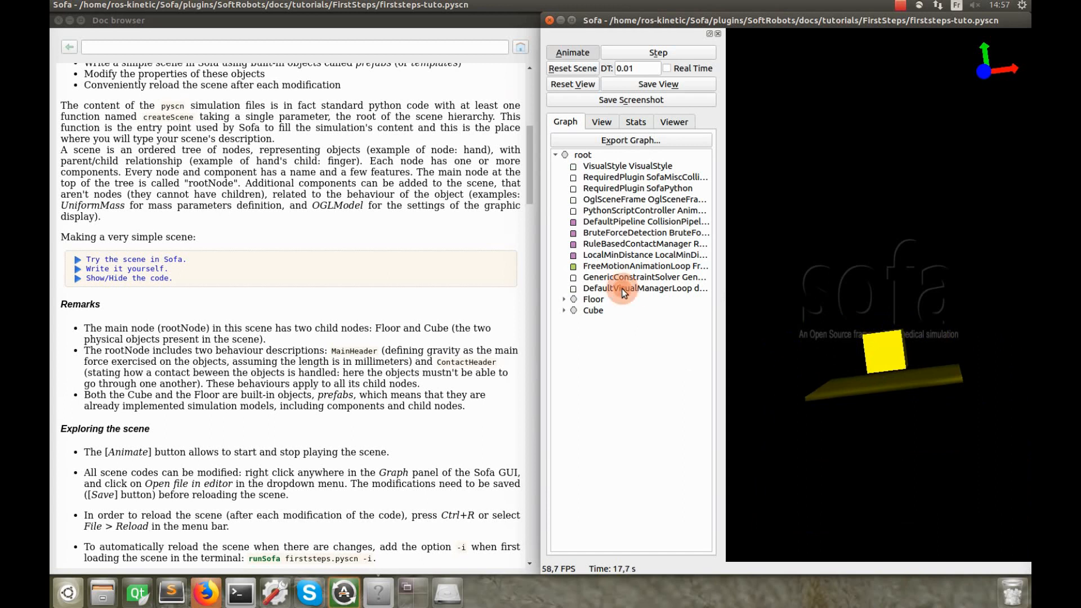
Edit the scene script from the graph and start adding 'color = [0...' to the Cube call
right_click(633, 288)
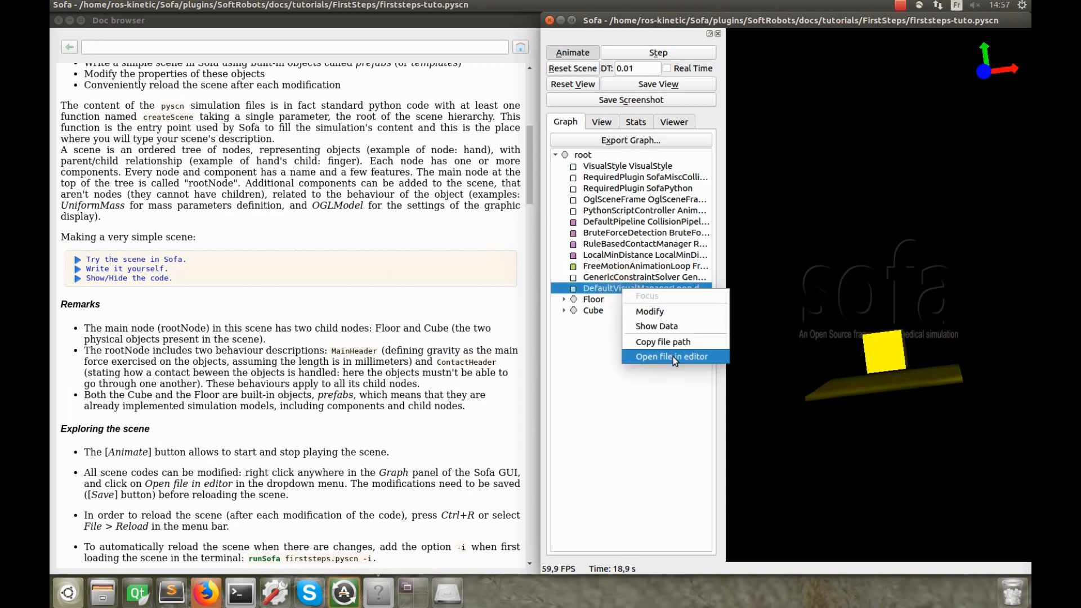
left_click(671, 356)
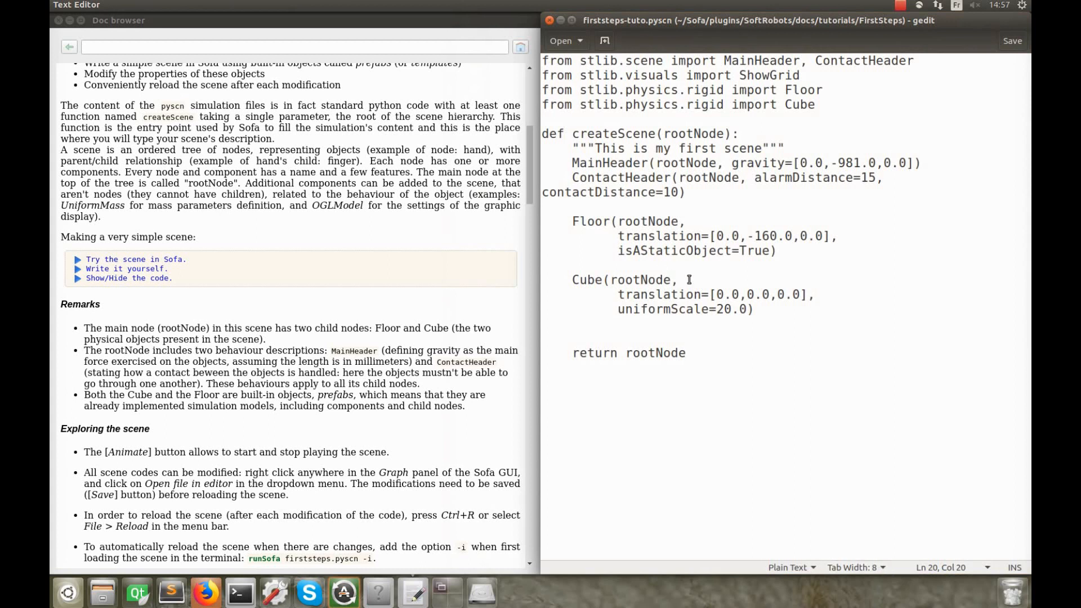
type("color = [0")
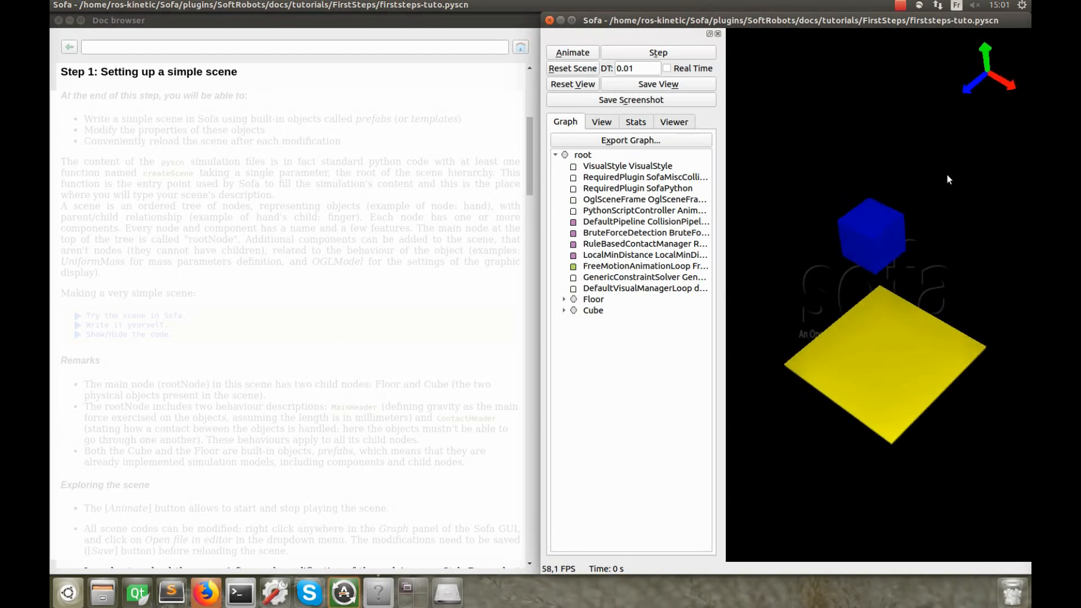
mouse_move(972, 145)
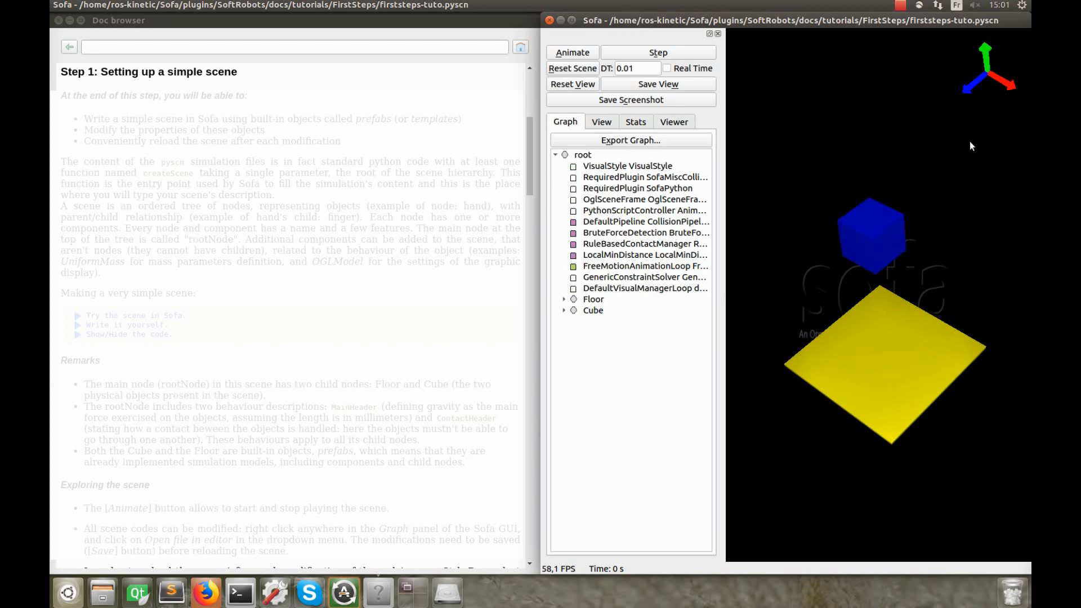
mouse_move(972, 142)
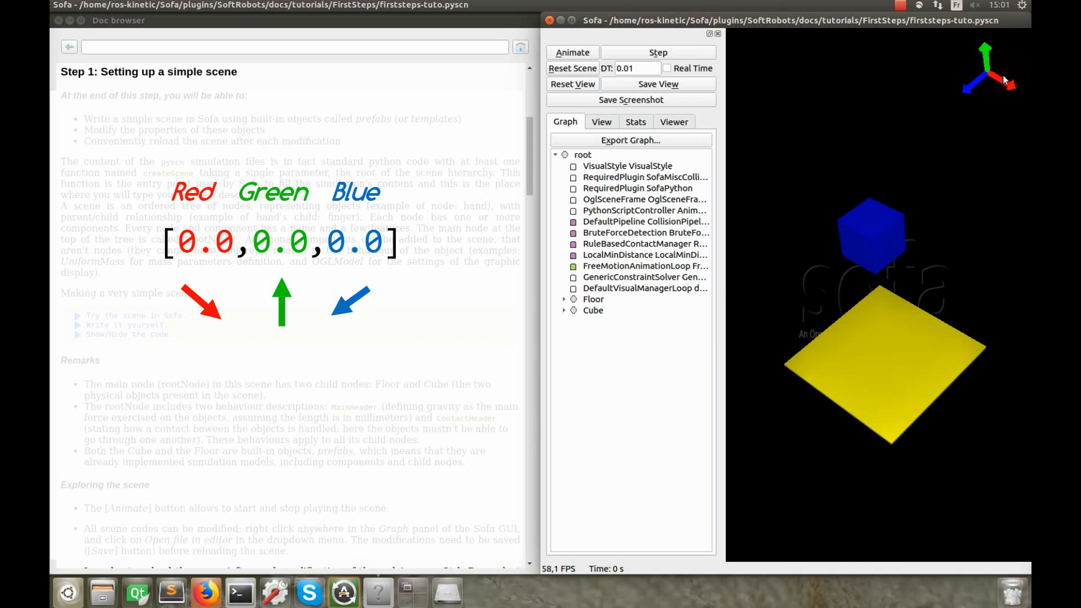
mouse_move(984, 83)
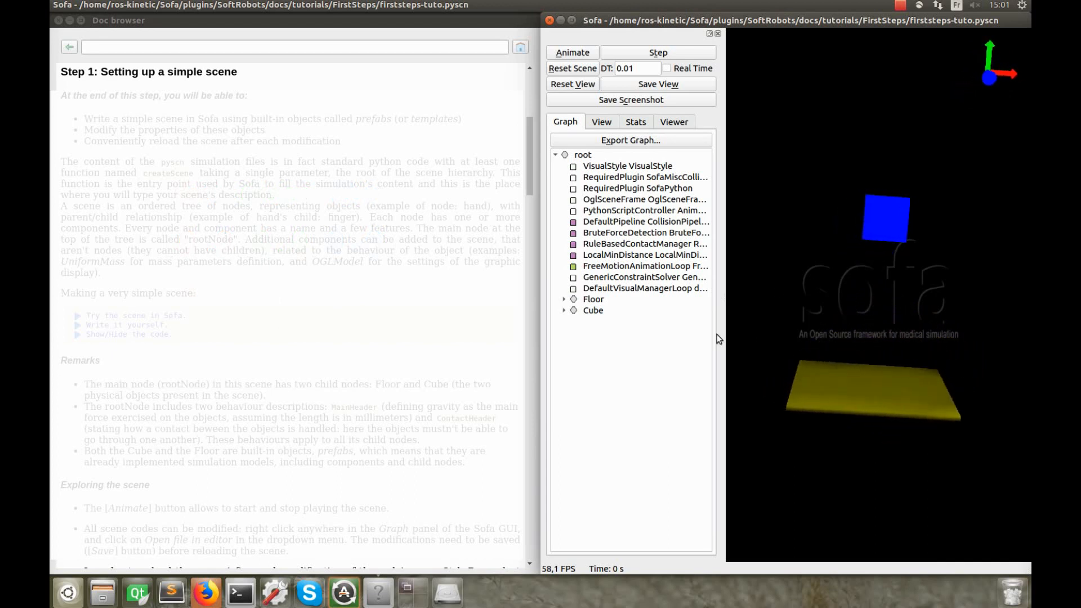
mouse_move(567, 321)
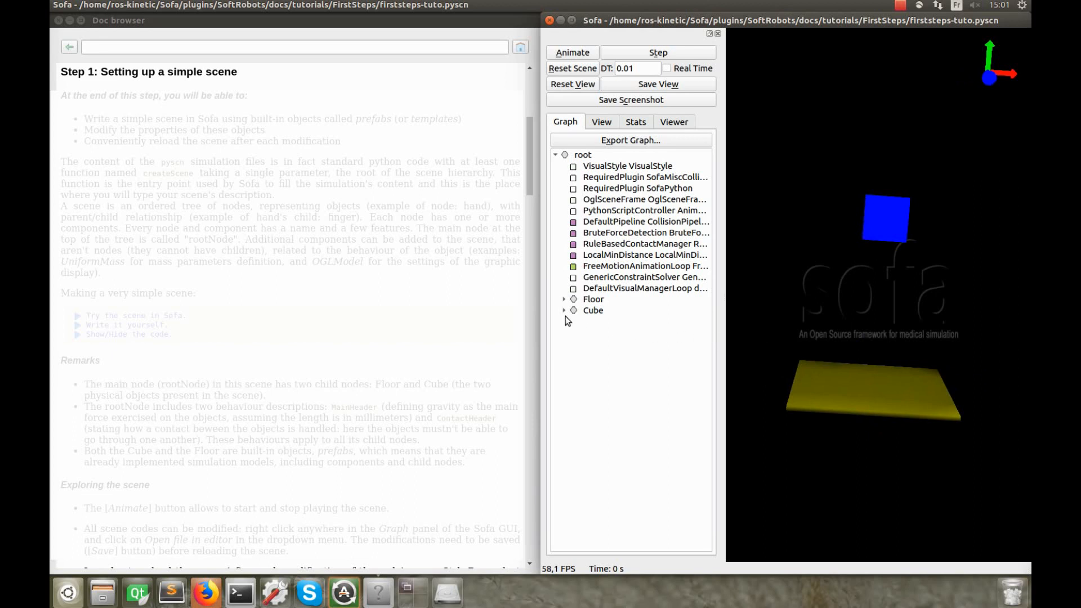
Inspect the Cube MechanicalObject's Transformation values: zero translation and rotation, unit scale
left_click(563, 311)
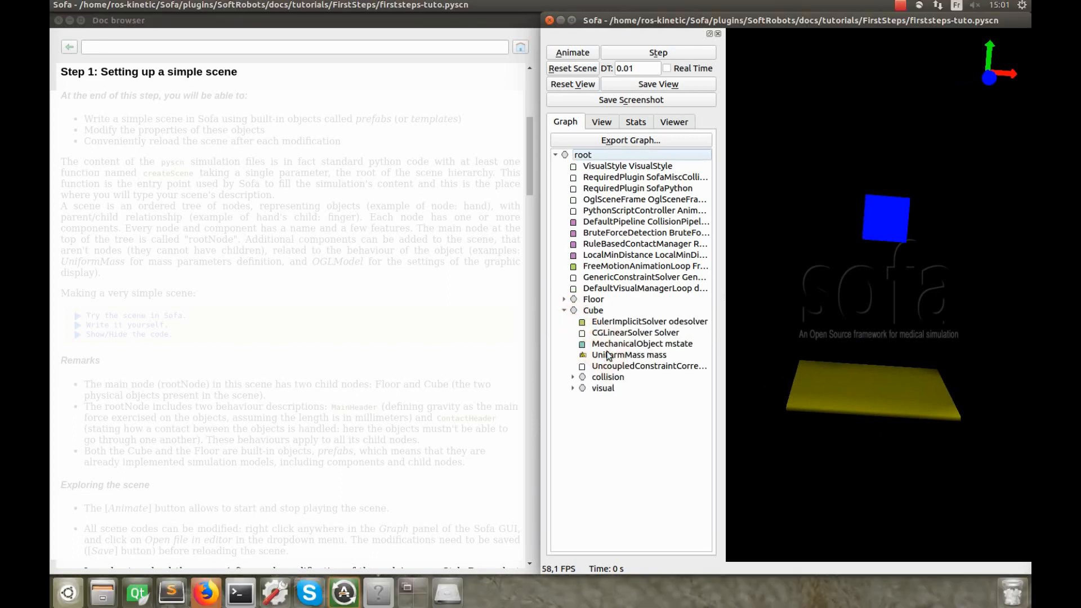
left_click(642, 343)
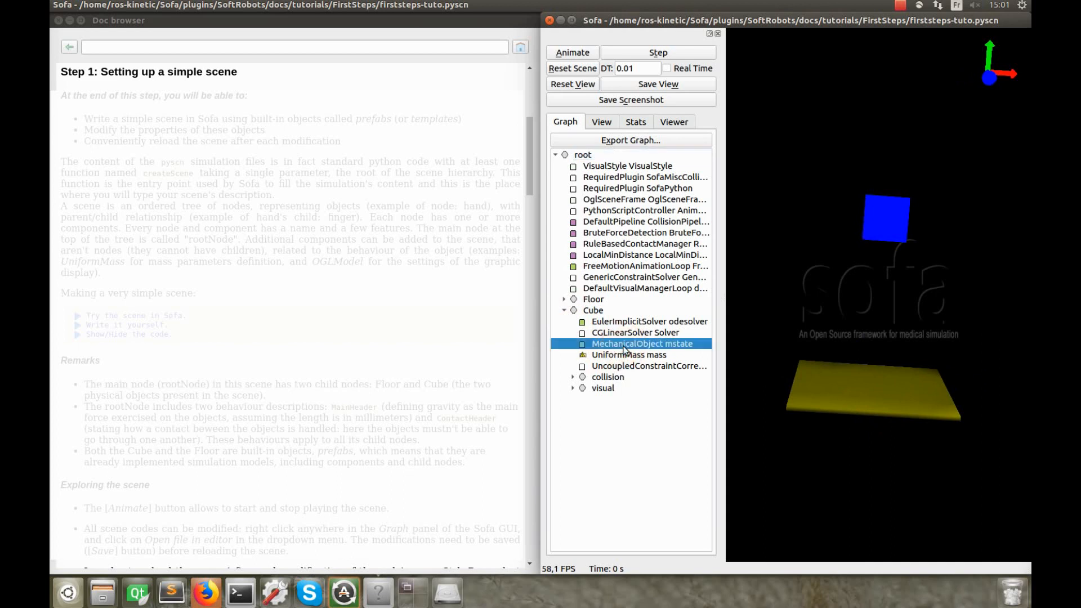
double_click(642, 344)
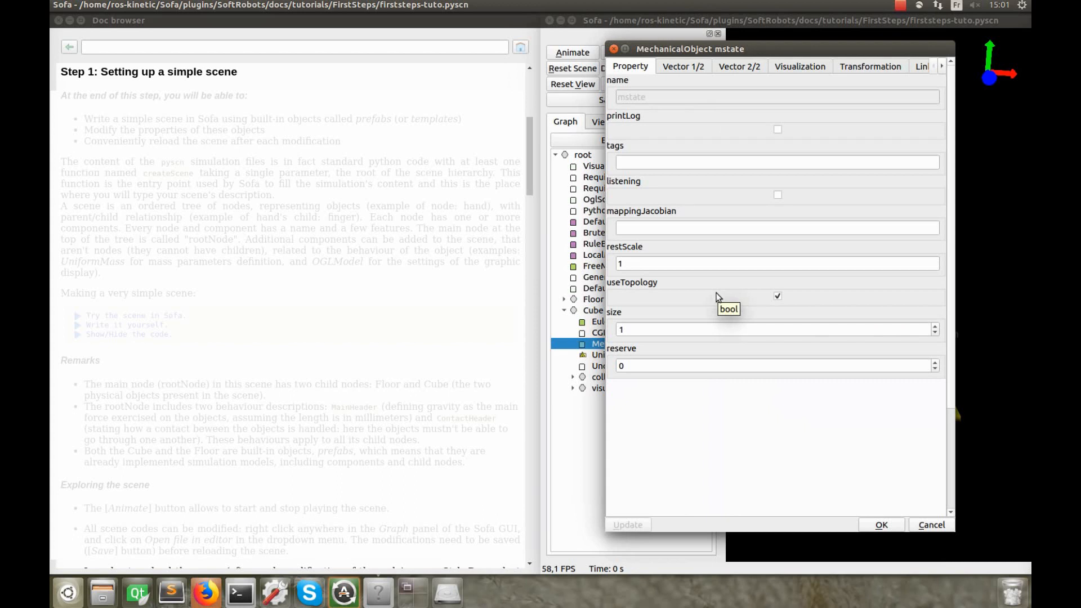
mouse_move(834, 133)
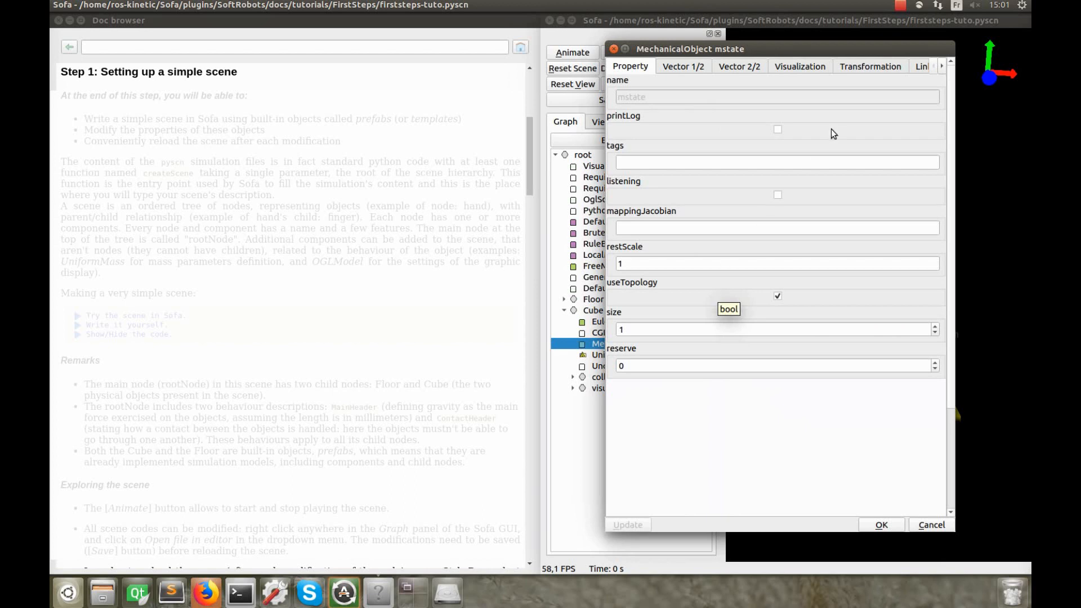
mouse_move(863, 74)
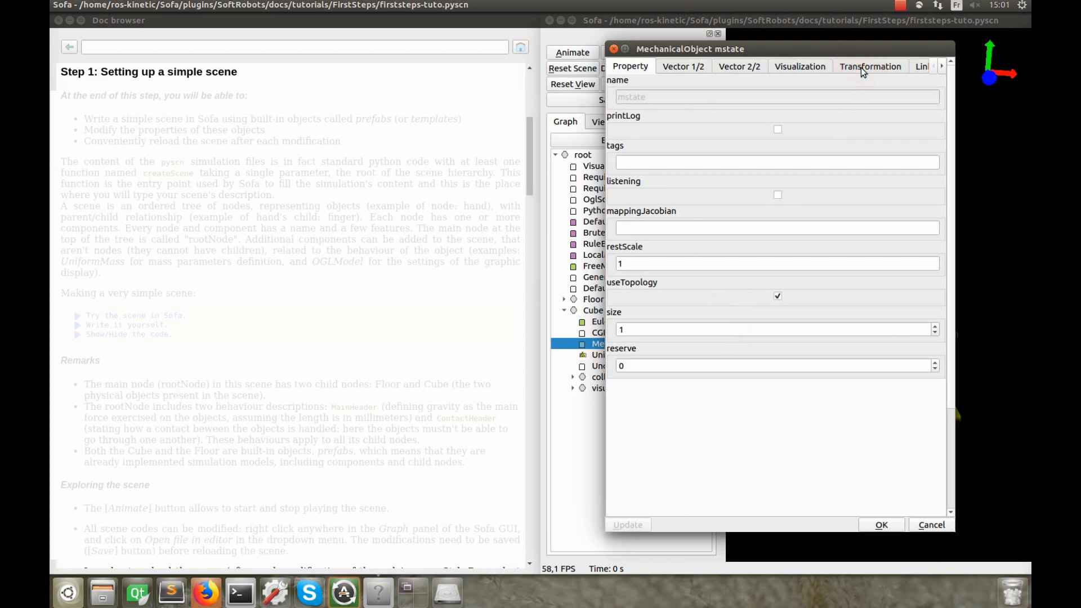
left_click(871, 66)
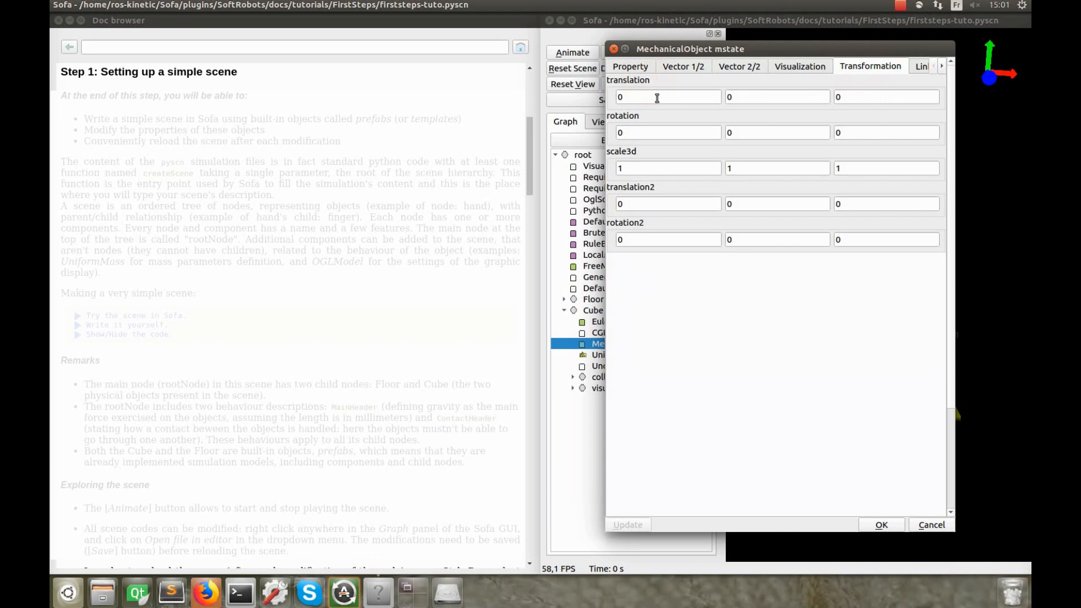
mouse_move(659, 97)
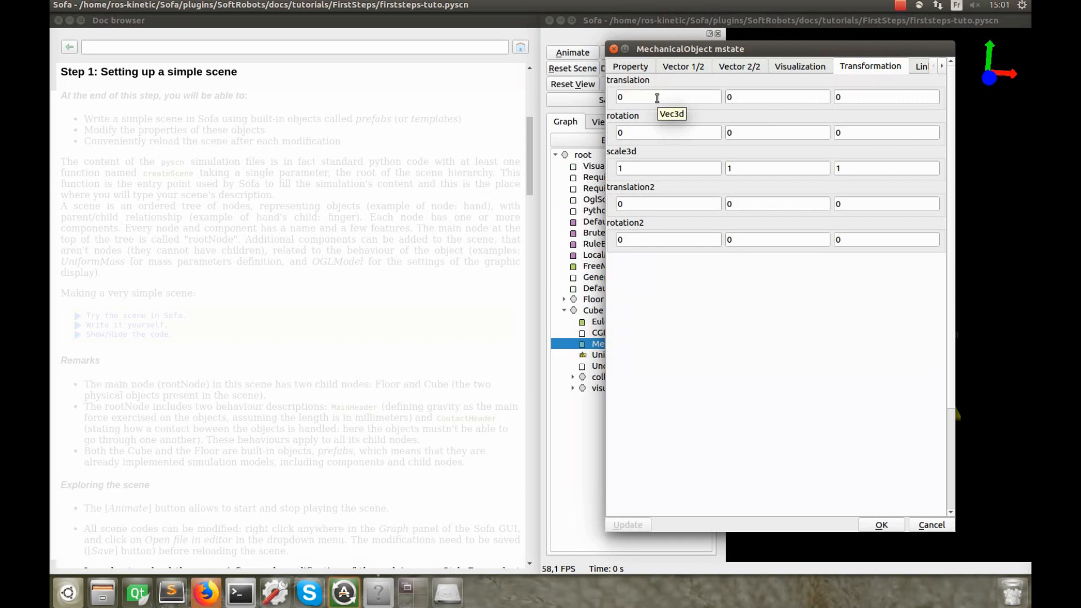
type("1")
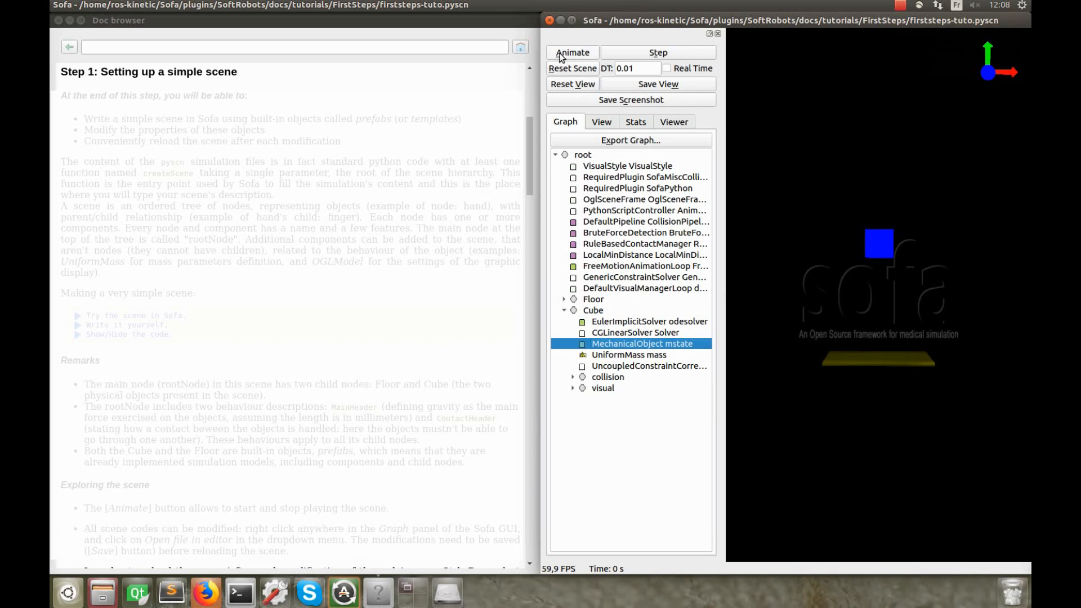
Animate the scene so the cube drops, then stop the simulation
left_click(572, 52)
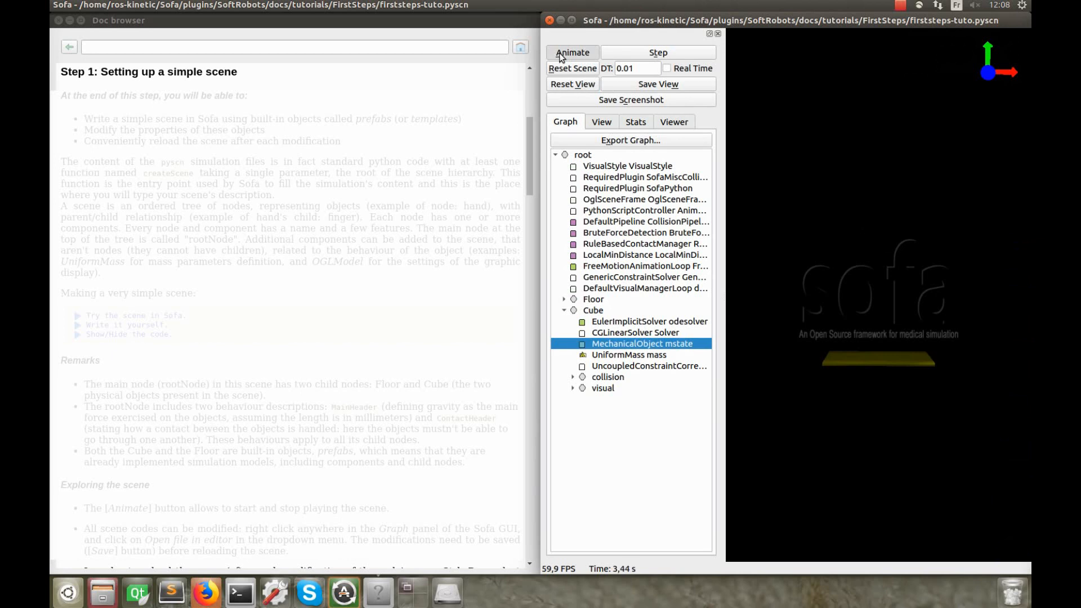
left_click(572, 68)
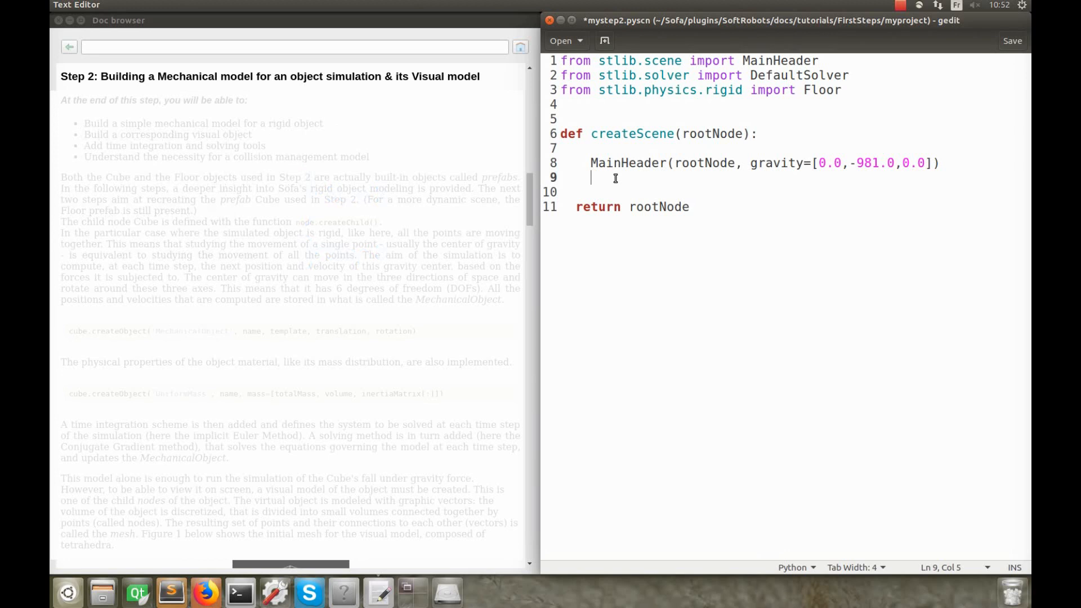
Create the Cube child node with cube = rootNode.createChild("Cube")
type("cube")
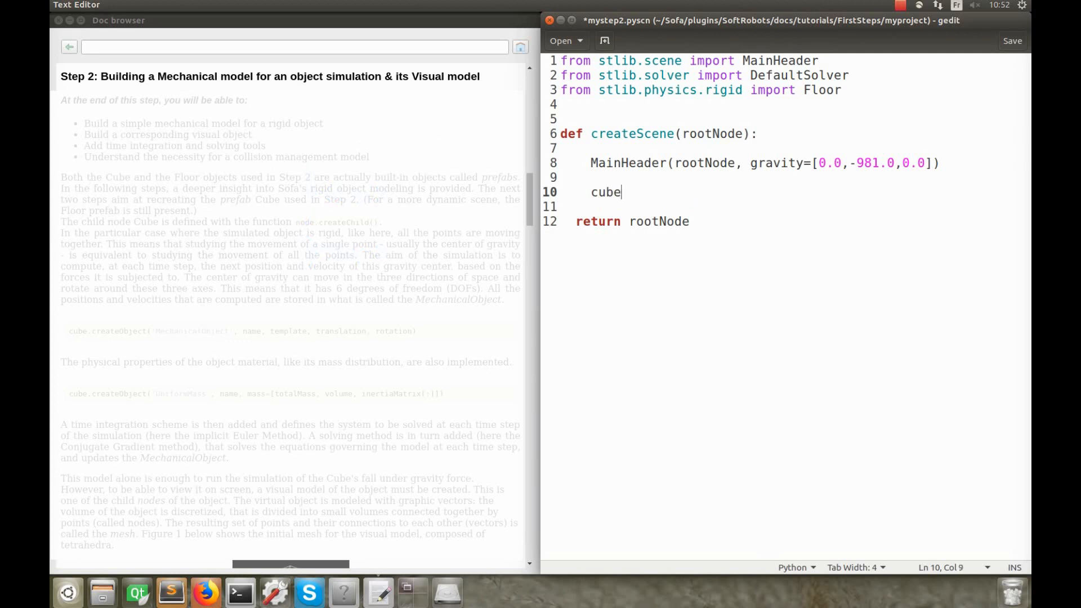
type("= rootNode")
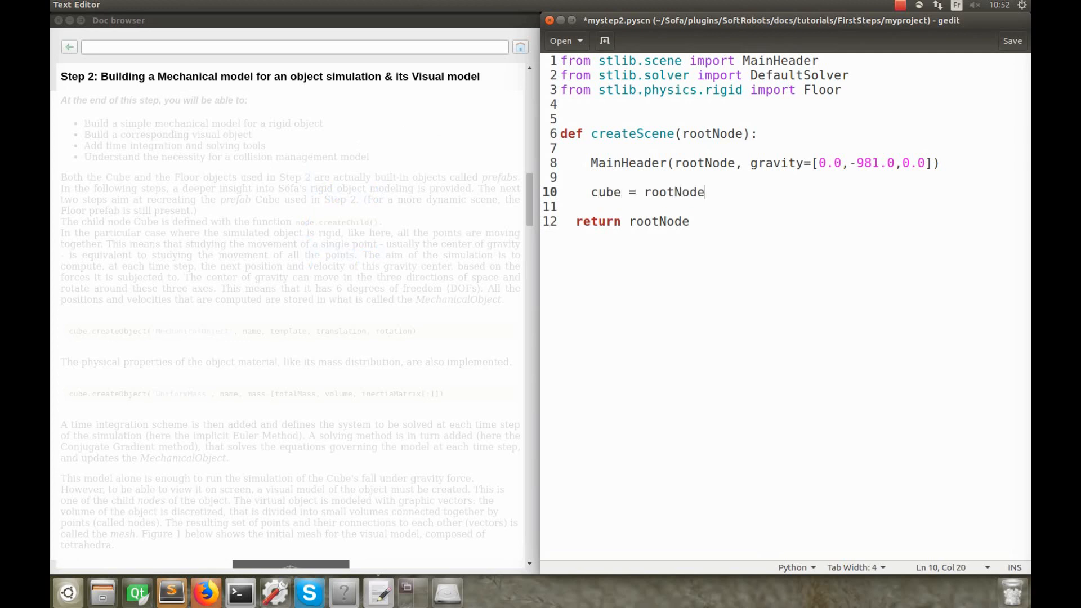
type(".createChild(")
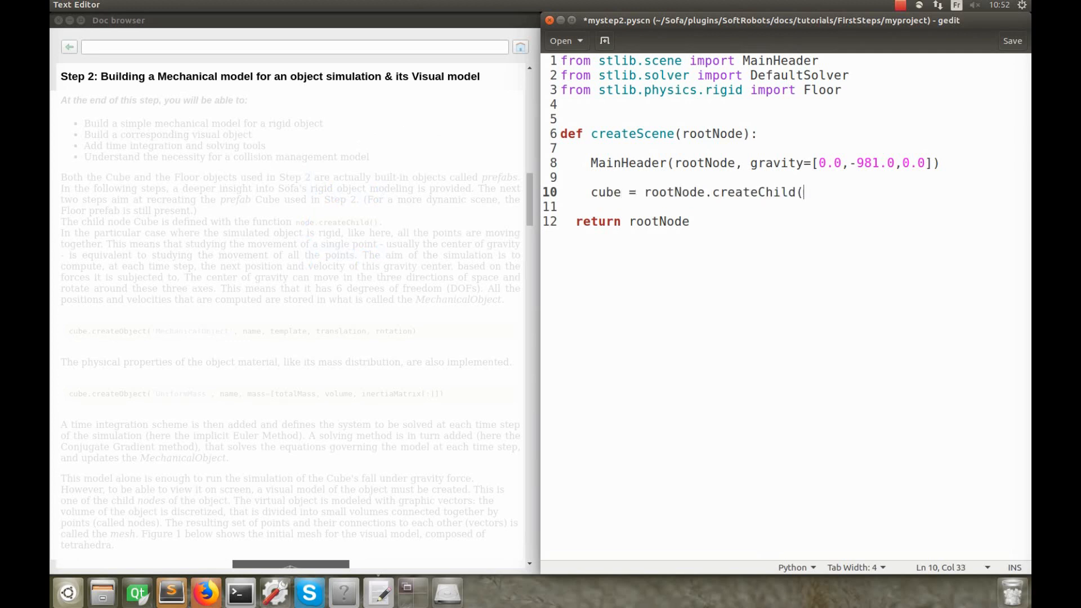
type("\"Cube\")")
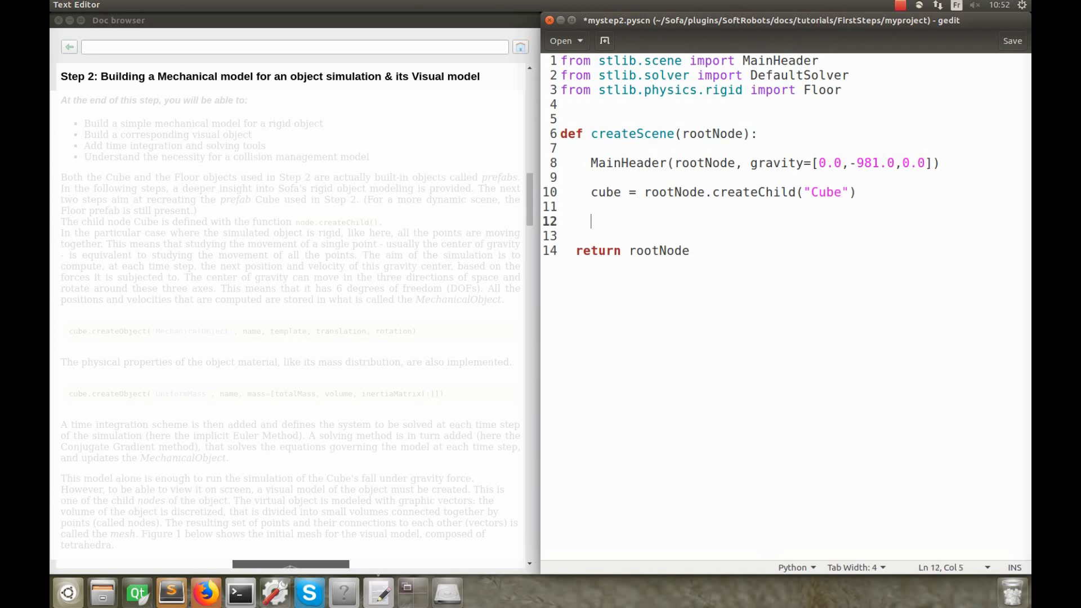
Add ###Mechanical model and ###Visual Object of the Cube comment headings with spacing
type("###Mechanical model")
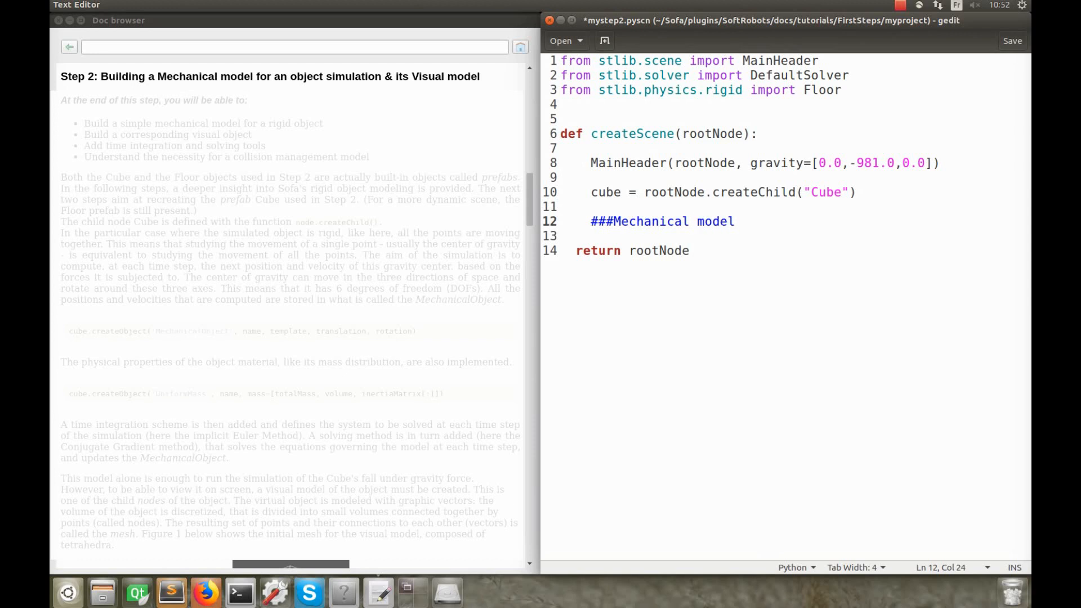
type("###Visual")
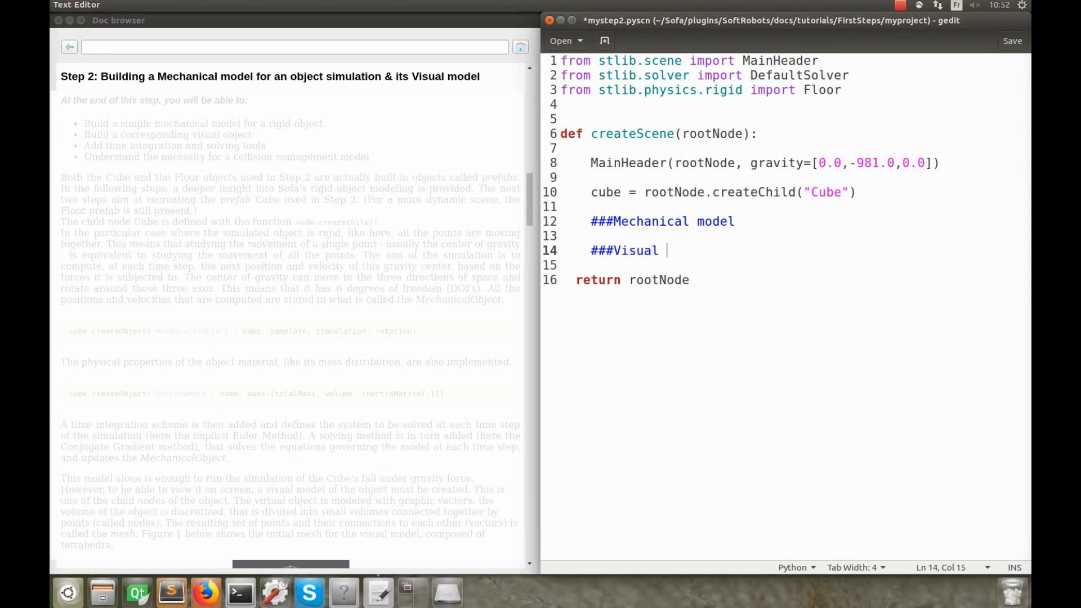
type("Object of the Cube")
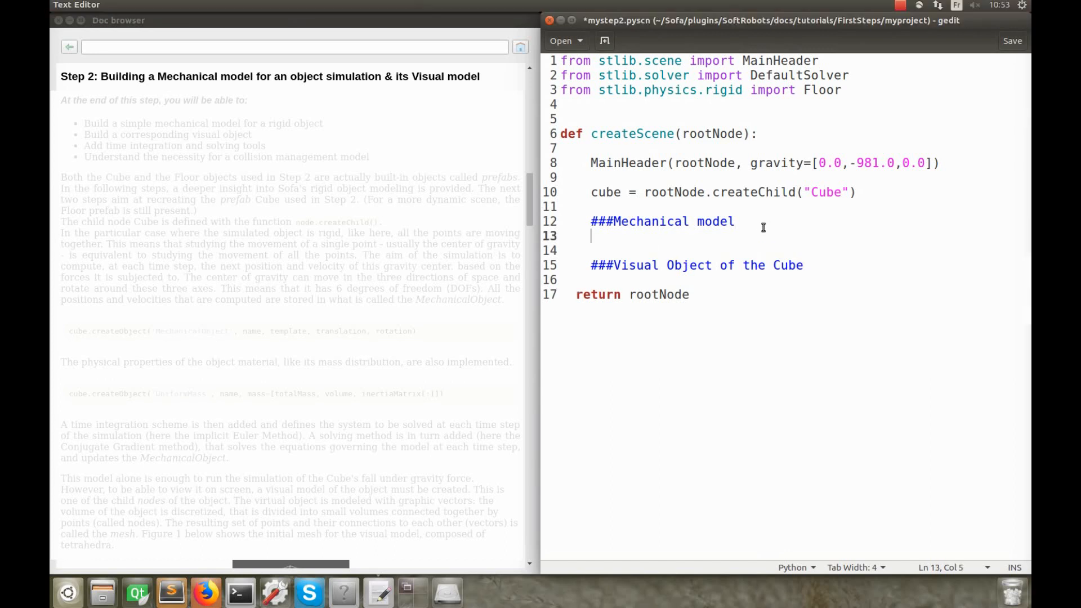
key("Return")
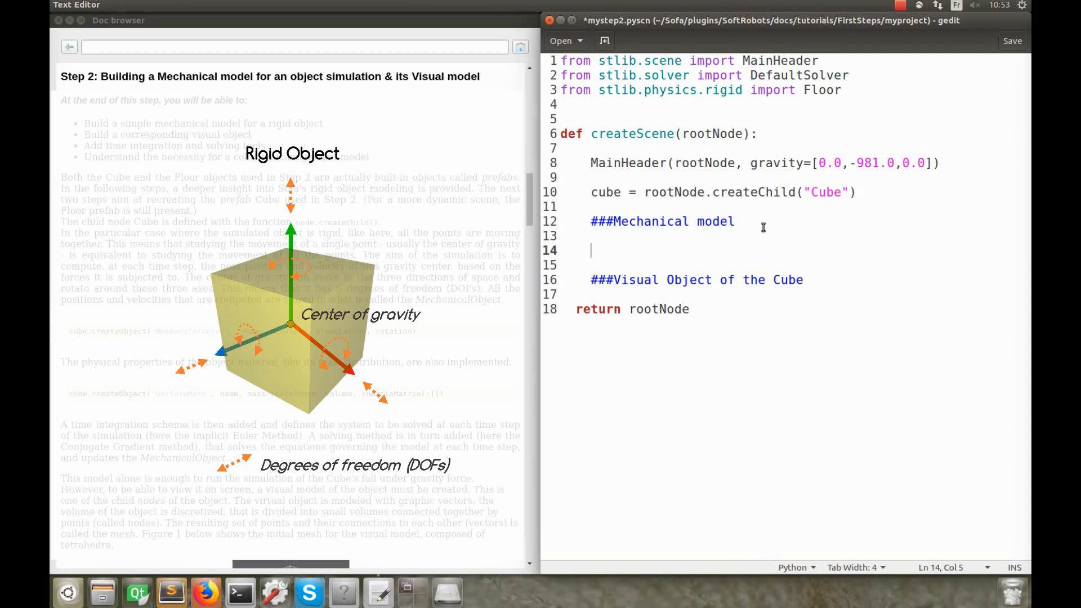
Add the Cube's MechanicalObject with rotation [0.0,0.0,0.0]
type("cube.")
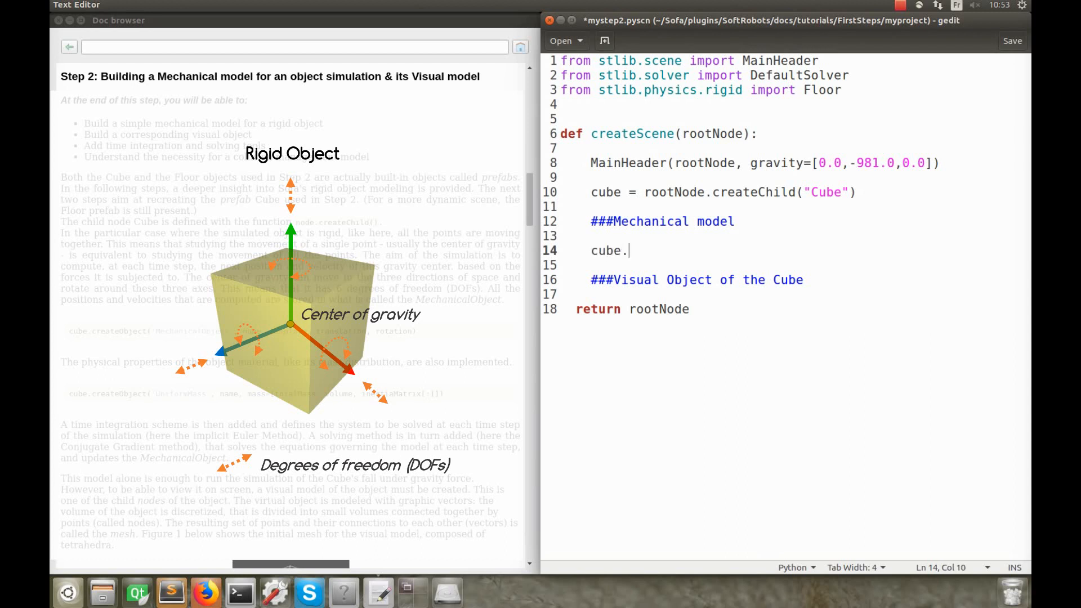
type("c")
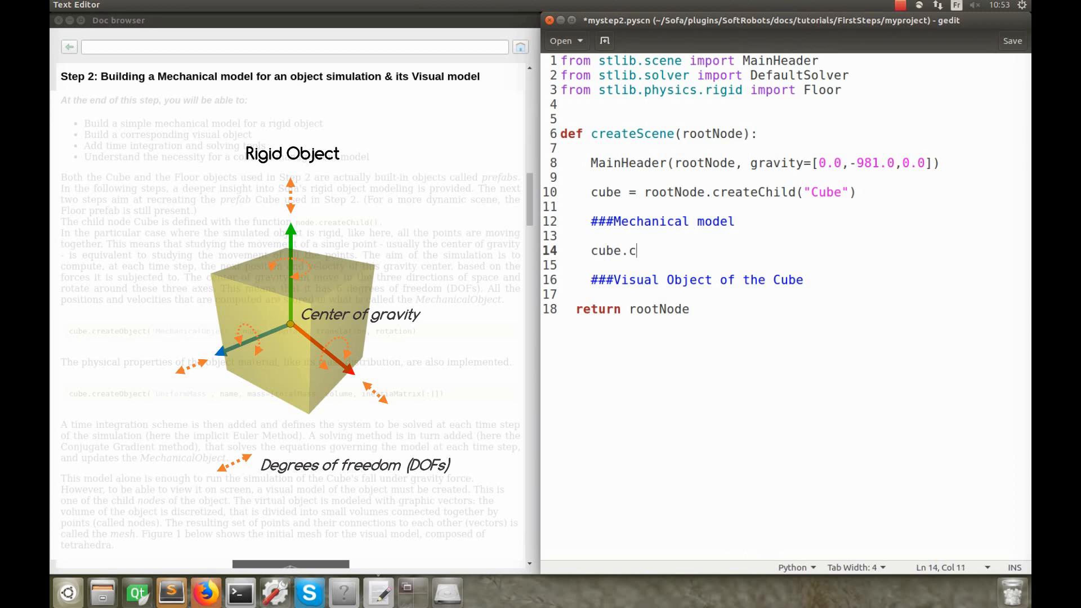
type("reateO")
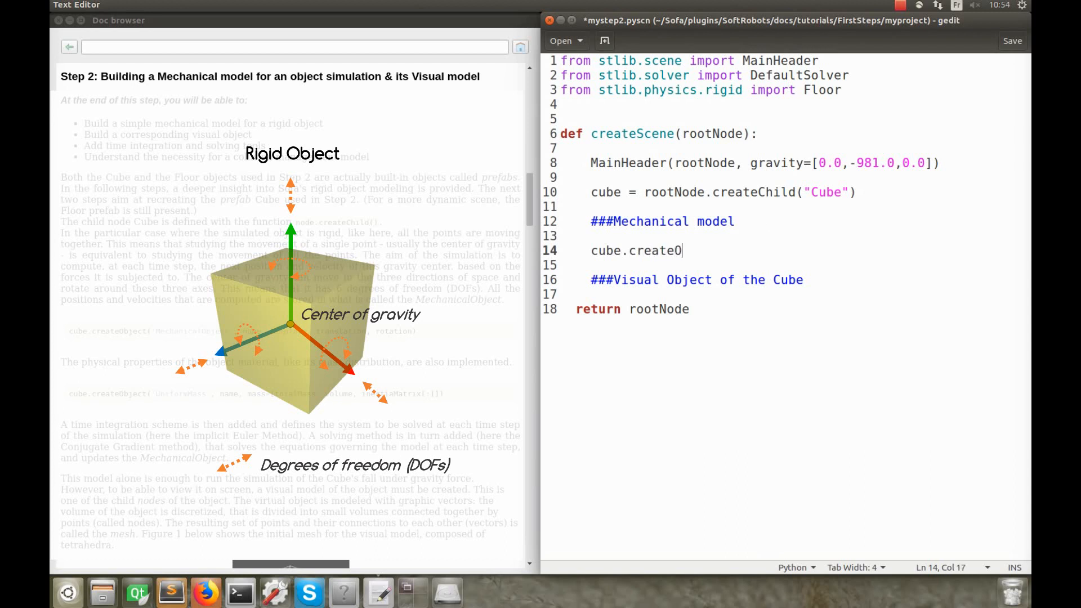
type("bject")
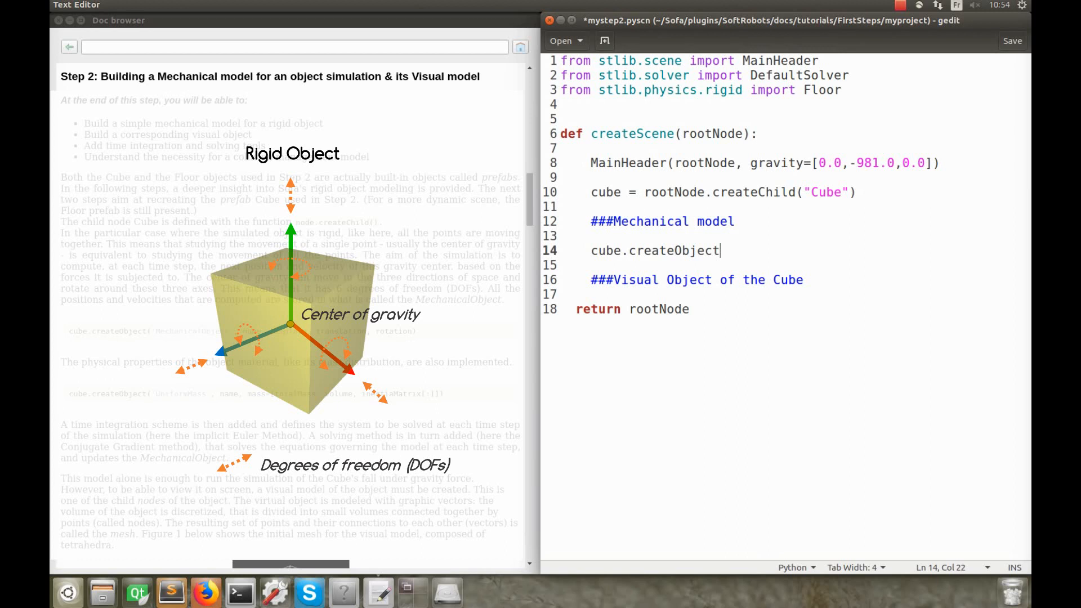
type("('MechanicalObject', name=\"DOF\", template=\"Rigid\", translation=[0.0,0.0,0.0")
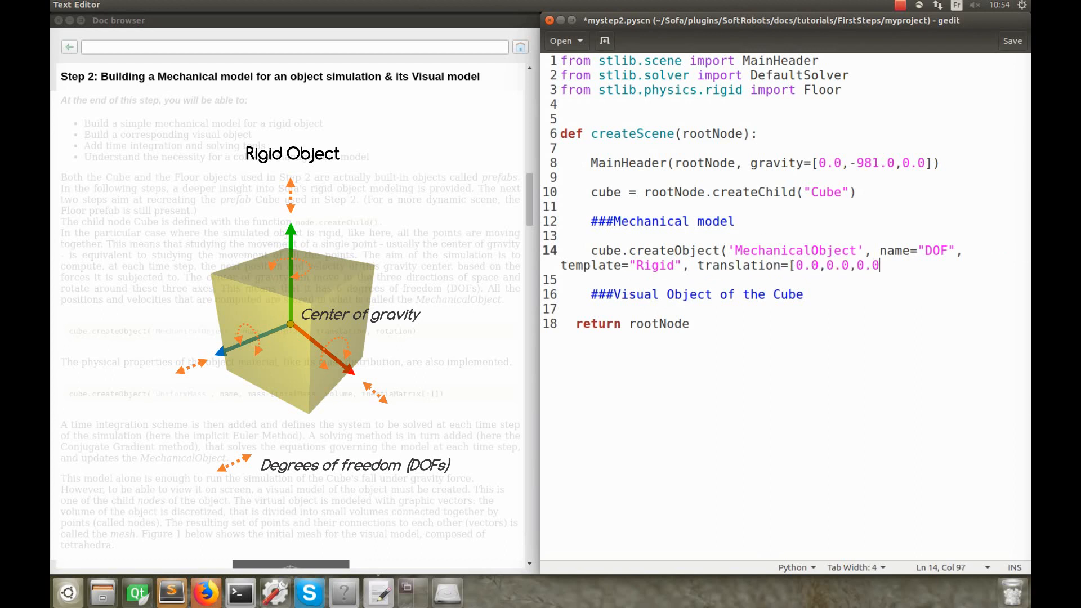
type("], rotation=[0.0,0.0,0.0])")
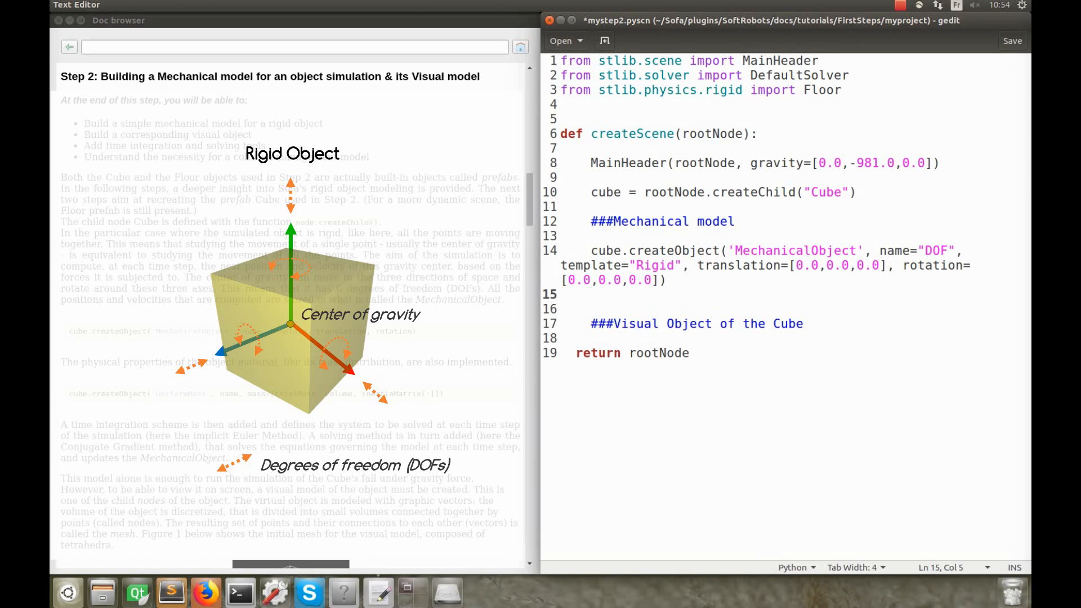
Add a UniformMass named mass using totalMass, volume and the inertia matrix
type("cube.createObject('UniformMass', name=\"ma")
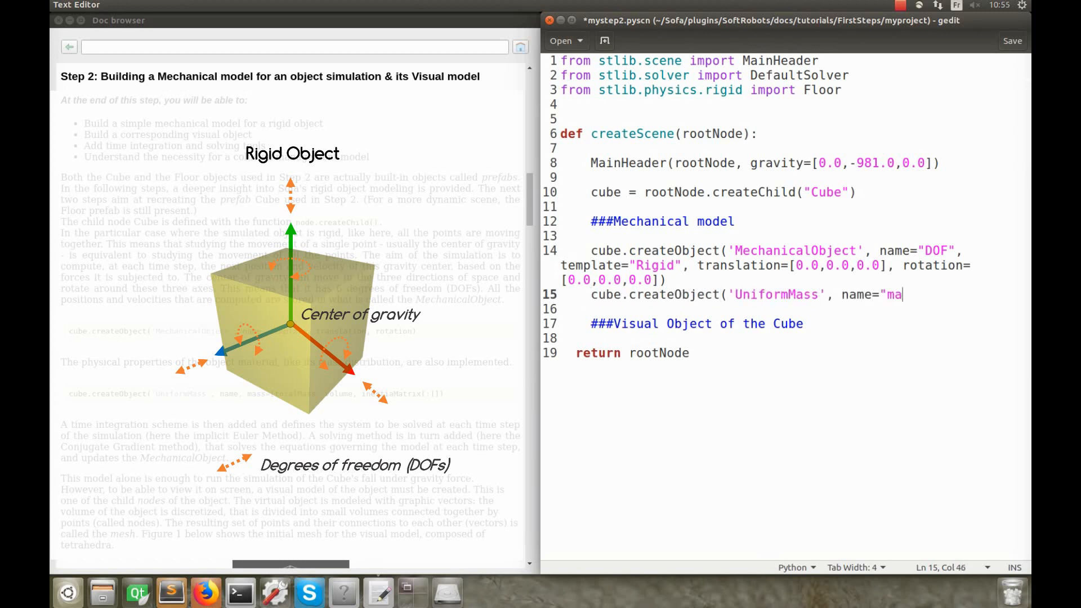
type("ss\", mass=[totalMass, volume, i")
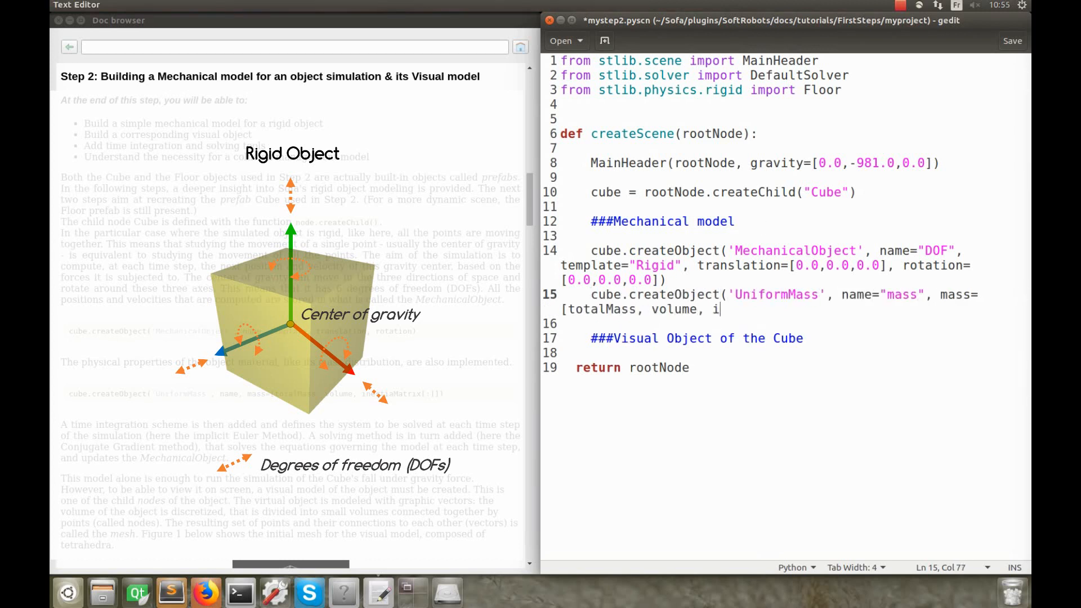
type("totalMass = 1.")
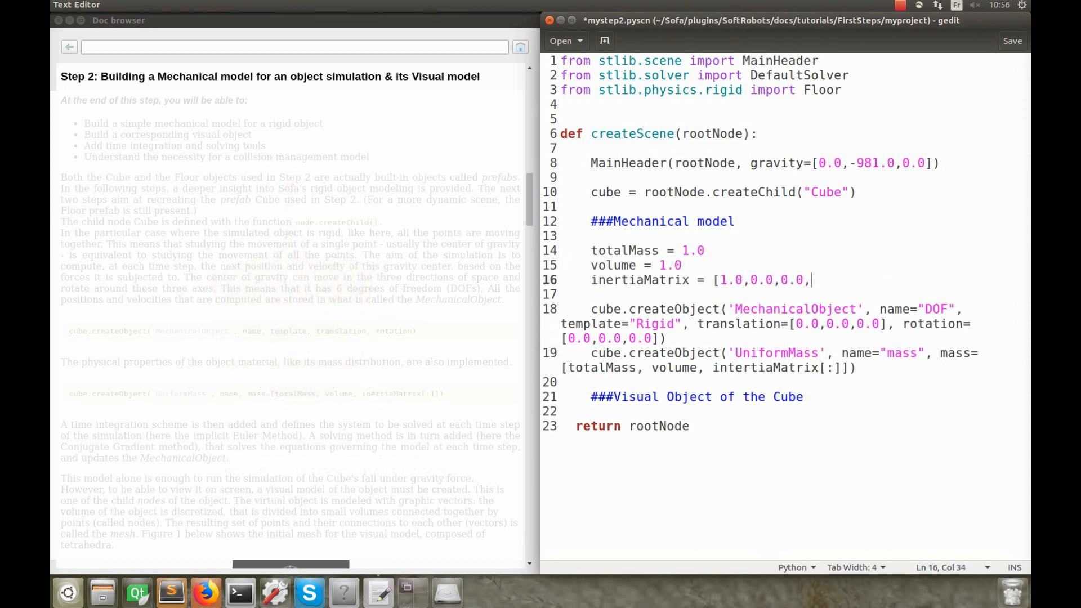
type("0.0,1.0,0.0,0.0,0.0,1.0]")
type("## Time integration scheme")
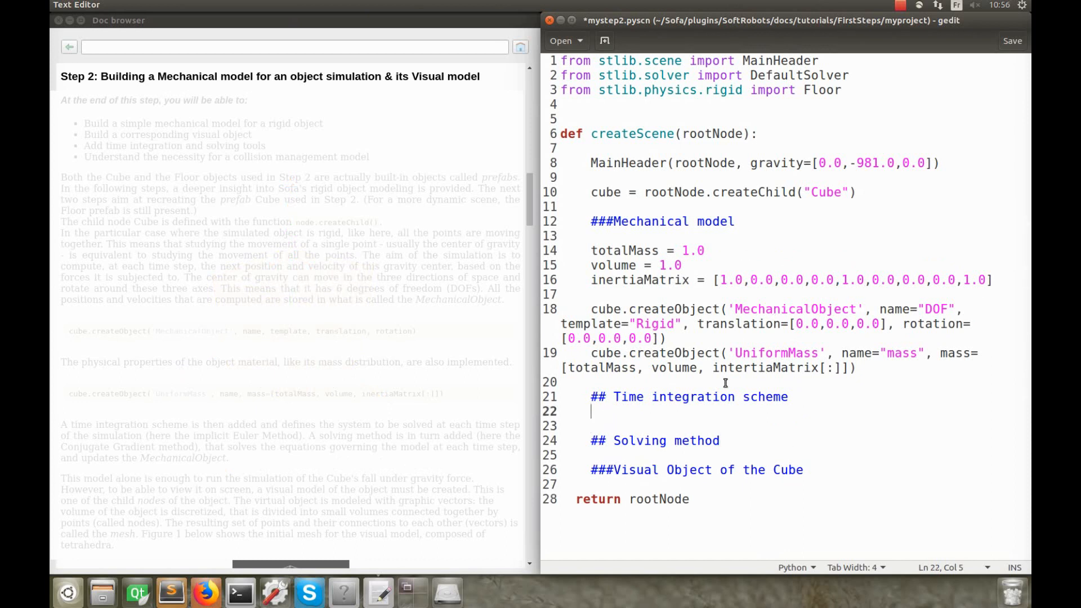
Add an EulerImplicit time integration object named odesolver to the Cube
type("c")
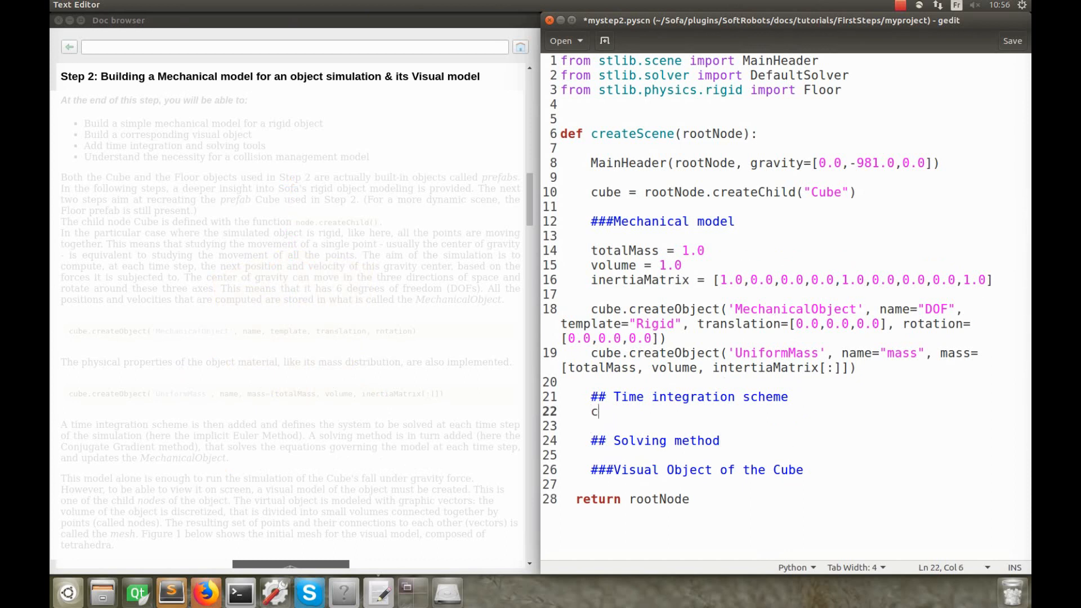
type("ube.create")
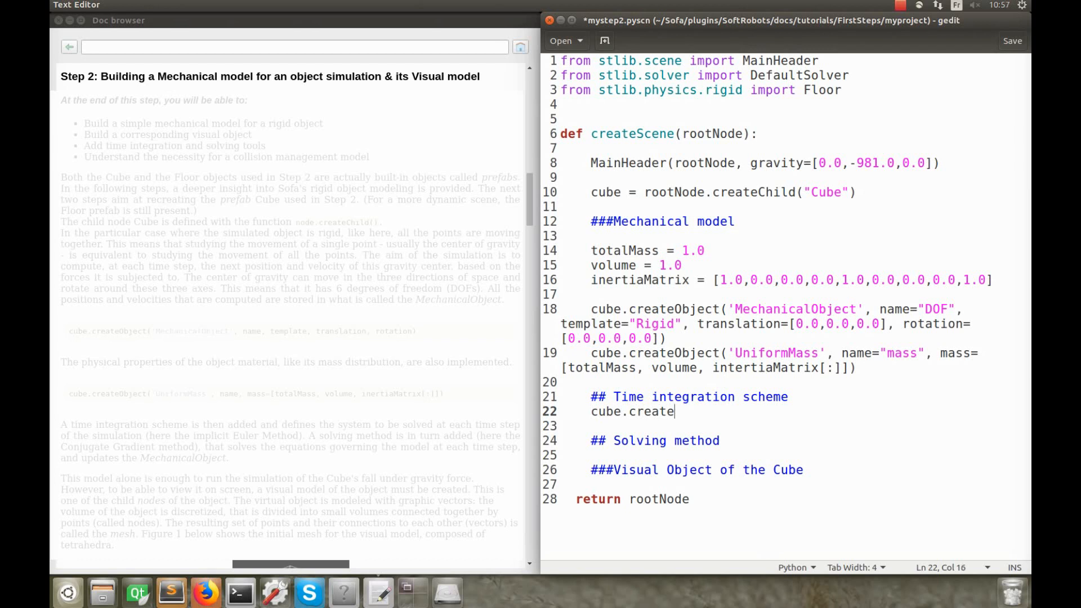
type("Object")
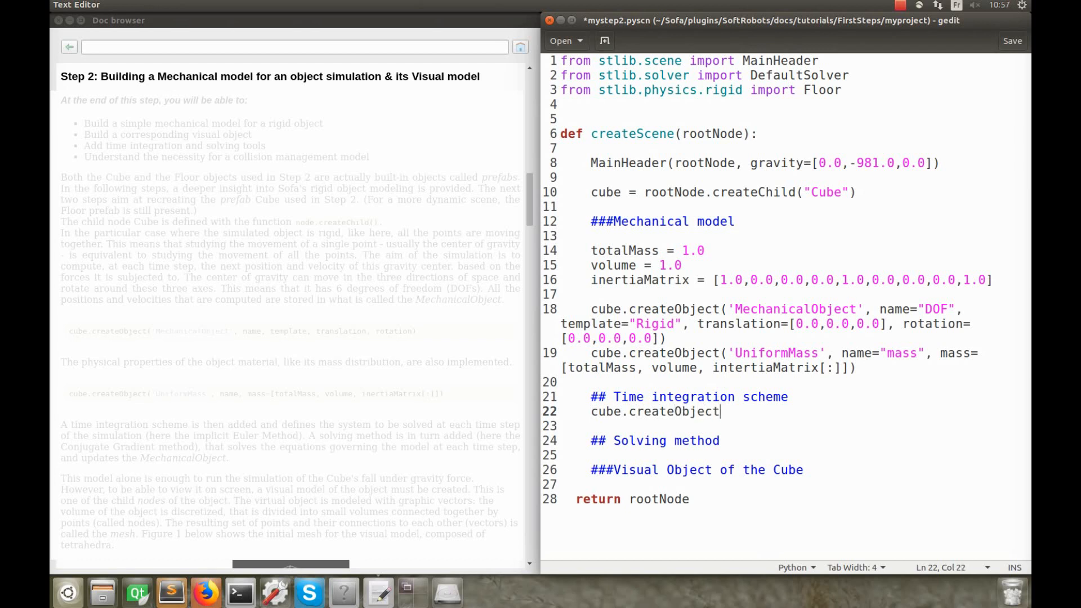
type("('EulerImplicit', name")
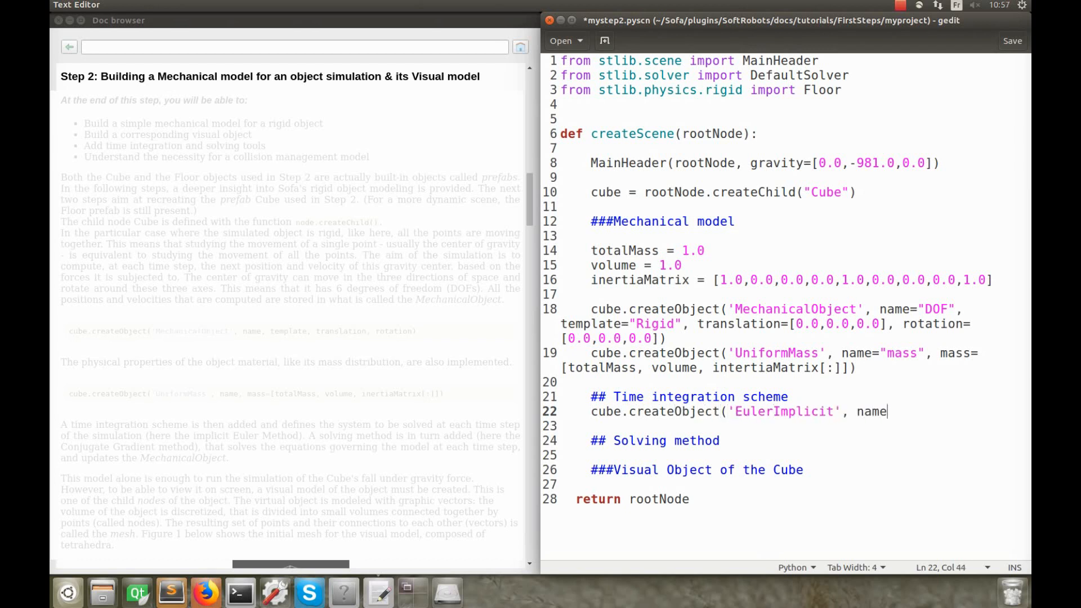
type("='odesolver')")
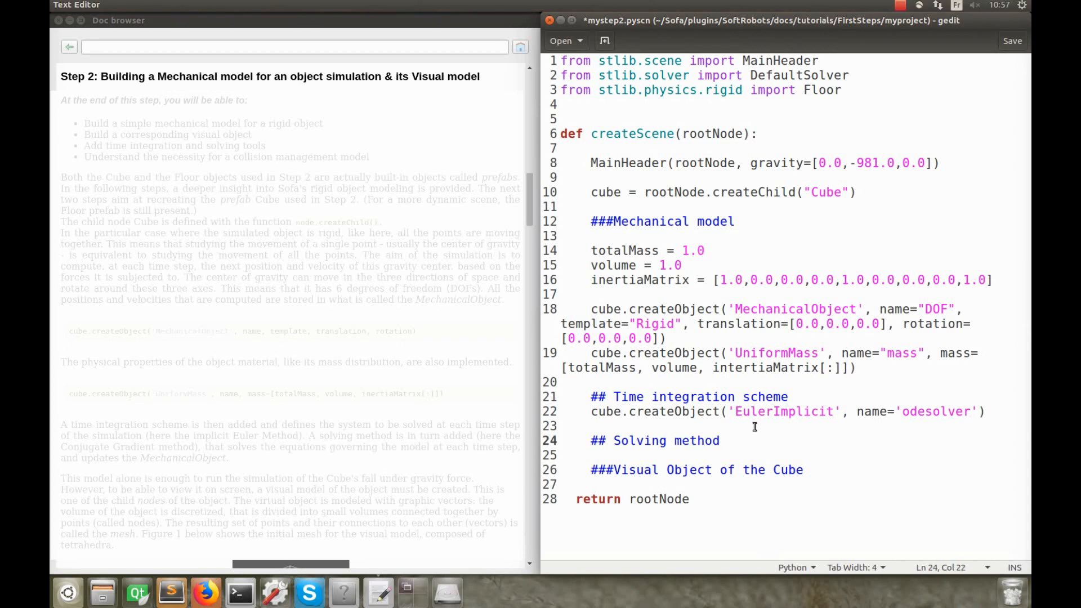
Add a CGLinearSolver named Solver to the Cube
type("cube")
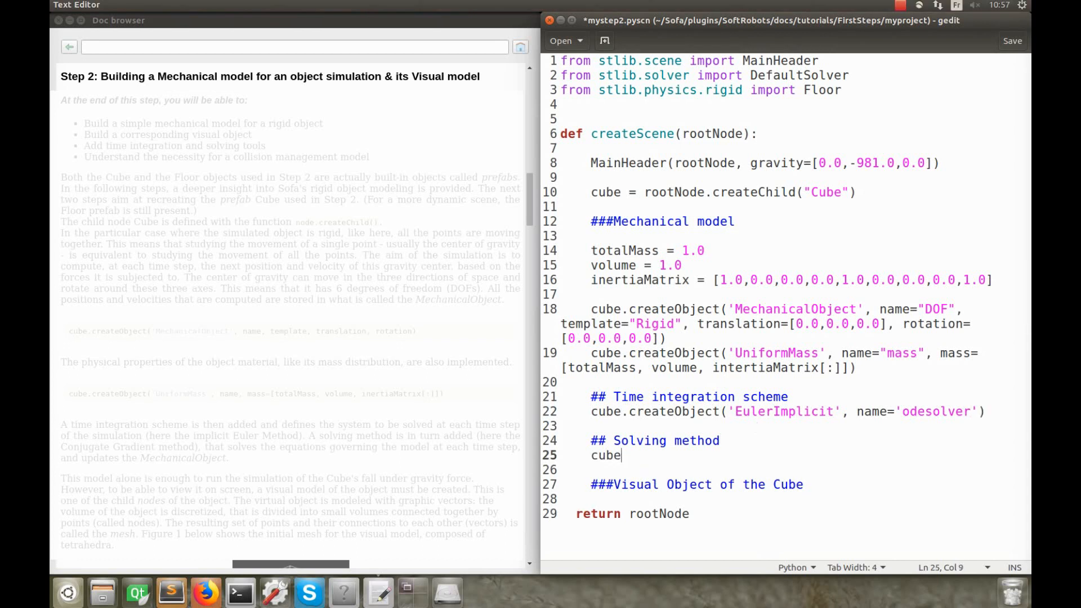
type(".creat")
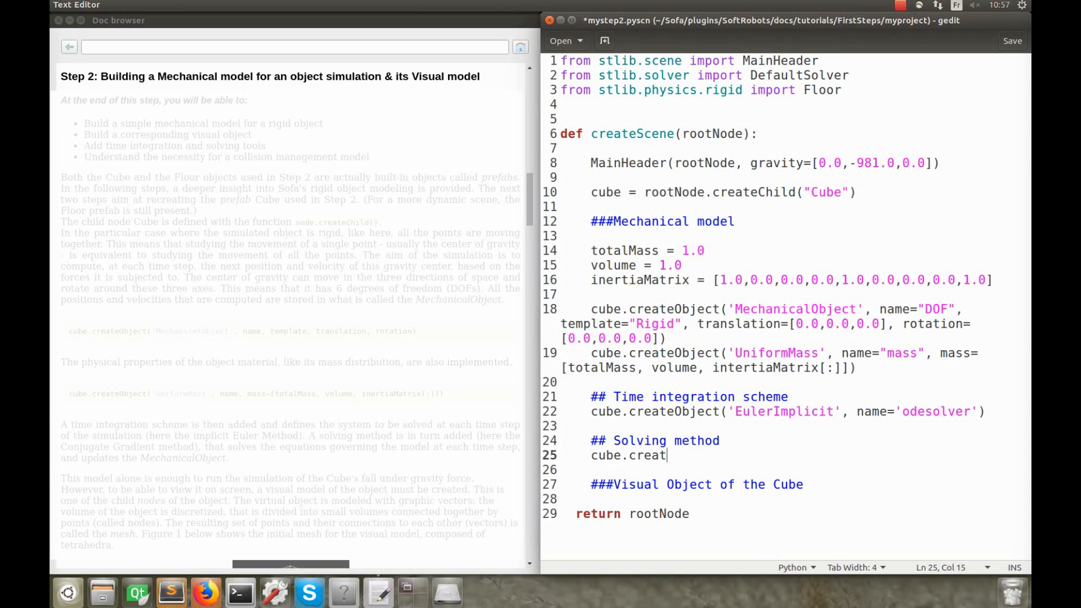
type("eO")
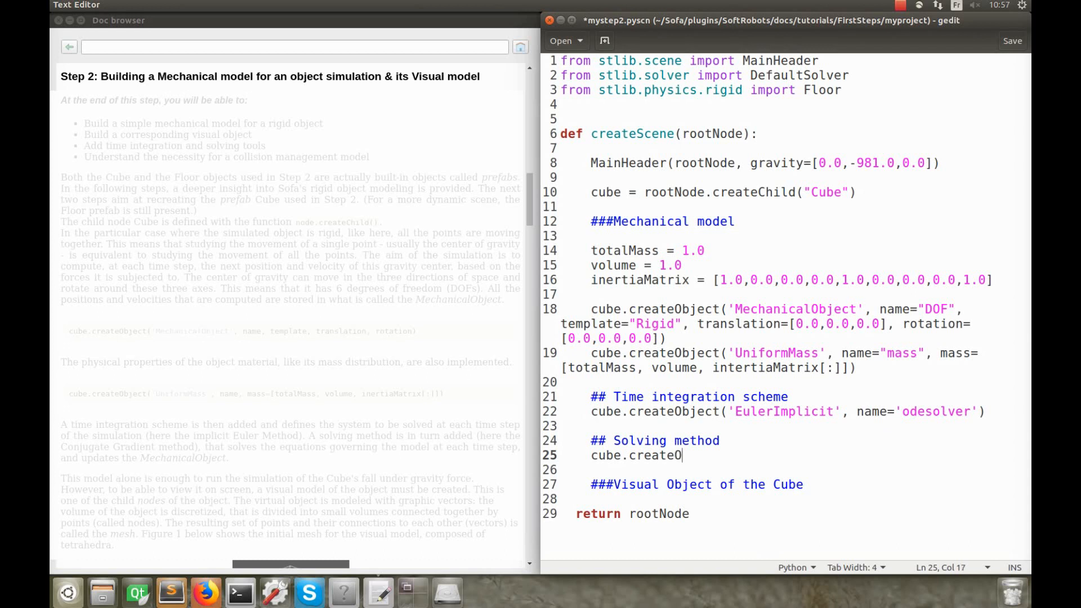
type("bject")
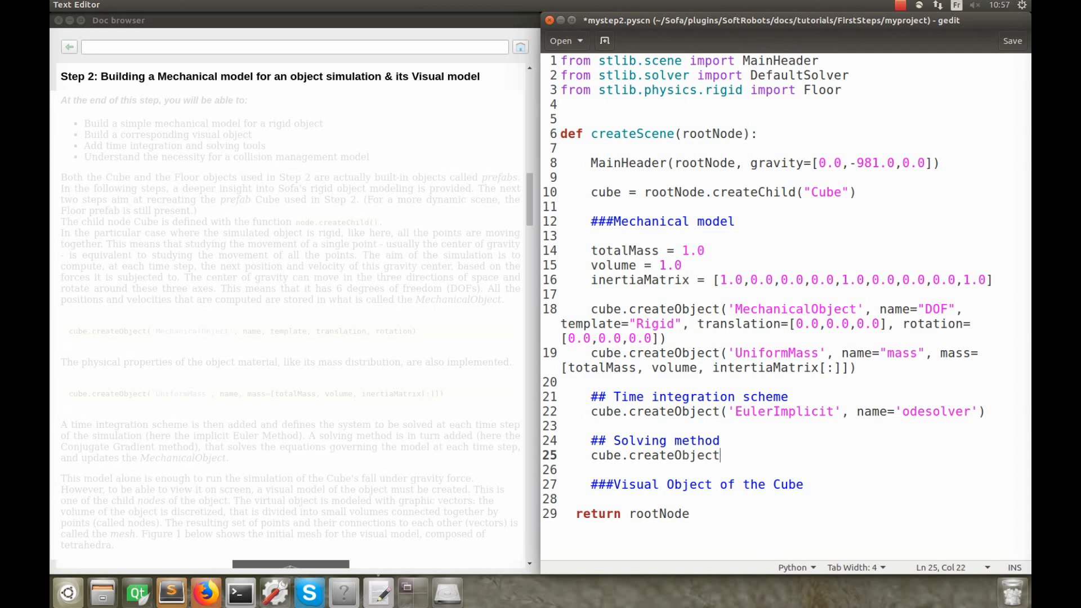
type("('")
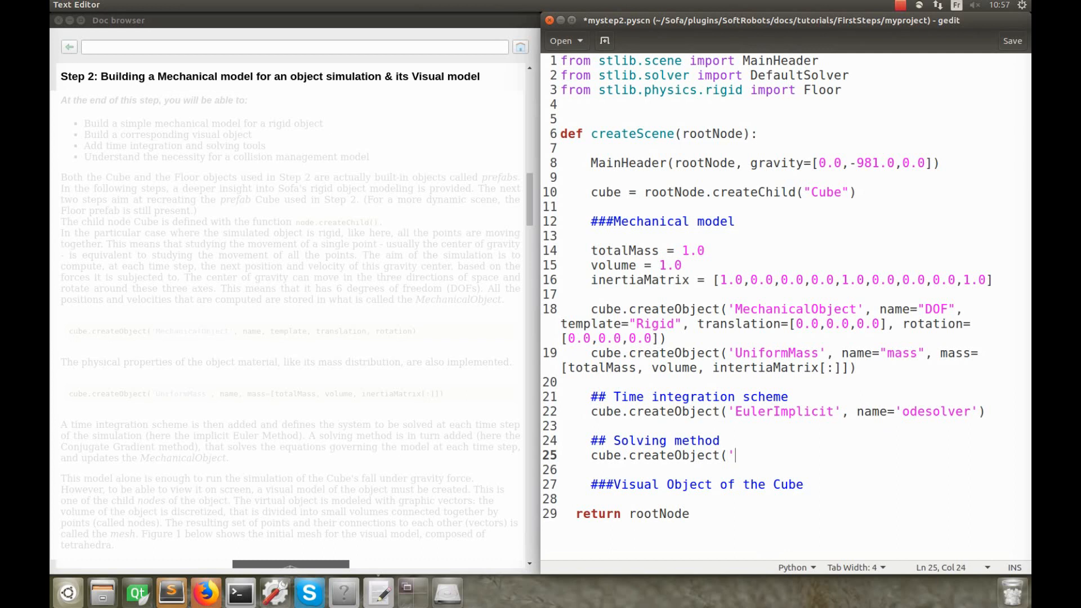
type("CGLinearSolver', name='")
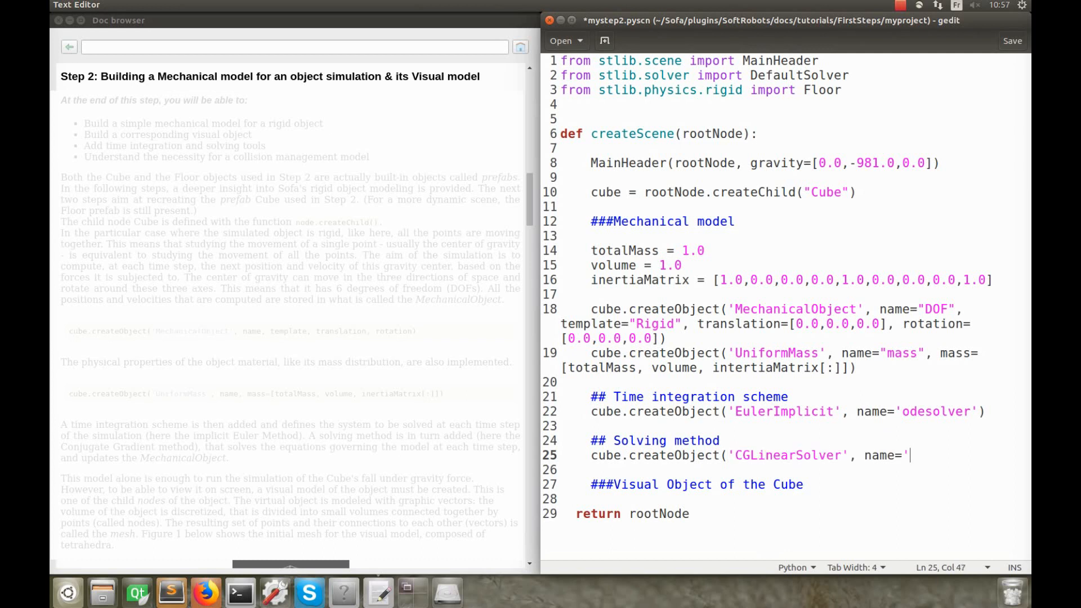
type("Solver')")
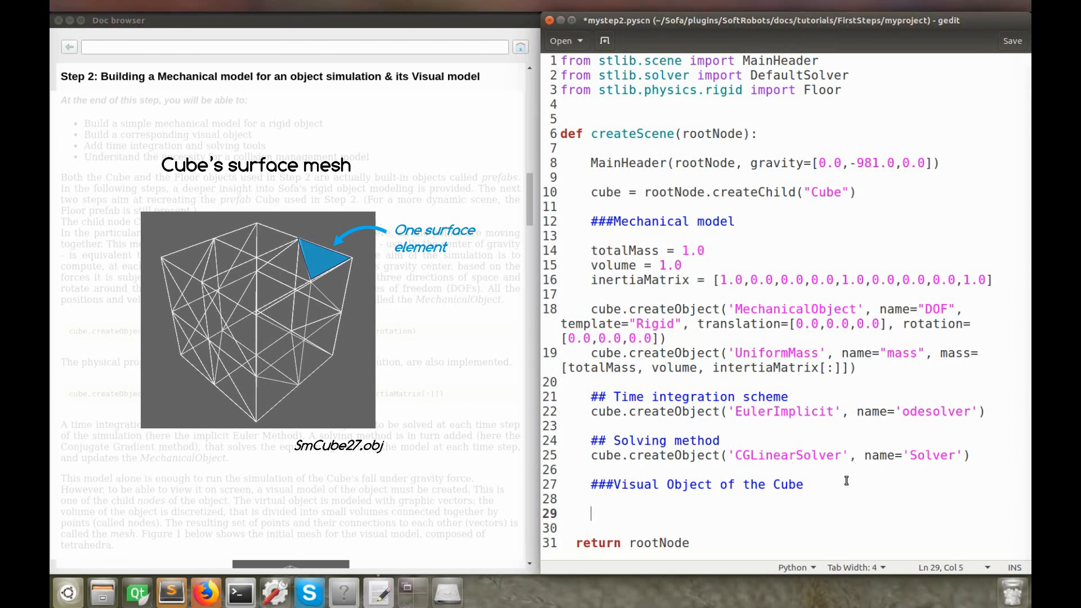
Create the Cube Visual child with an OglModel named Visual loading mesh/smCube27.obj
type("visual = cube.createChild(\"Cube Visual\")")
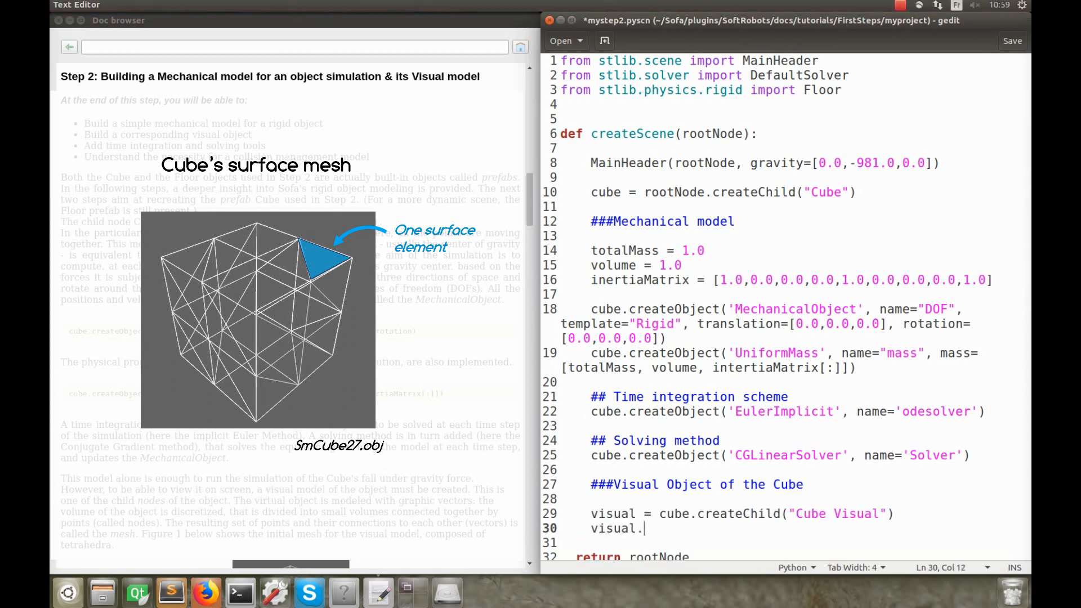
type("createChild('OglModel', name=\"Visual\", fileMesh=\"mesh/smCube27.obj\", color = [1.0,0.0,1.0], scale = 20.0")
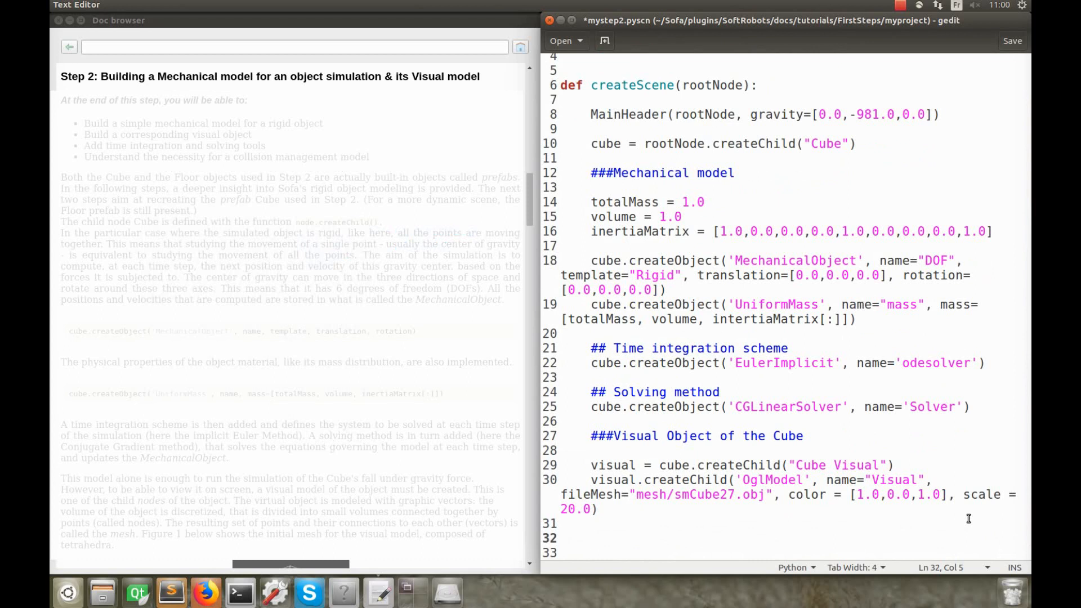
Attach a RigidMapping object to the visual node
type("ci")
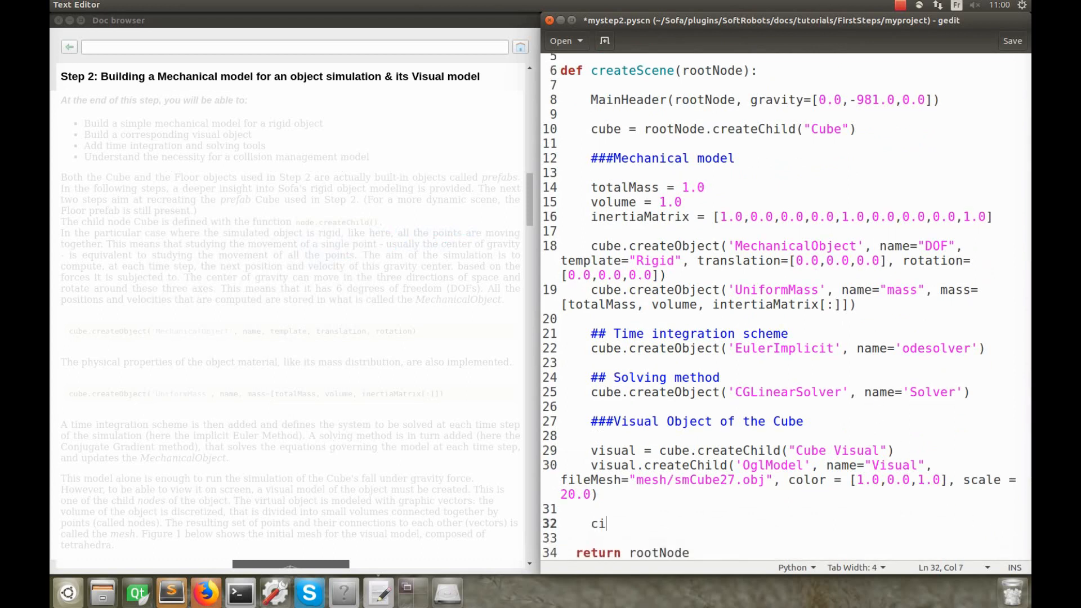
type("visual.create")
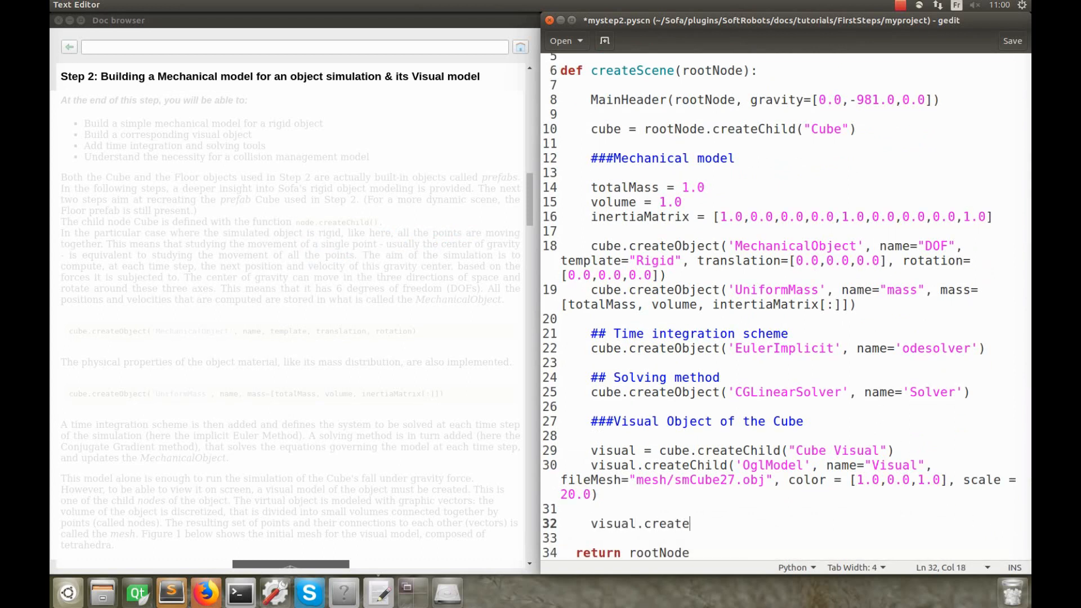
type("Object('Rig")
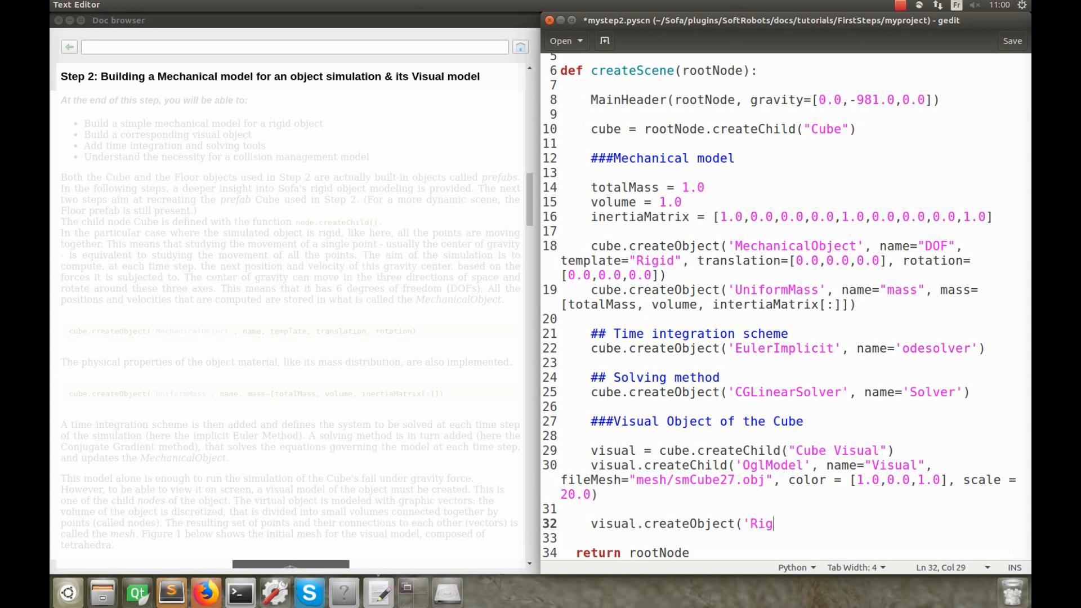
type("idMapping')")
type("floor = Floor(rootNode")
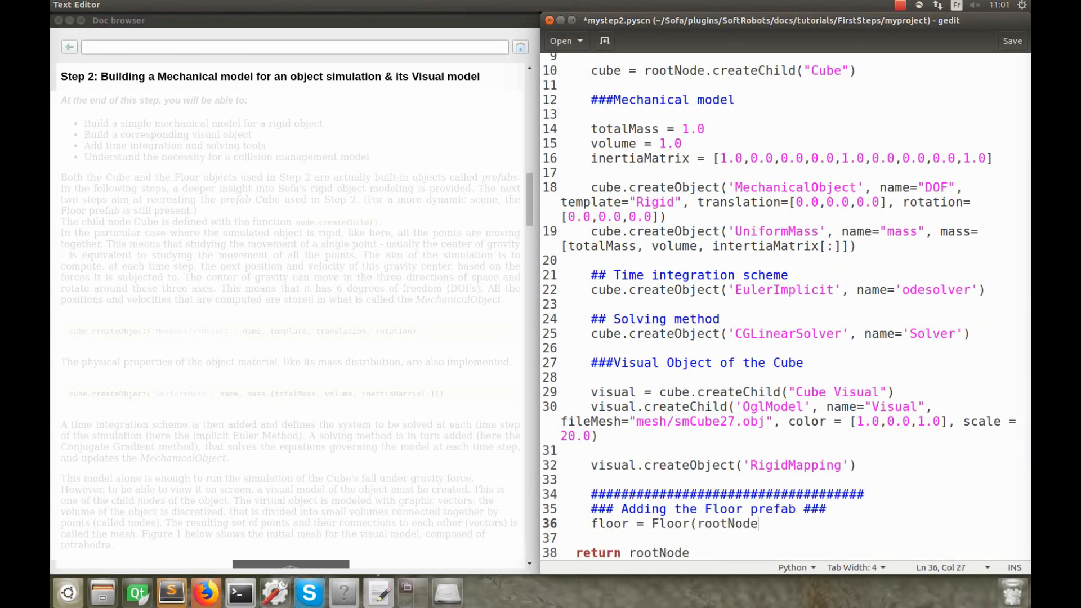
Add the Floor prefab named Floor at translation [0.0,-300.0,0.0] with uniformScale 5.0
type(", name = \"Floor\", translation = [0.0,-")
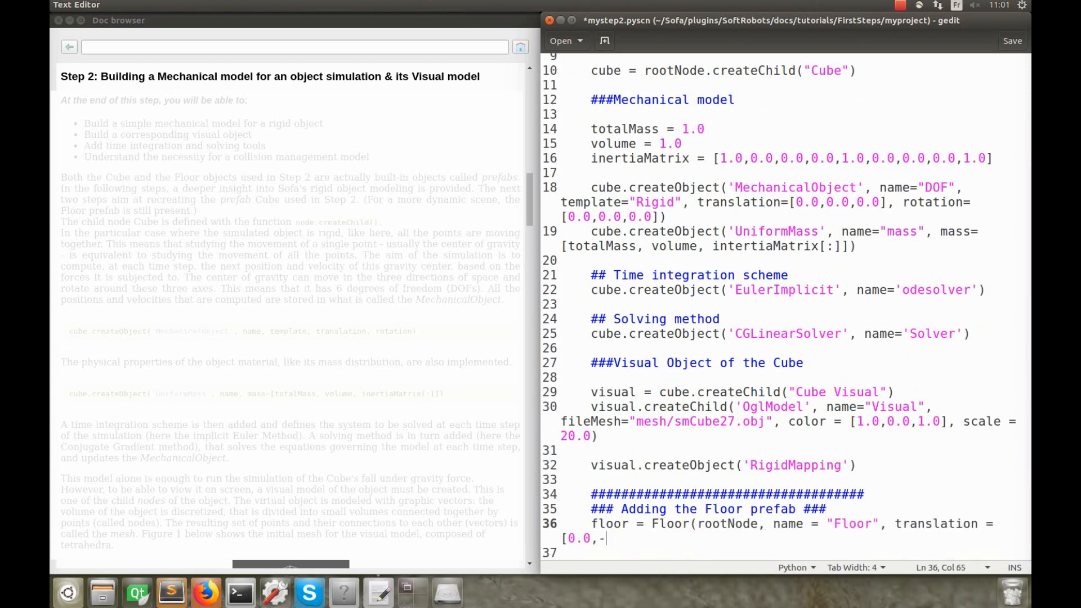
type("300.0,0.0], uniformScale=5.0, is")
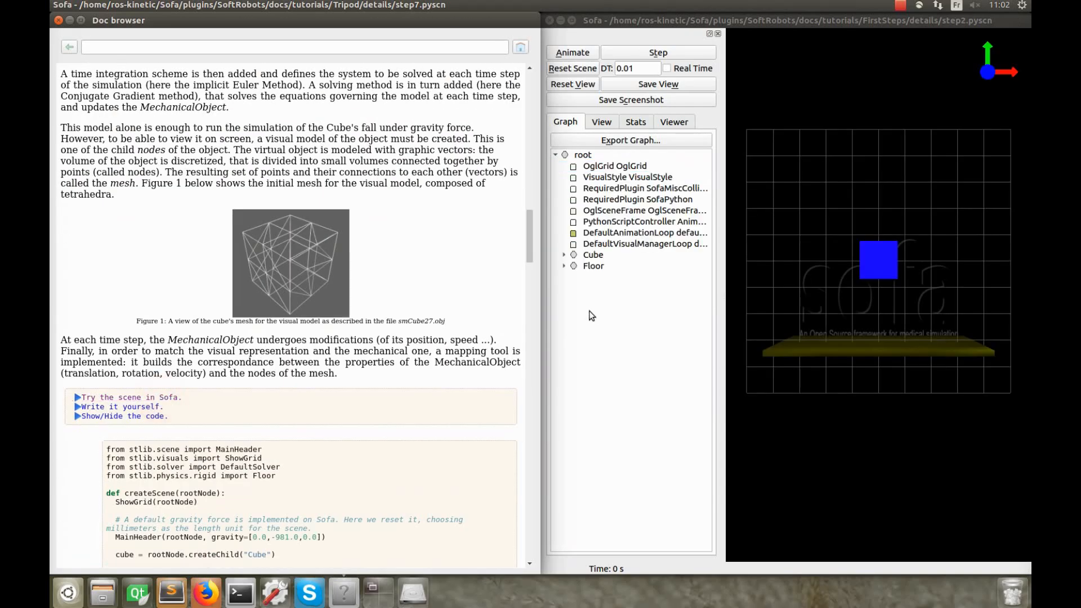
Animate the scene so the cube falls onto the floor, then reset it
left_click(573, 52)
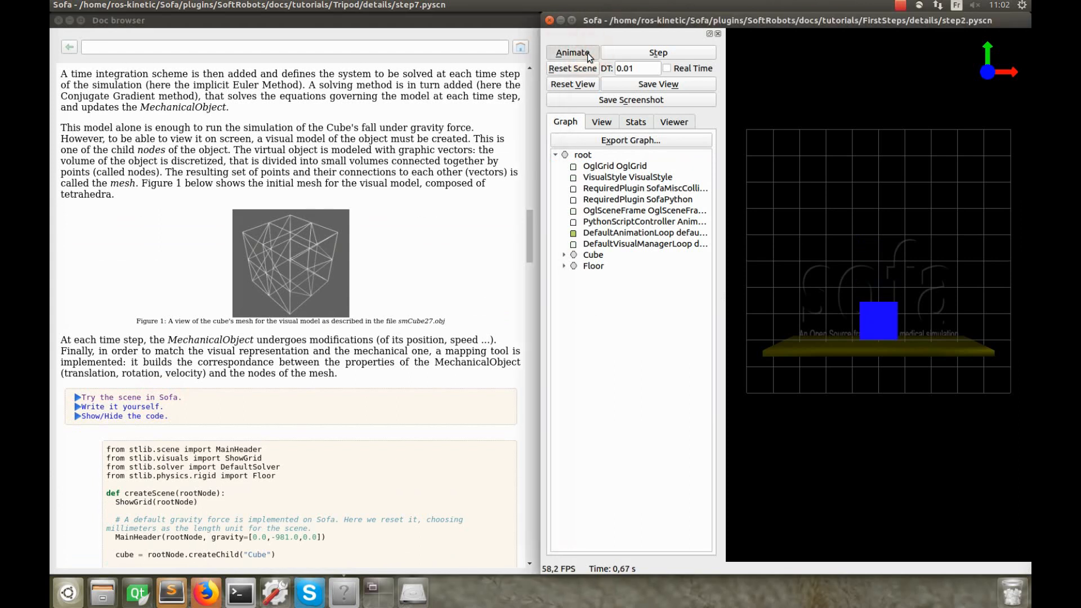
left_click(572, 51)
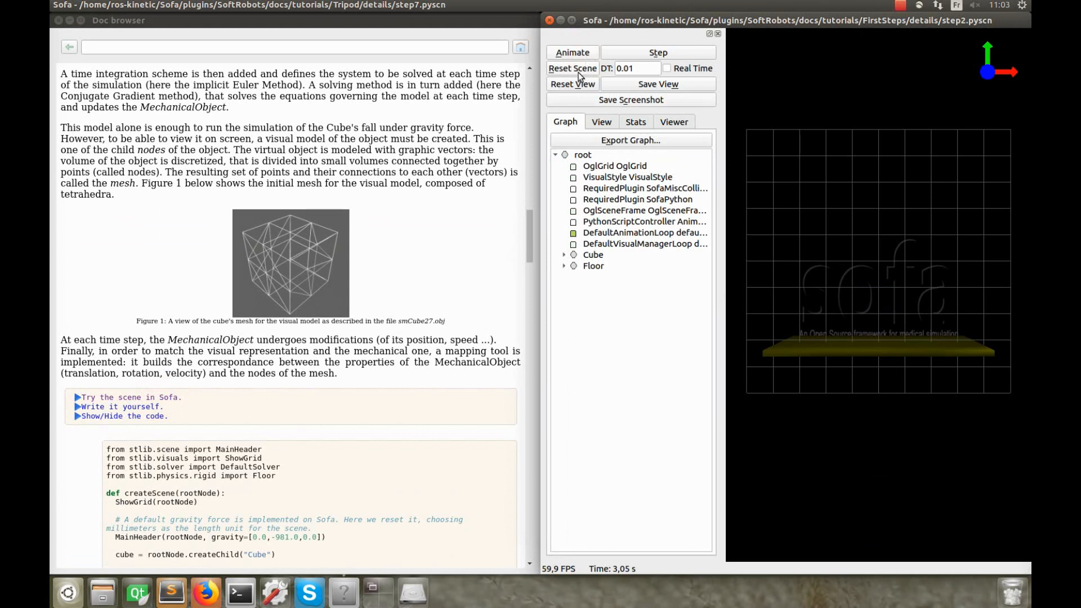
left_click(572, 52)
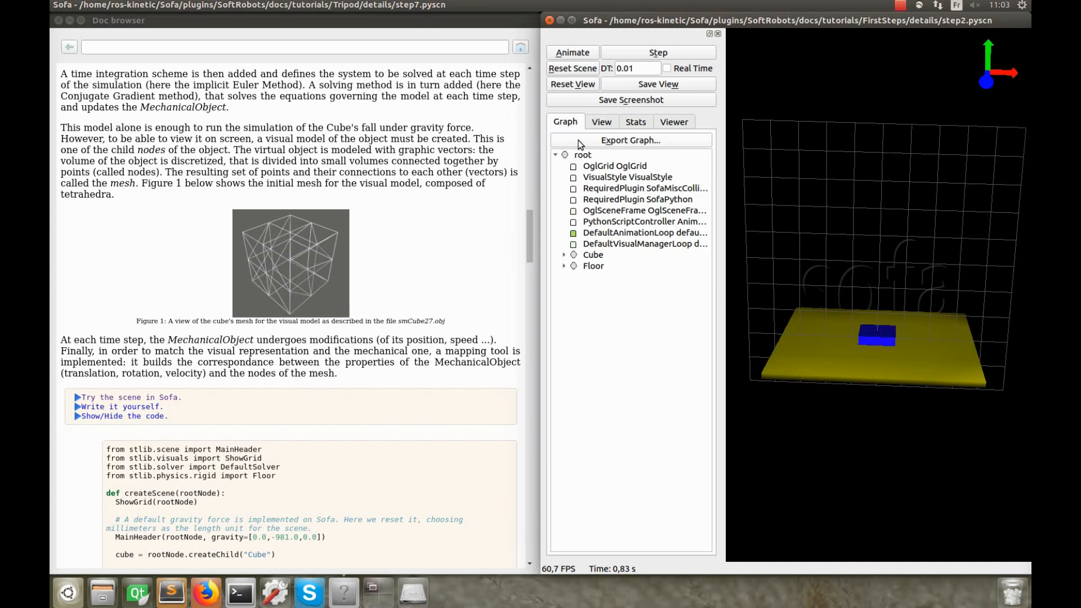
mouse_move(577, 139)
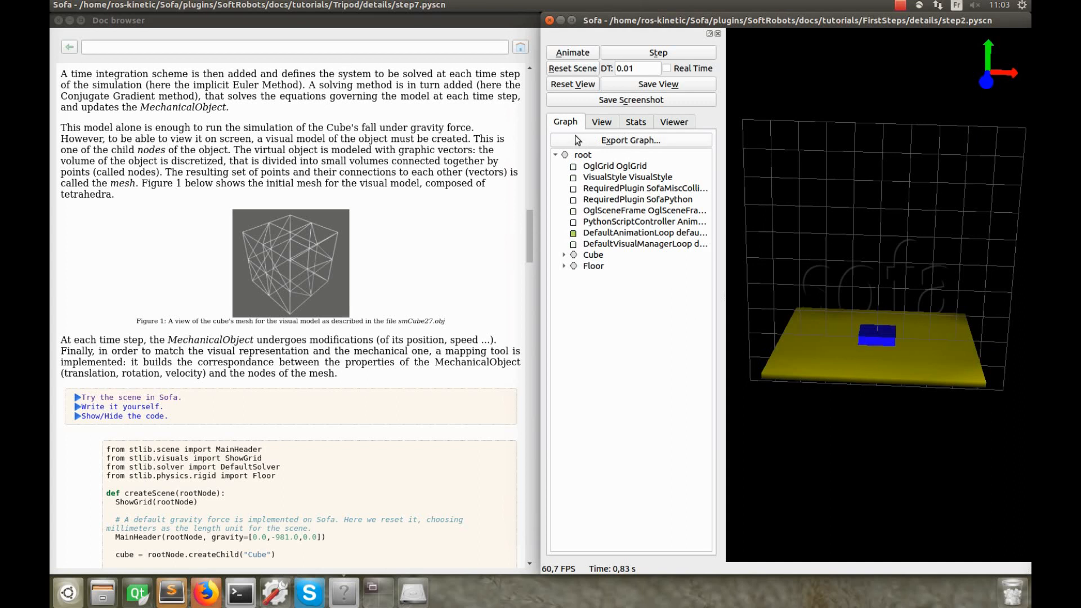
left_click(907, 5)
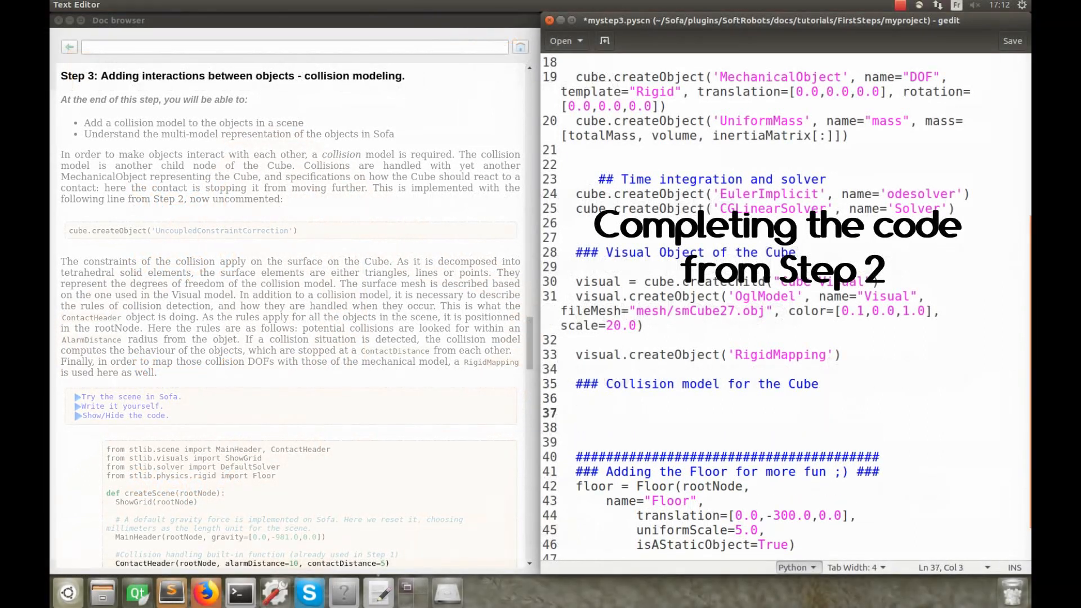
Create the Cube Collision Model child and start its MeshObjLoader object
type("collision = cube.")
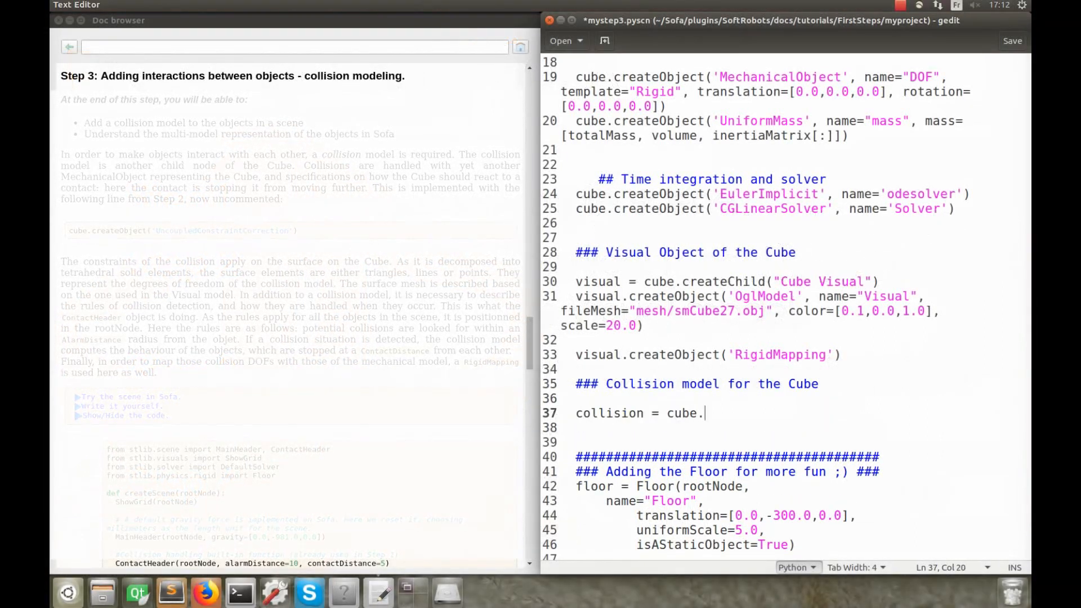
type("createChild")
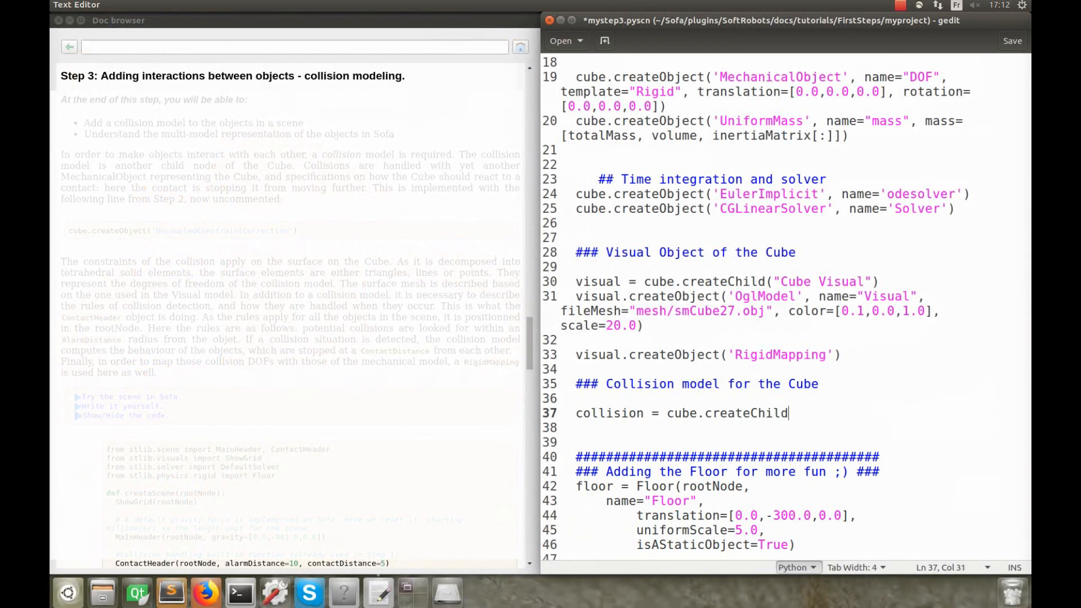
type("(\"Cube Collisio")
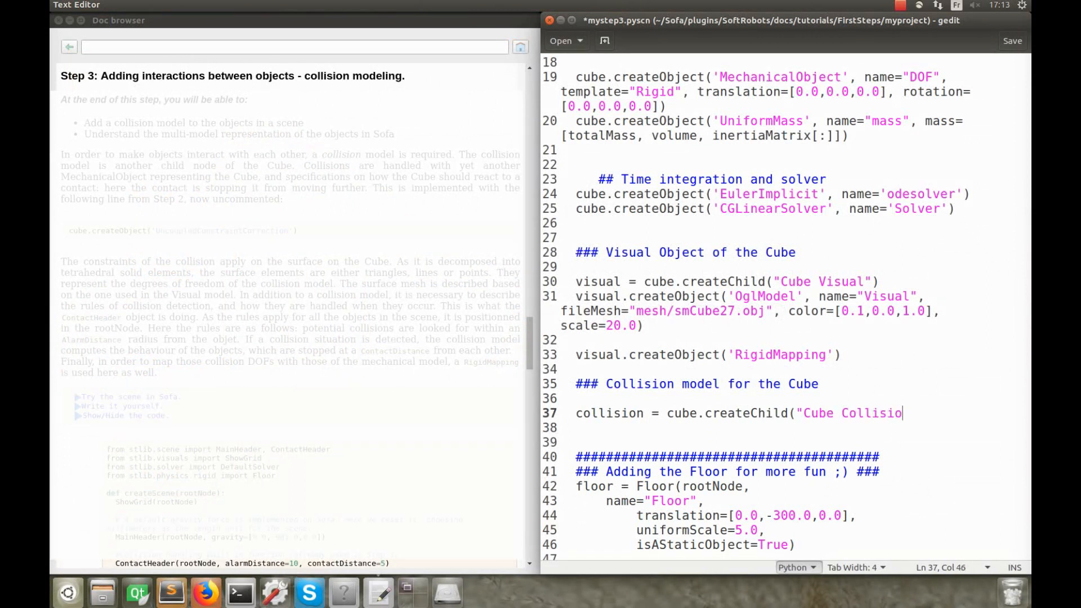
type("n Model\")")
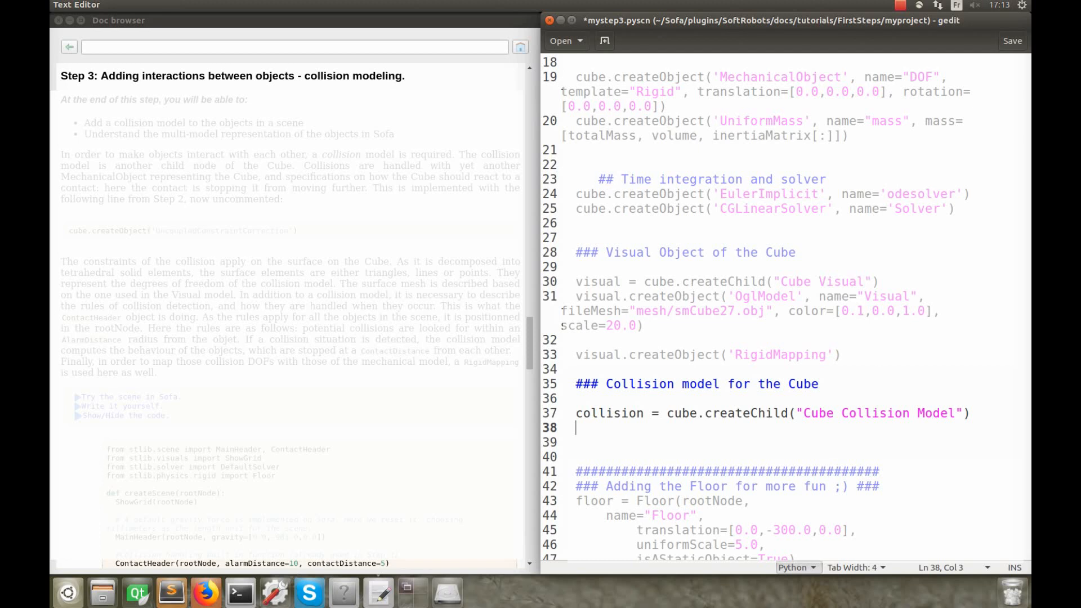
type("collision.createObject('MeshObjLoader', name=\"loader\", filename=\"mesh/smCube27.obj\",")
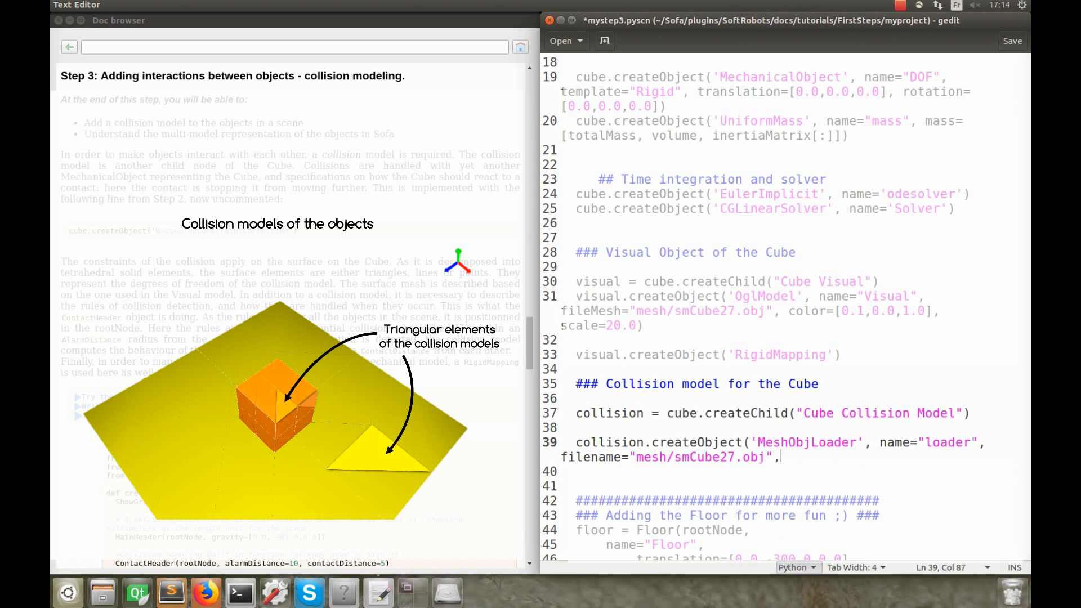
type("triangulate=\"true\", scale=20.0)")
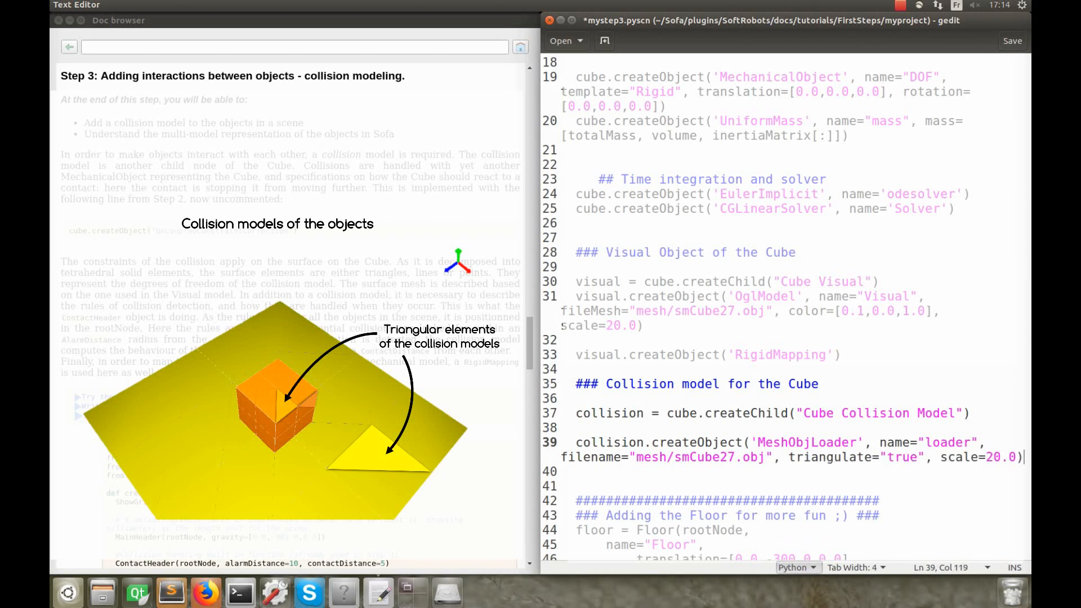
type("collision.createObject('Mesh', src=\"@loader\")")
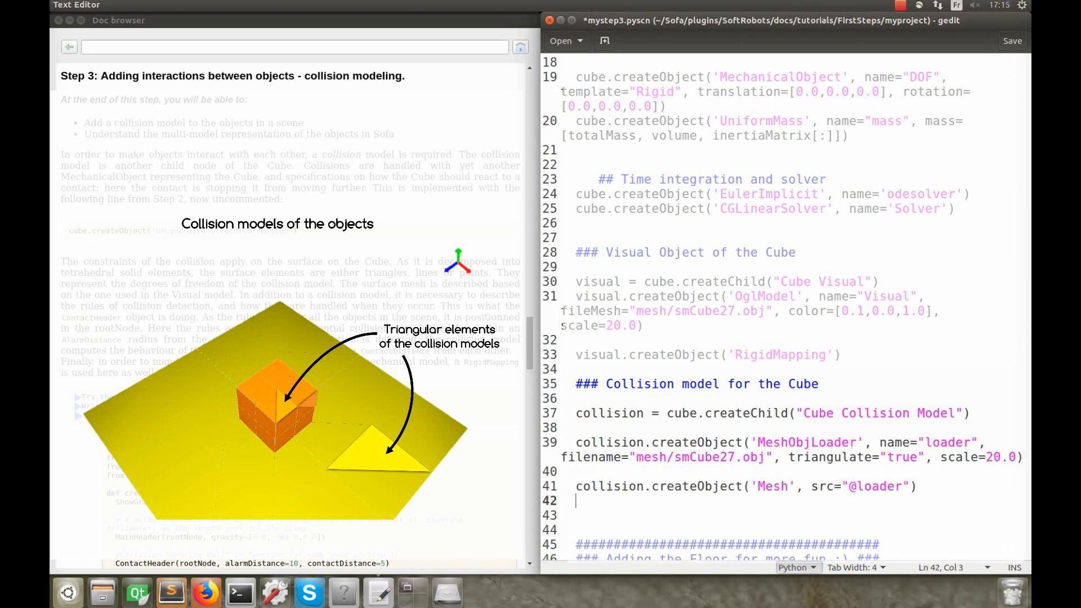
type("collision.createObject('MechanicalObject')")
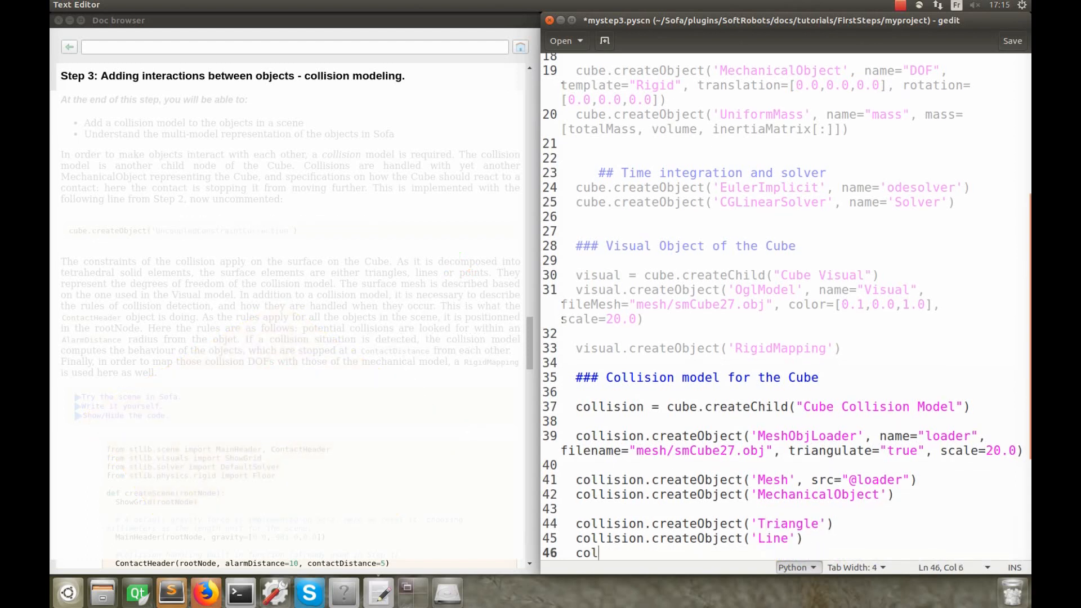
type("lision.createObject('Point')")
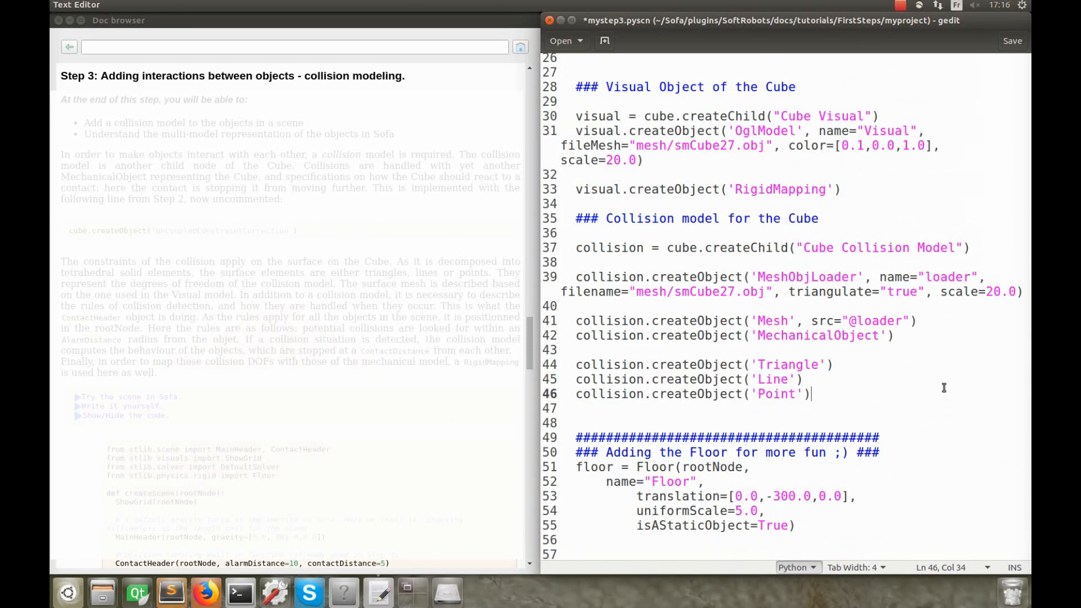
mouse_move(794, 351)
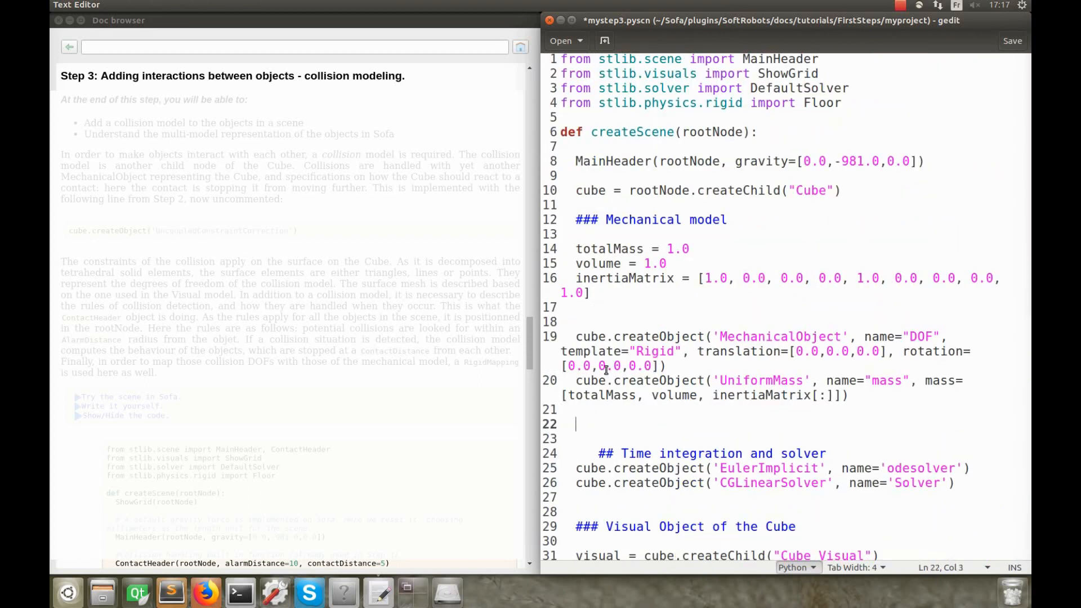
Add the material-behaviour comment and cube.createObject('UncoupledConstraintCorrection')
type("# Material behaviour when submitted to constraints")
type("cube.cr")
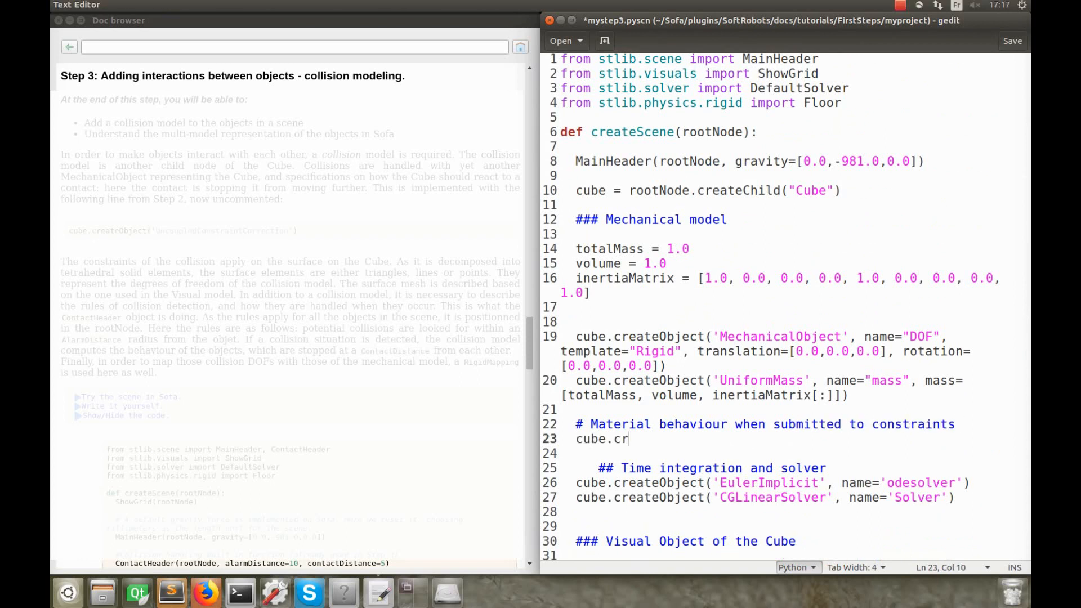
type("eateObject('UncoupledConstraintCorrectio")
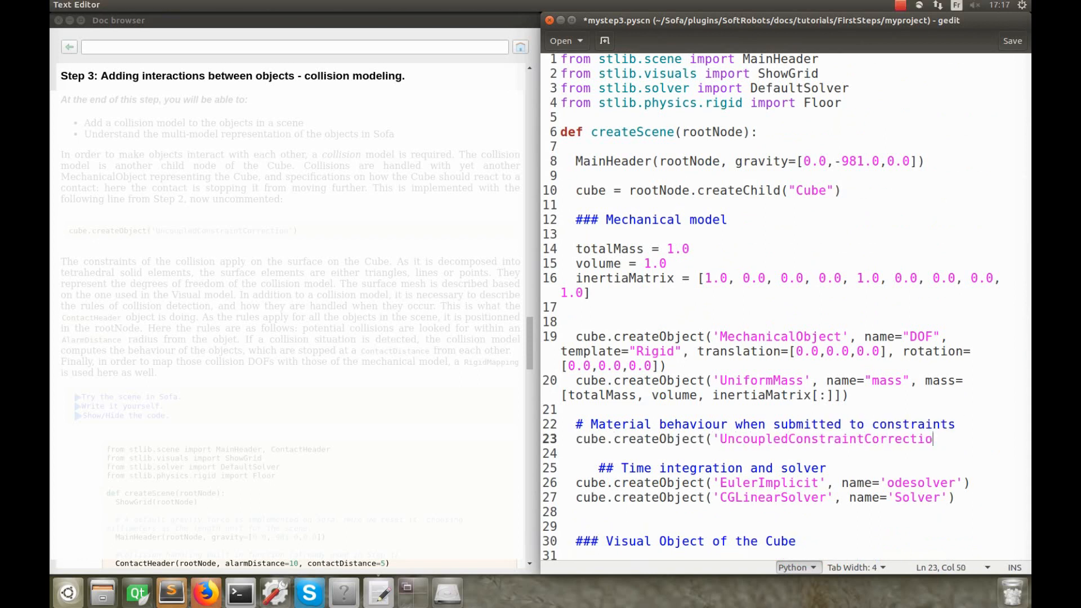
type("')")
type("collis")
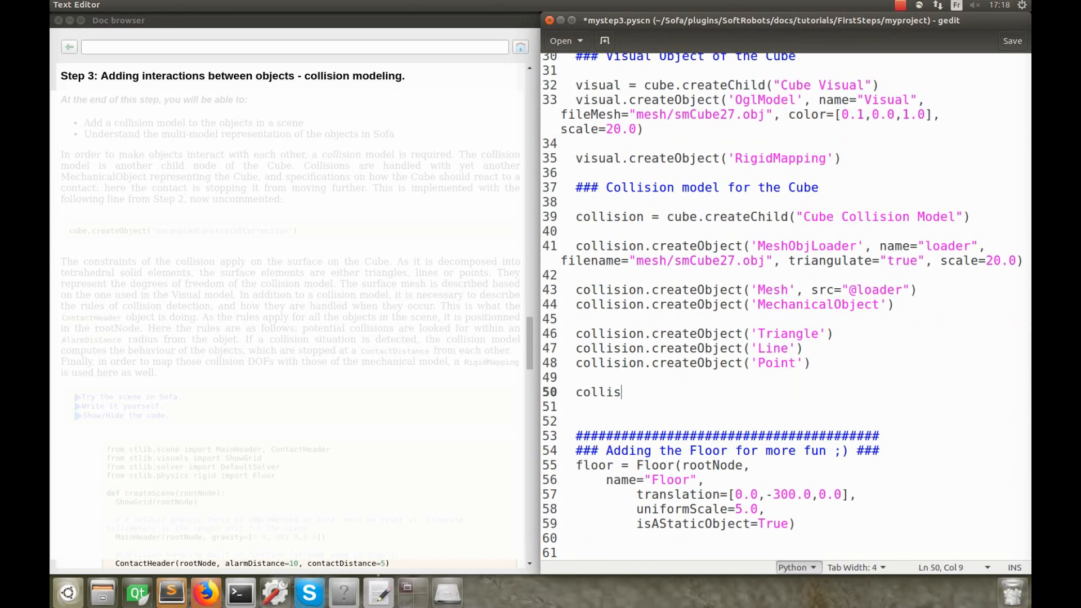
Add collision.createObject('RigidMapping') so the collision model follows the mechanical model
type("ion.createObbject('Rigidm")
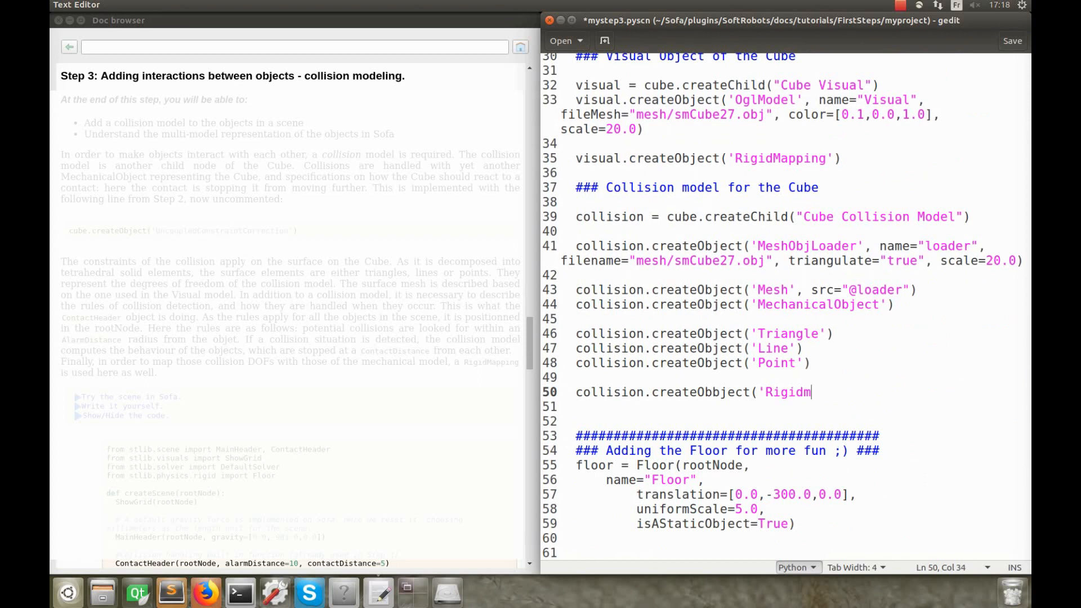
type("apping')")
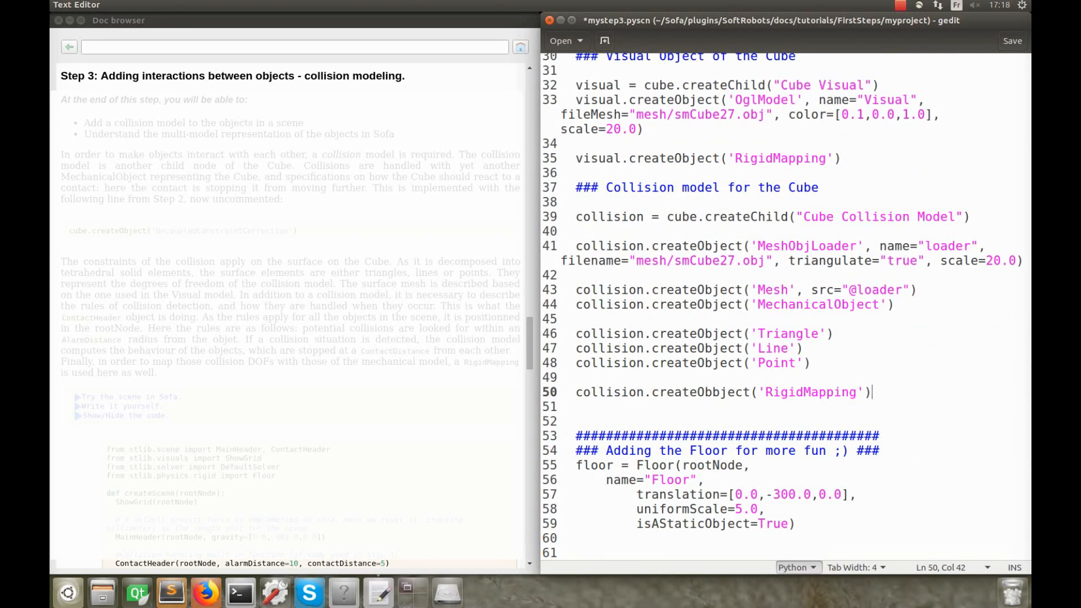
scroll("down", 3)
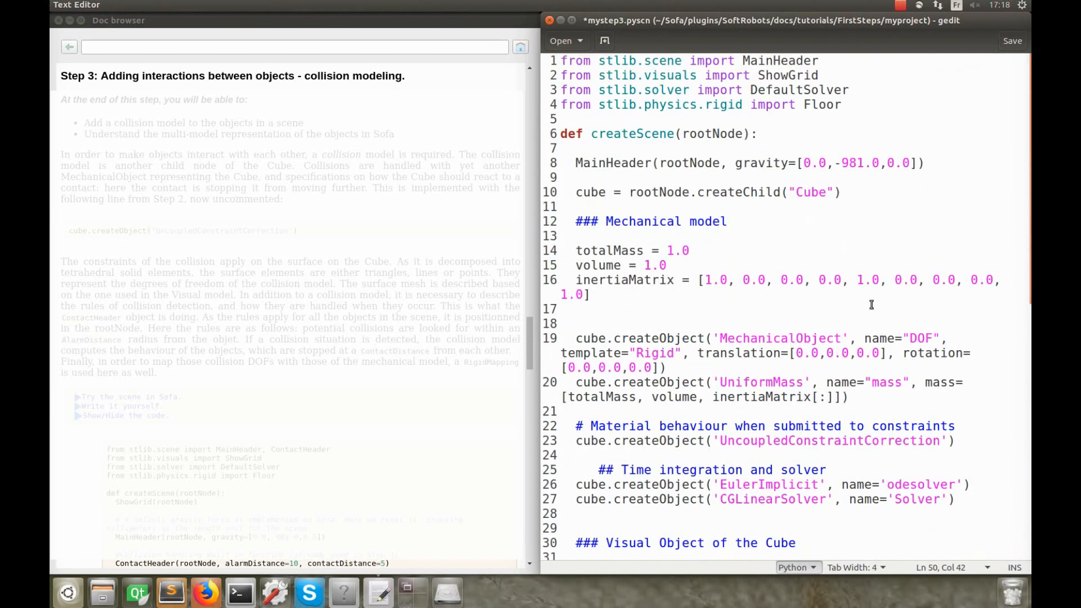
mouse_move(935, 180)
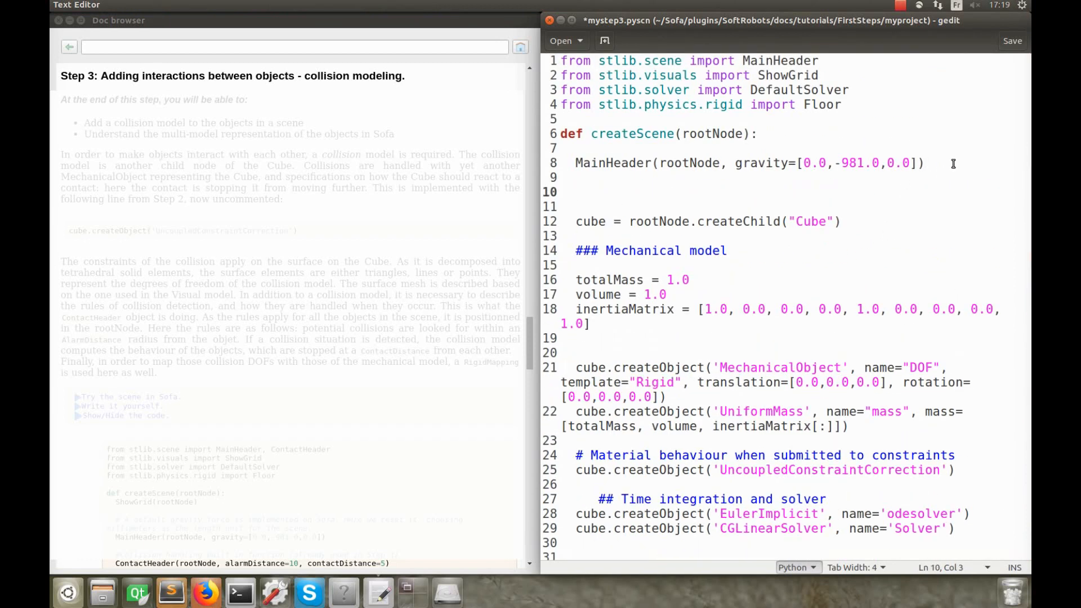
Add the #Collision handling built-in function comment
type("#C")
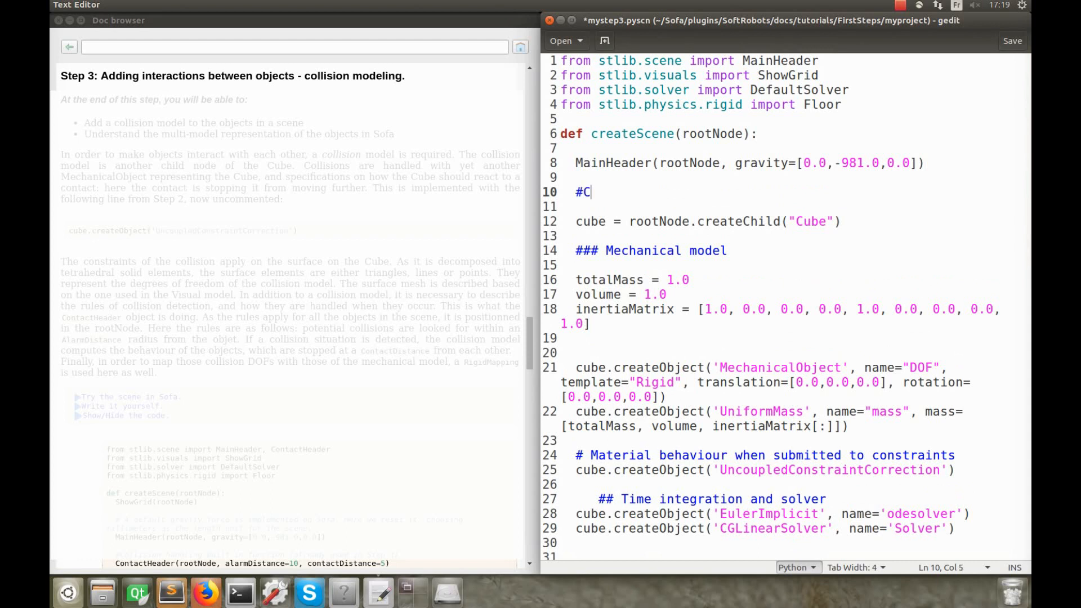
type("ollision")
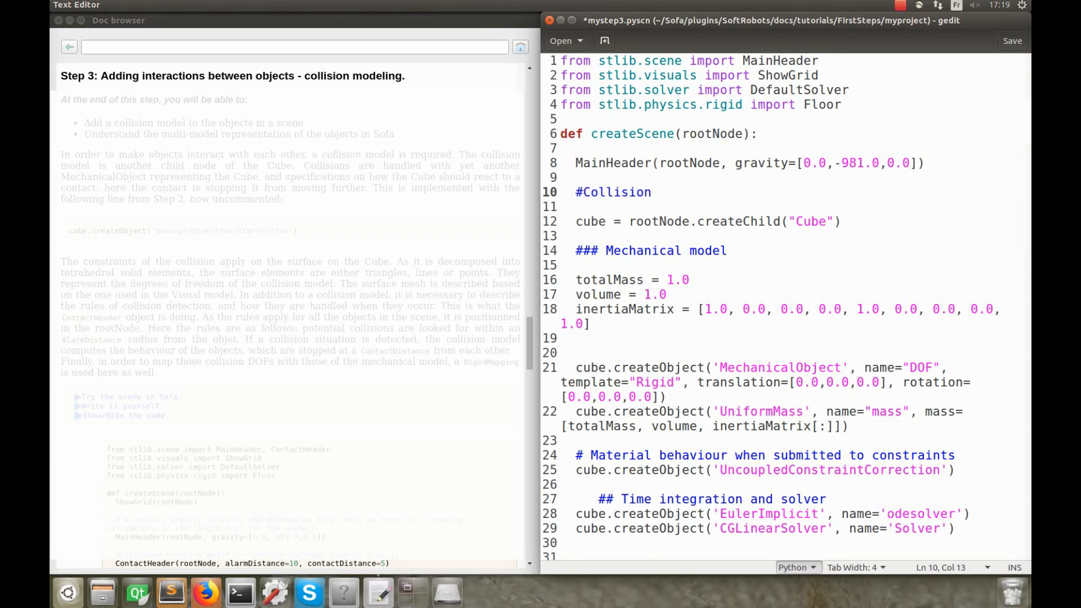
type("handling bu")
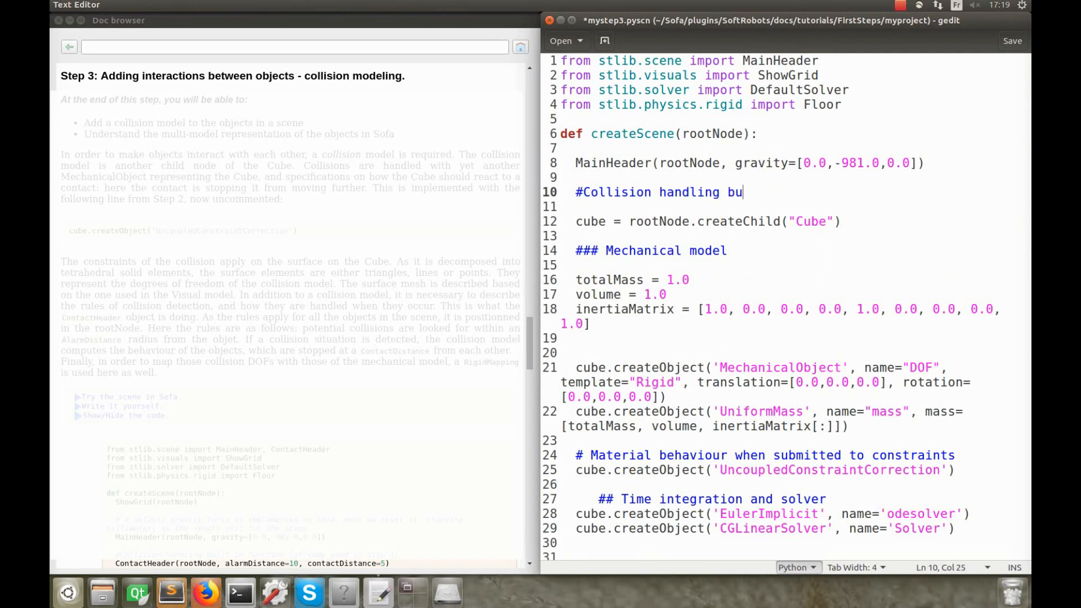
type("ilt-in function")
left_click(794, 207)
type("Cont")
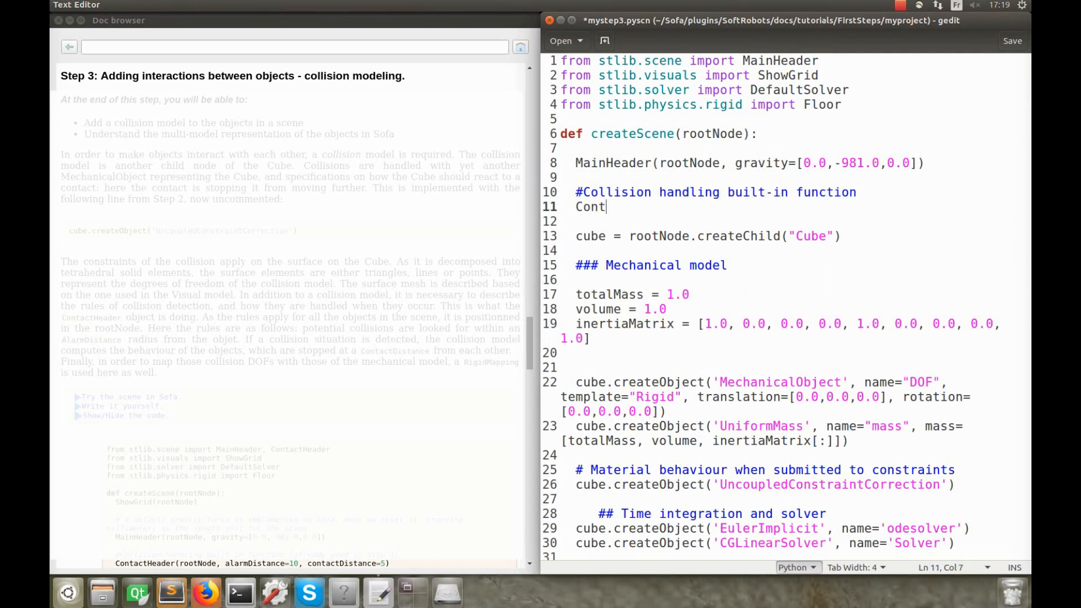
Add ContactHeader(rootNode, alarmDistance=10, contactDistance=5)
type("actHeader")
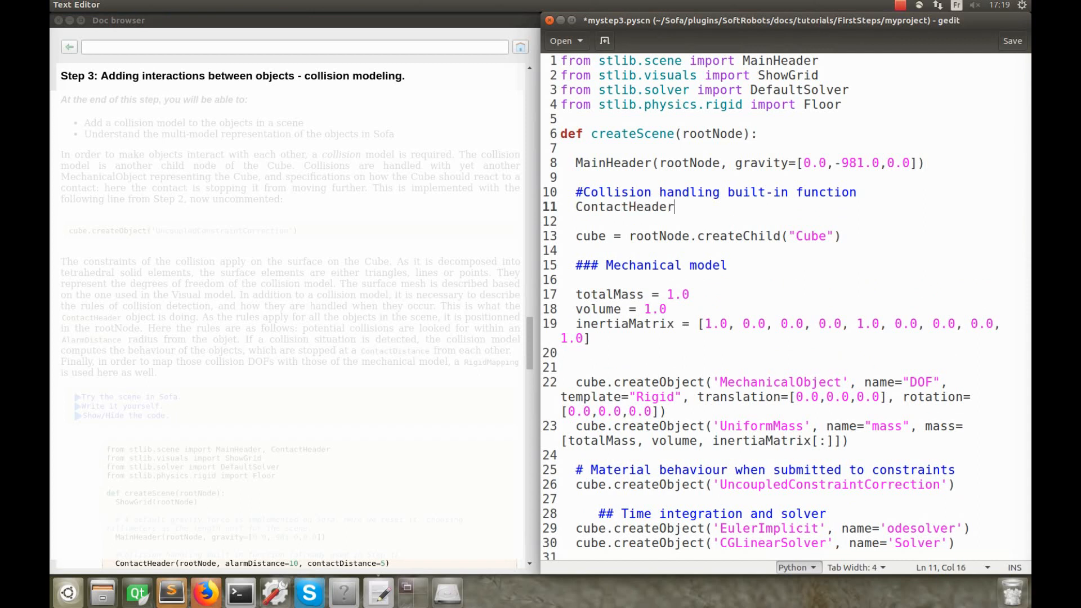
type("(rootNode, ala")
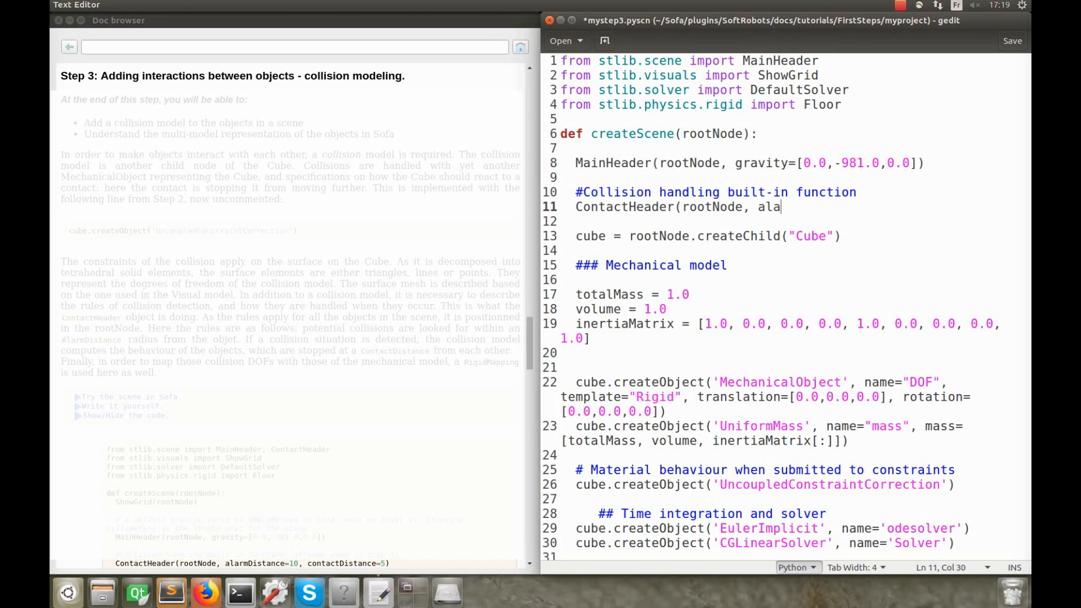
type("rmDistance")
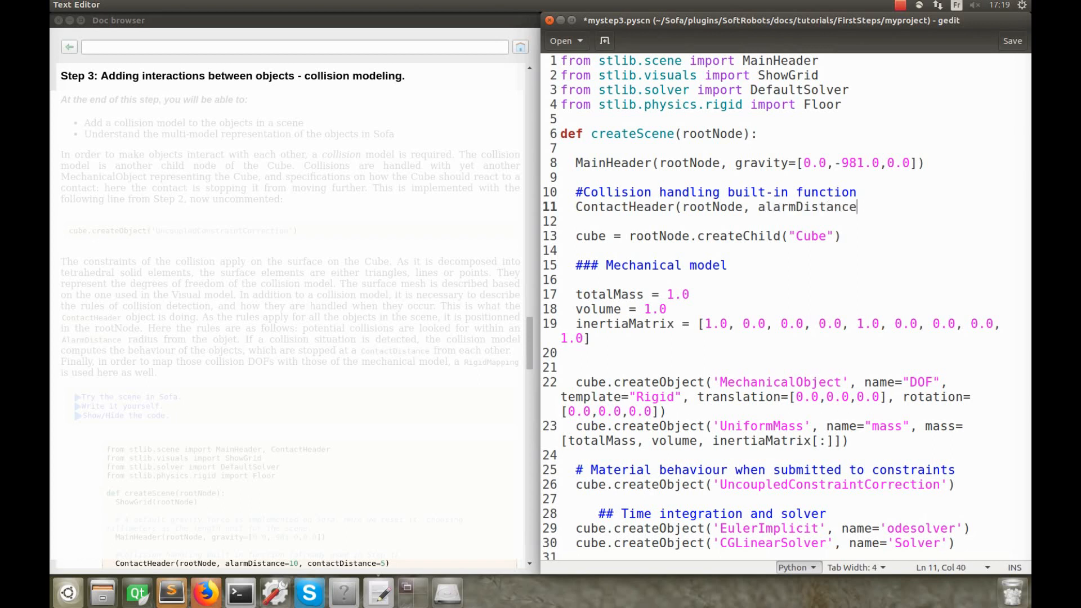
type("=10,")
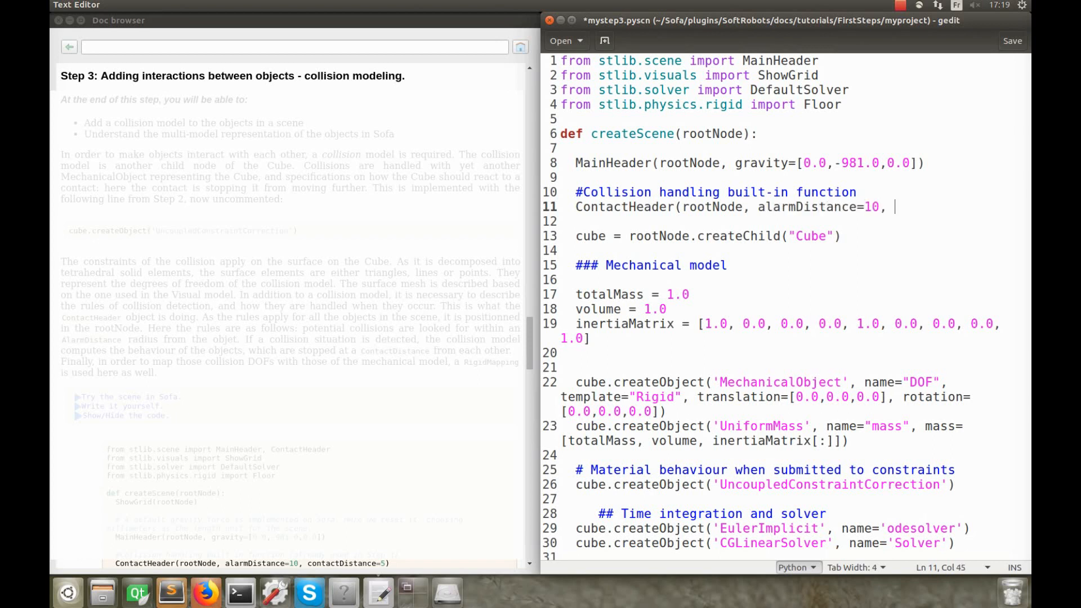
type("contactDistance=")
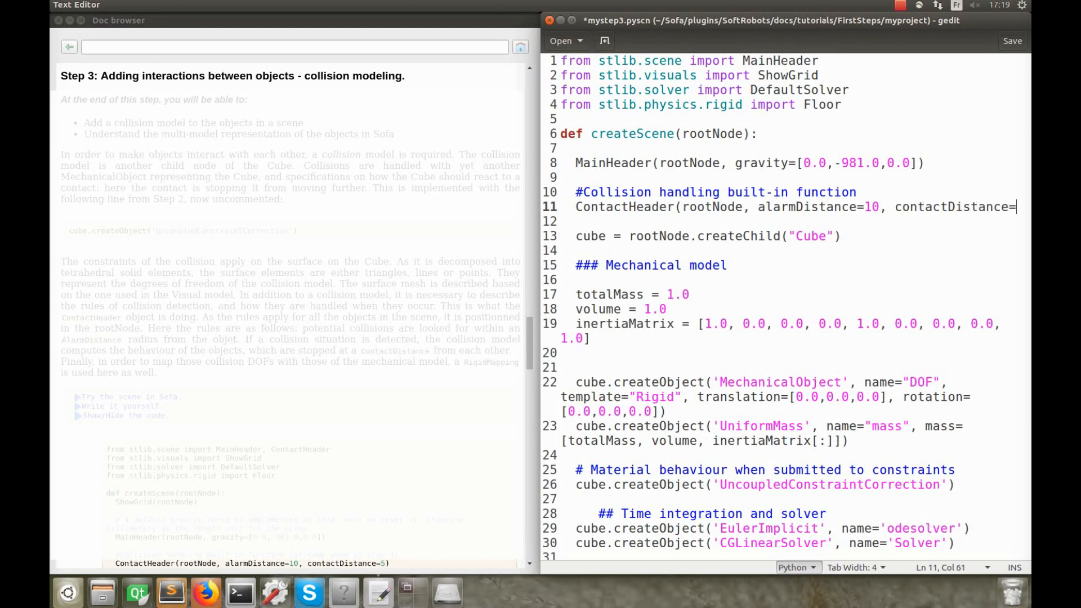
type("5")
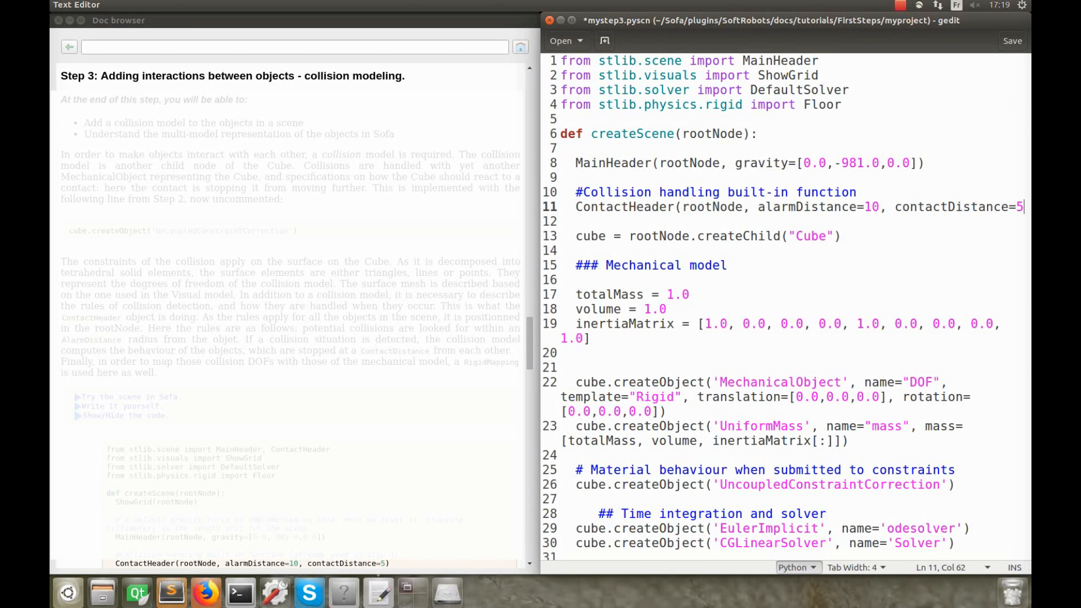
type(")")
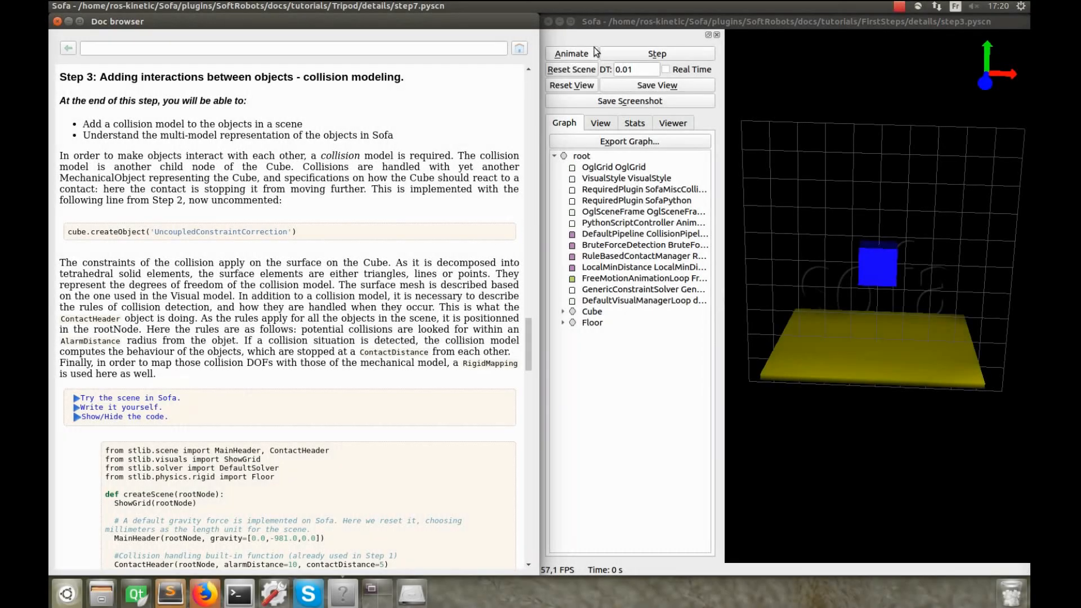
Animate the step3 scene so the blue cube drops and settles on the yellow floor
left_click(572, 52)
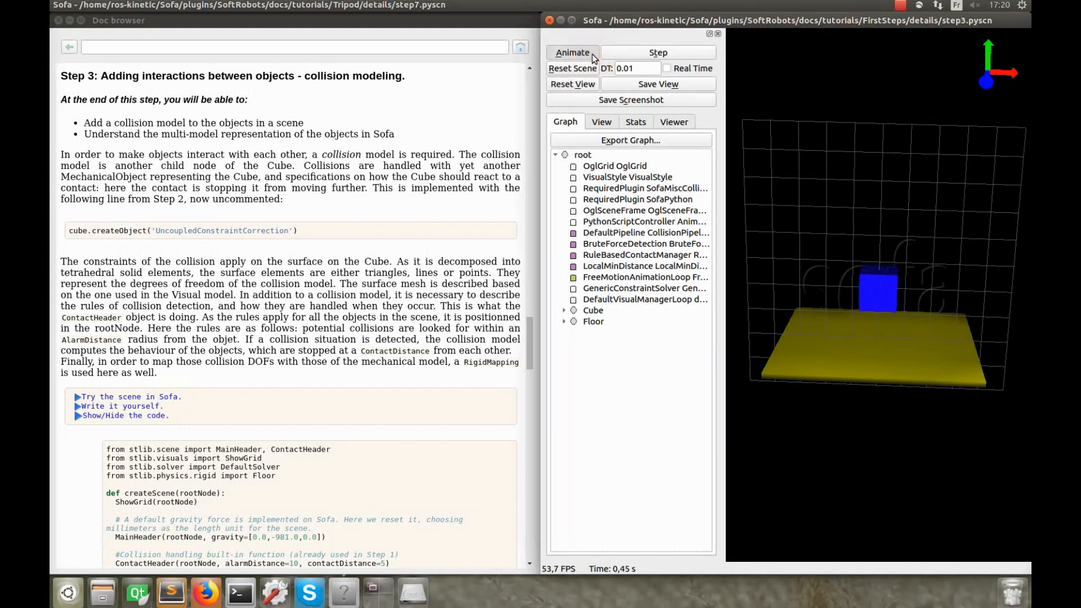
left_click(572, 52)
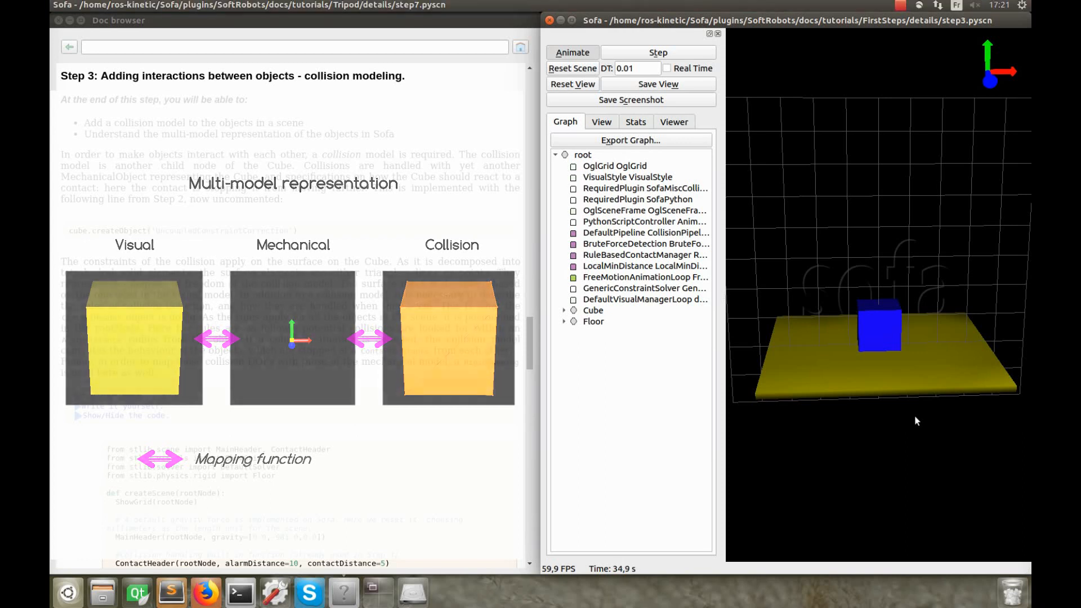
Show the Behavior models in the 3D view via the View display options
left_click(602, 122)
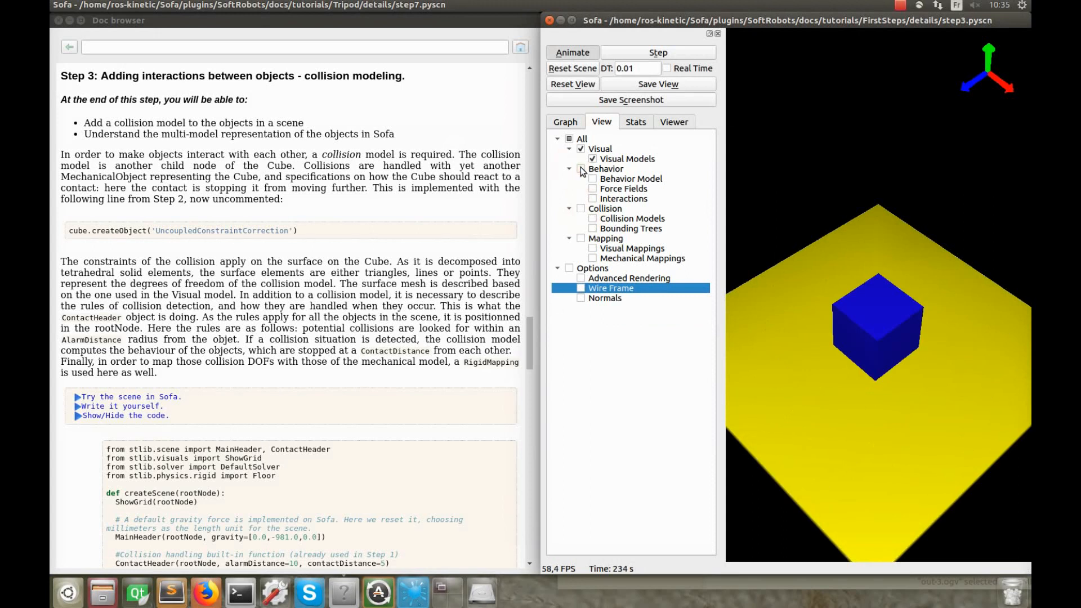
left_click(581, 169)
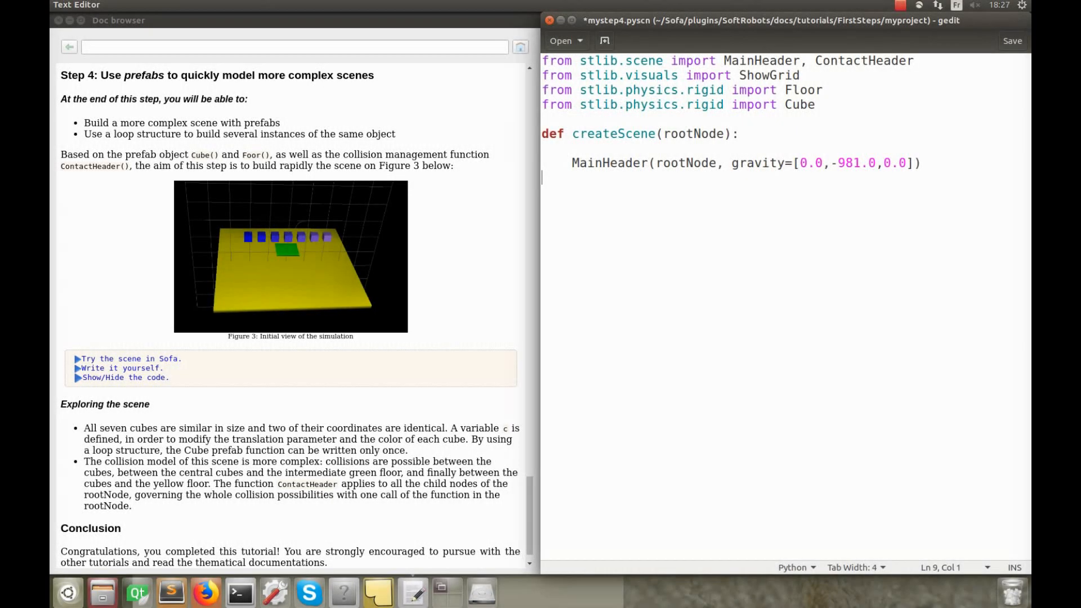
Add ShowGrid and a green FloorObstacle with uniformScale 0.8 and isAStaticObject=True, then begin 'for c in range'
type("ShowGrid(")
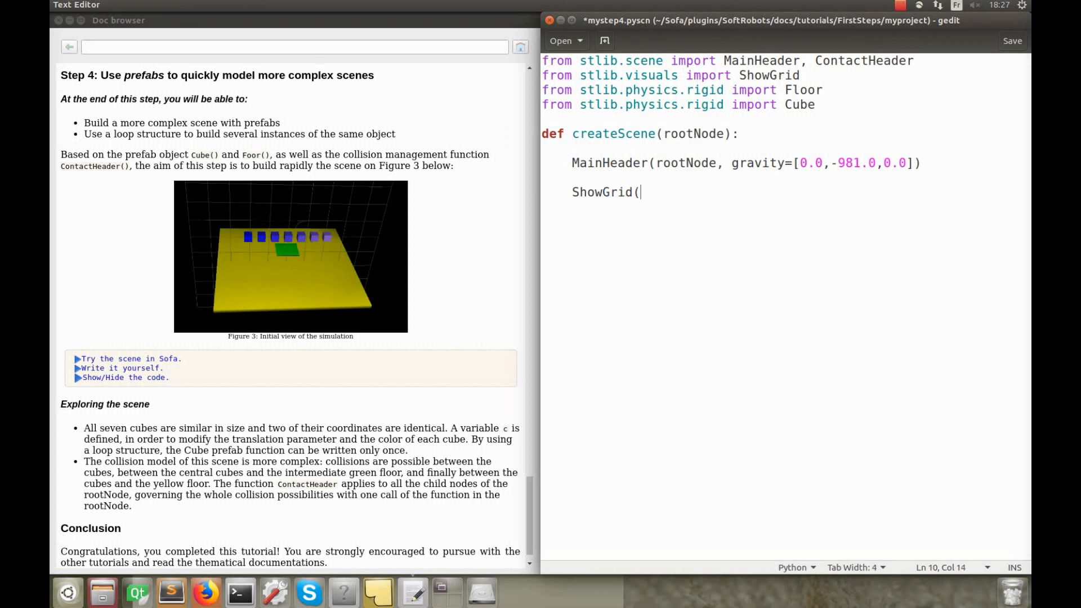
type("rootNode)")
type("translation=[0.0,-80.0,0.0")
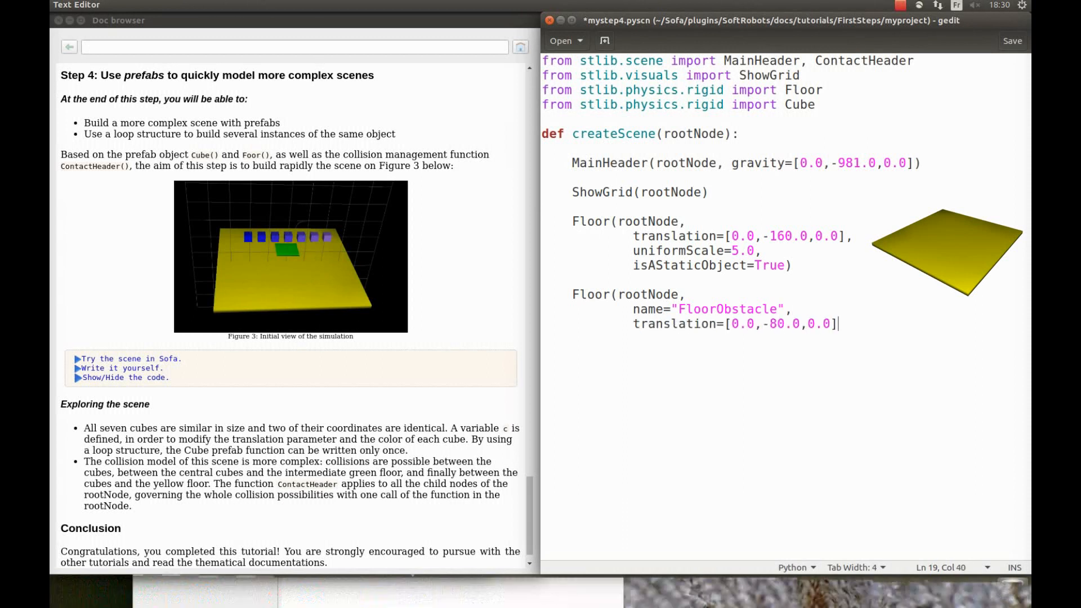
type("color=[0.0,1.0,0.0],")
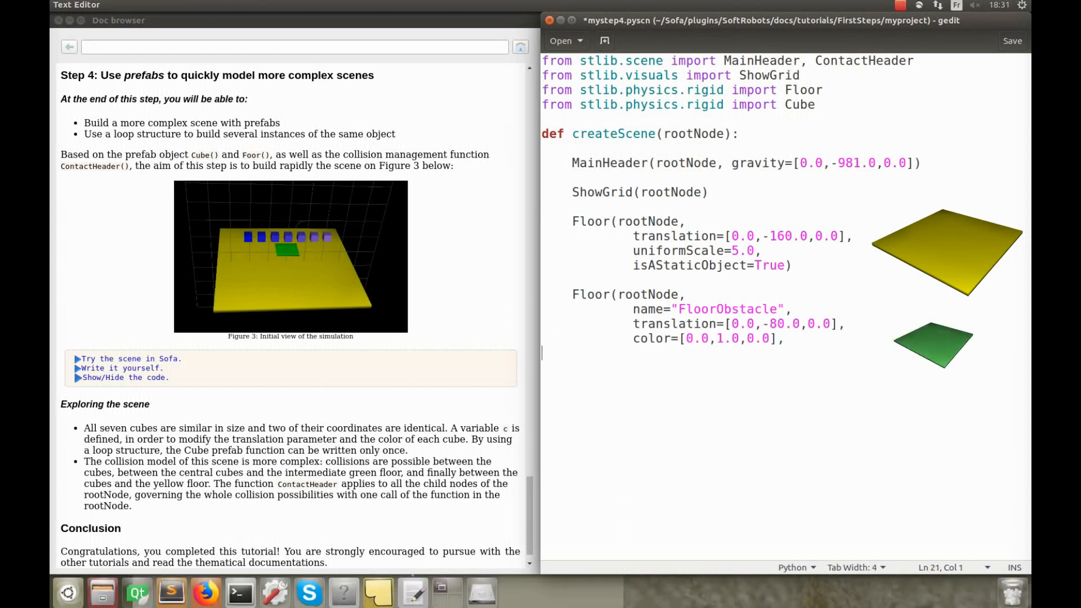
type("uniformScale=0.8,")
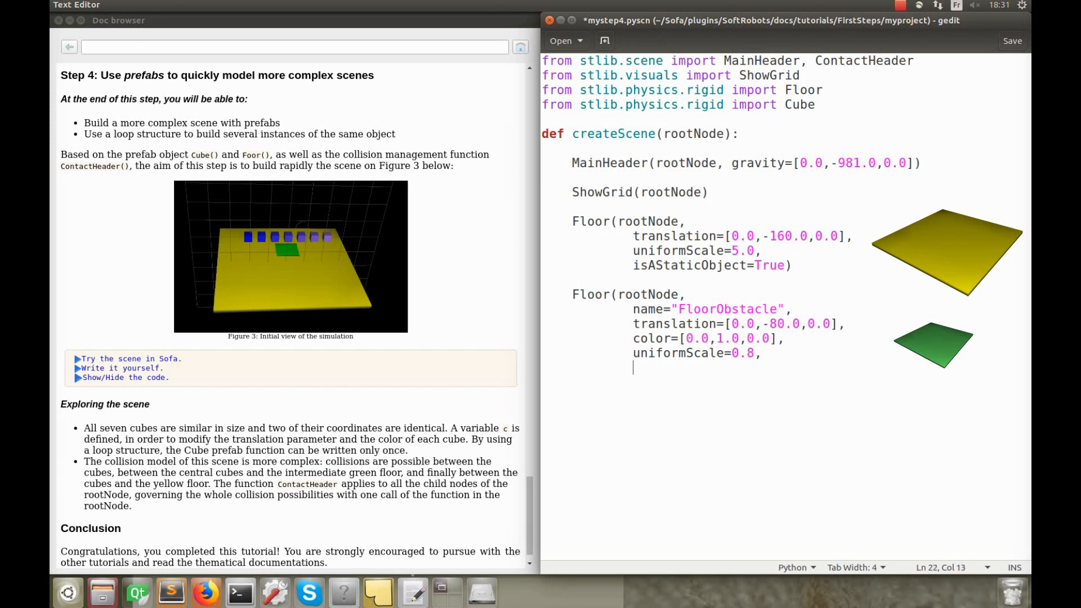
type("isAStaticObject=True)")
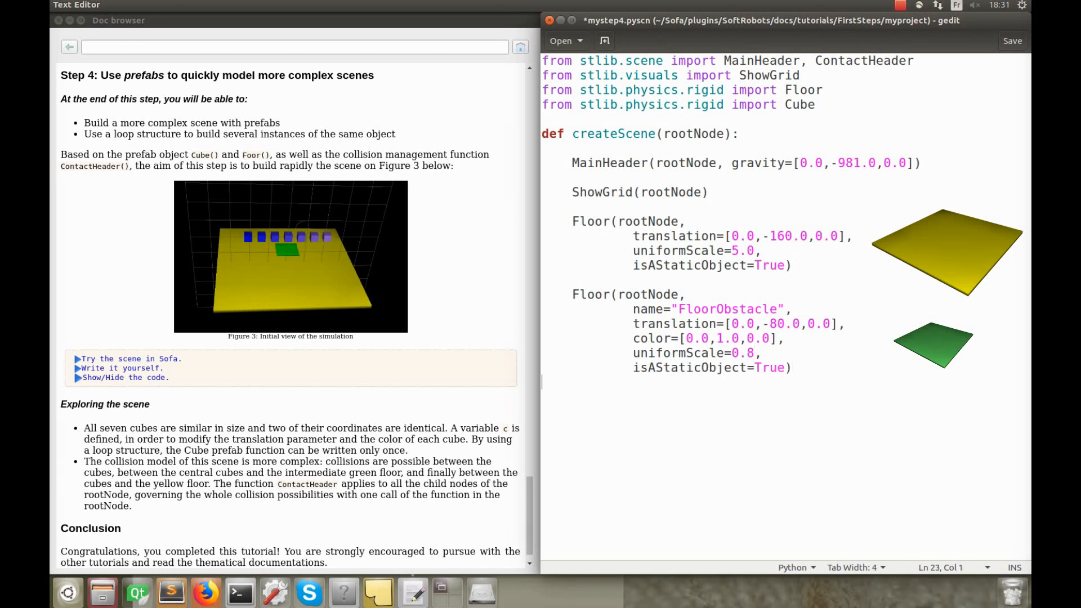
type("for c in range")
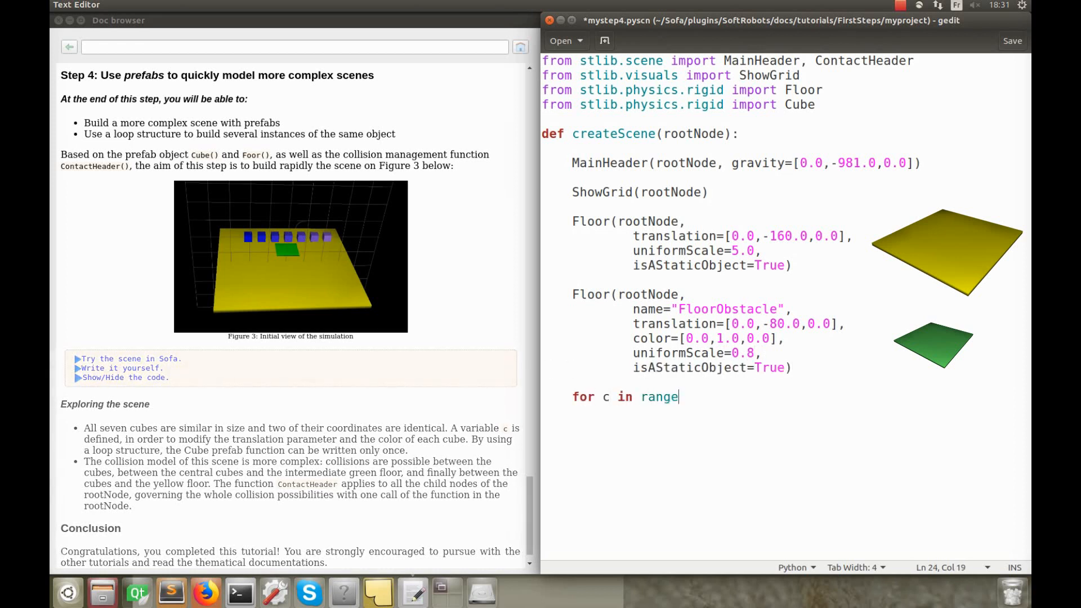
Loop over range(7) creating Cubes named 'Cube'+str(-210+c*70) translated to [-210+c*70, 0.0, 0.0]
type("(7):")
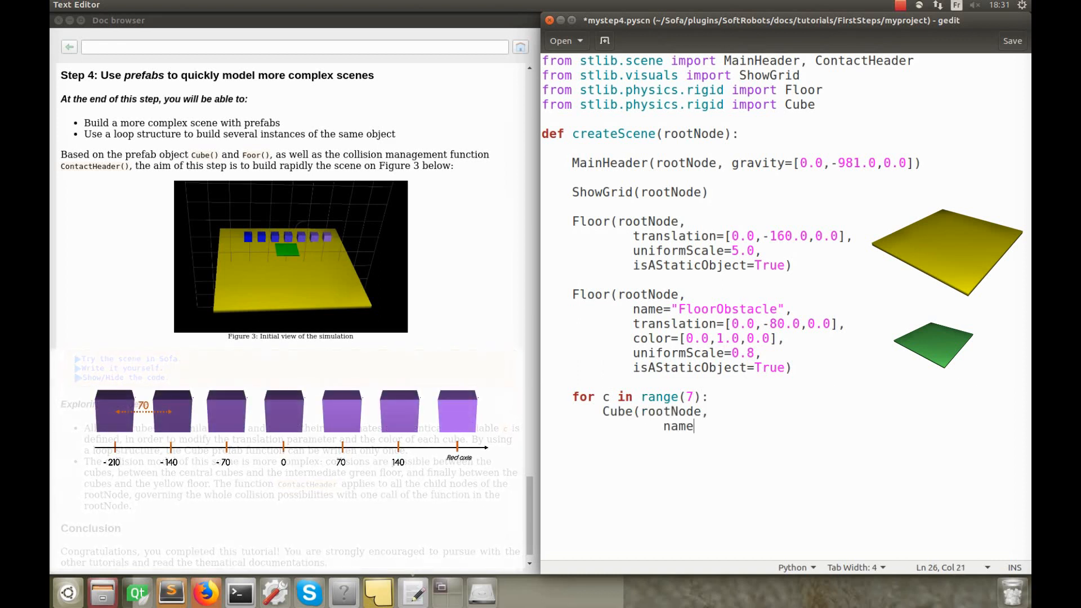
type("=\"Cube\"")
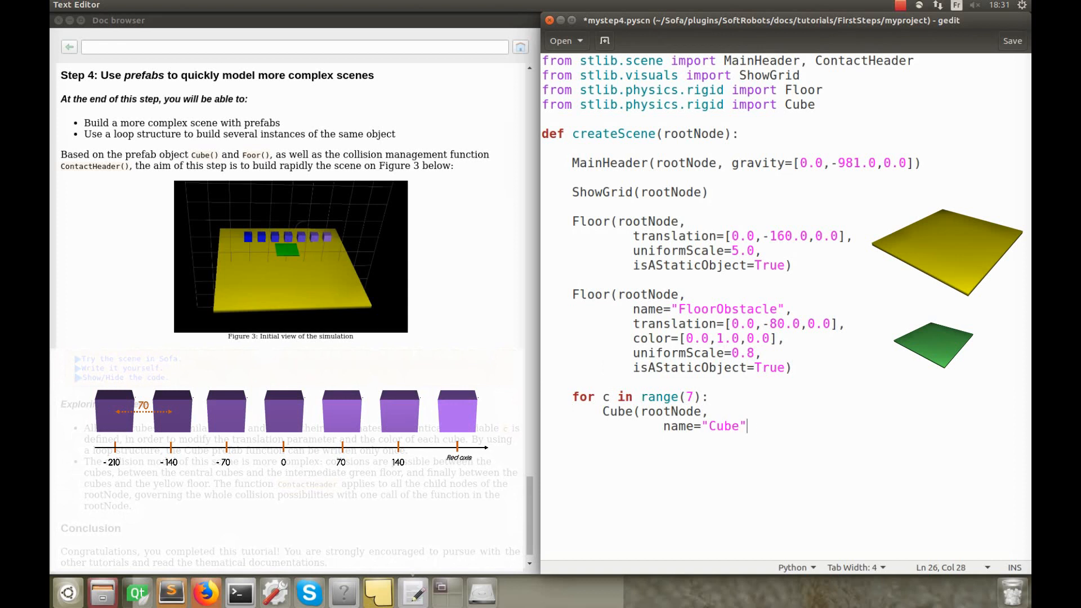
type("+str(-210+")
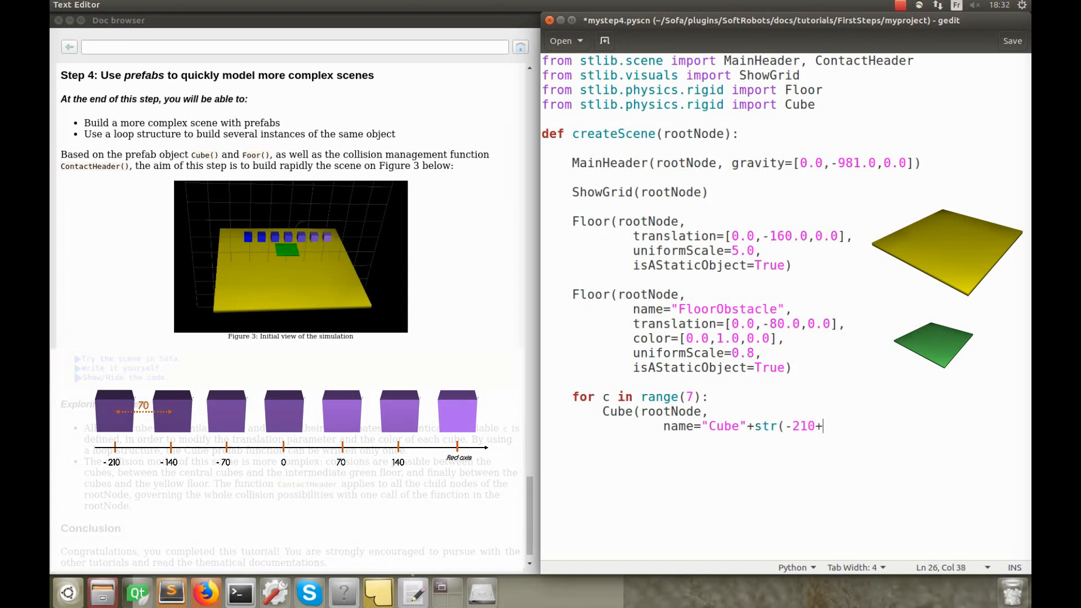
type("c*70),")
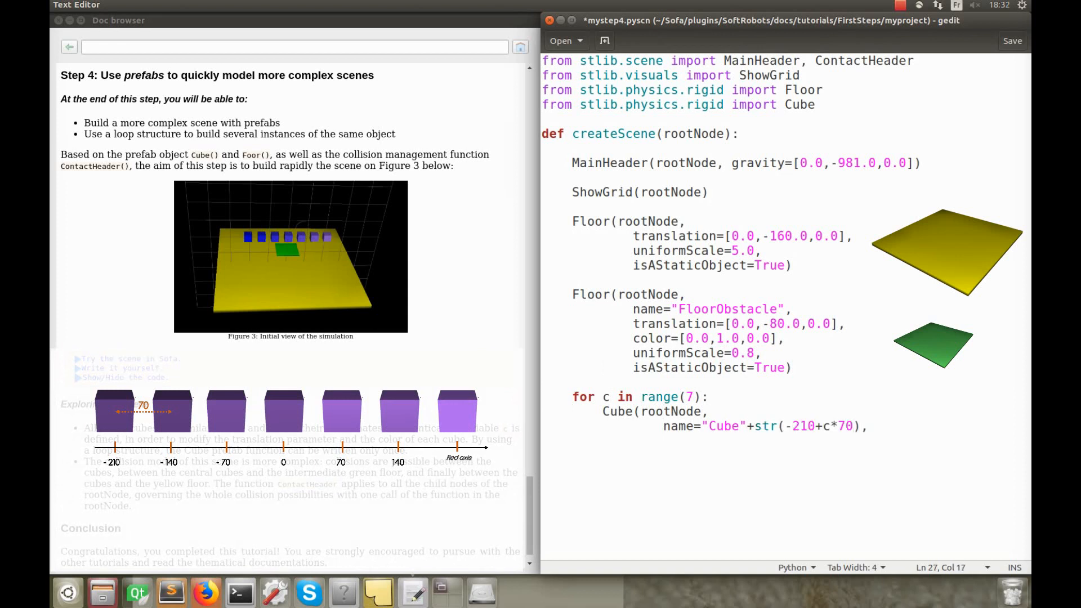
type("translation=[-")
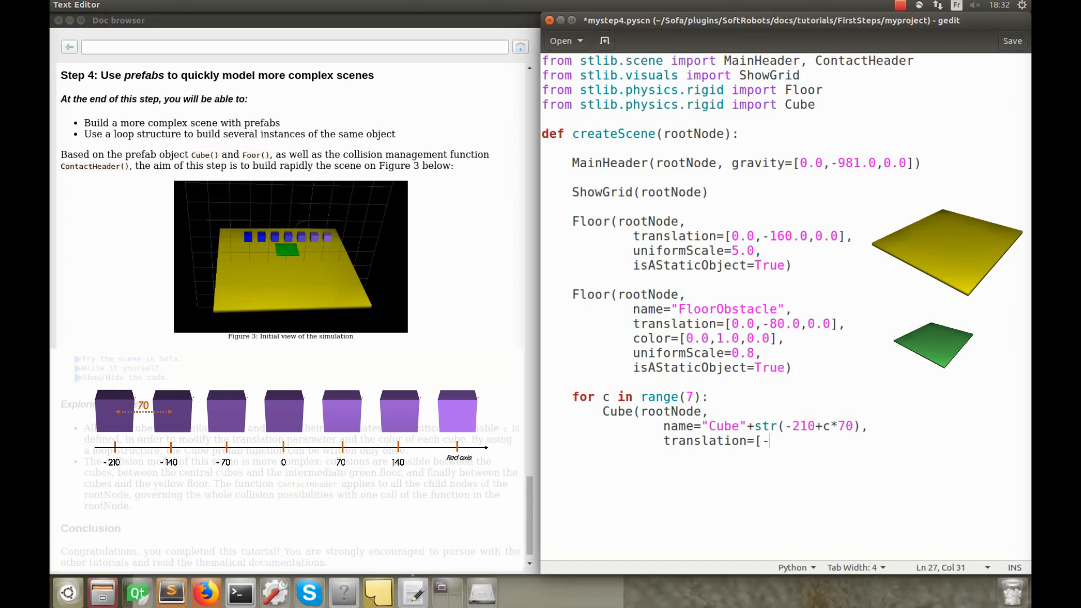
type("210+c*70")
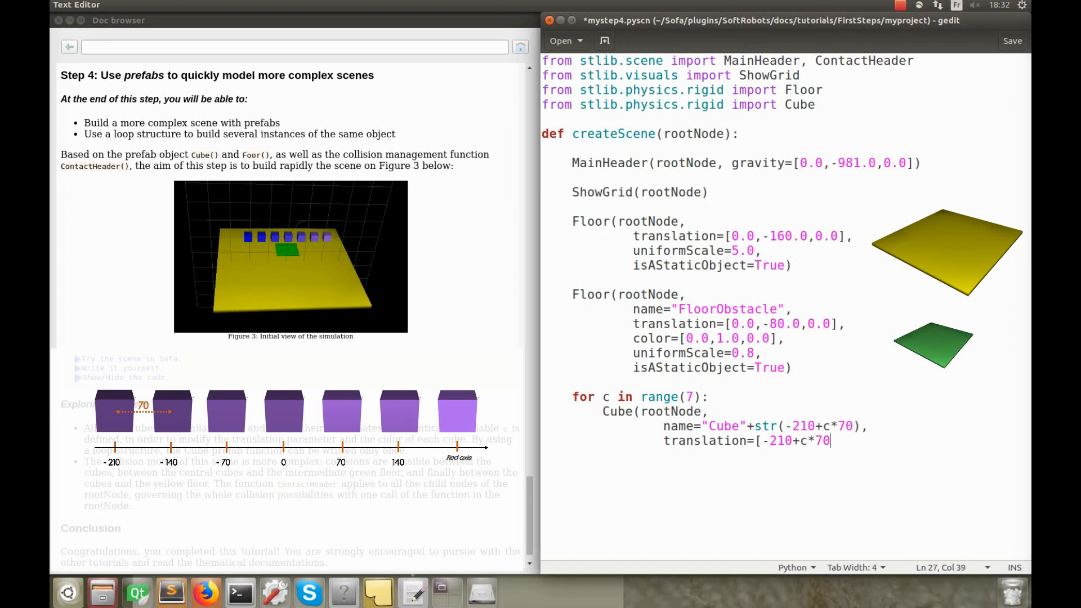
type(",0.0,0.0],")
type("color=[")
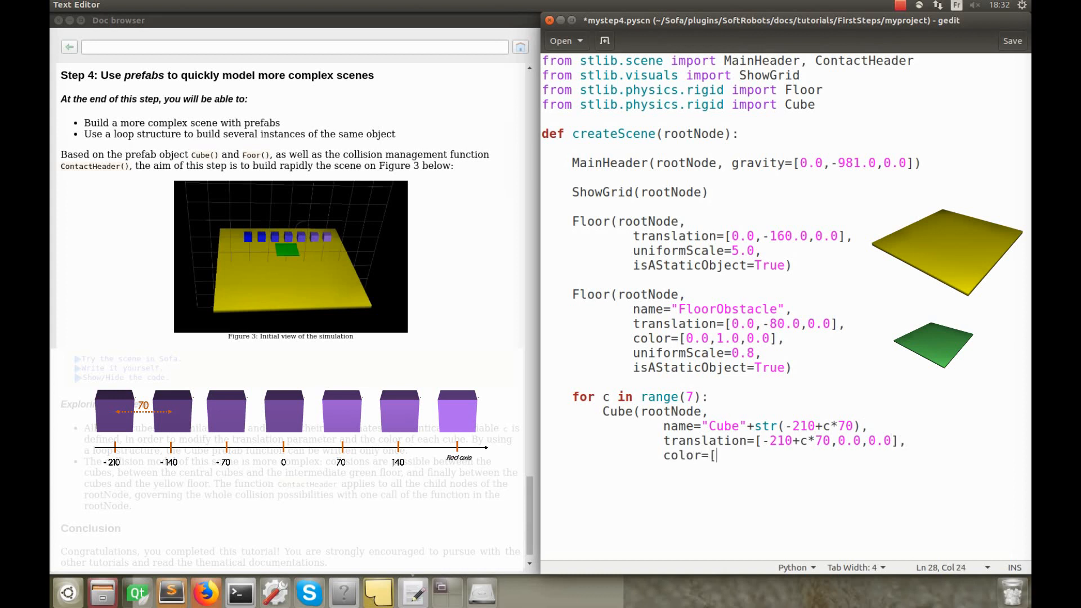
Tint each cube with color [c/10.0, c*0.7/10.0, 0.9]
type("c/10.0,")
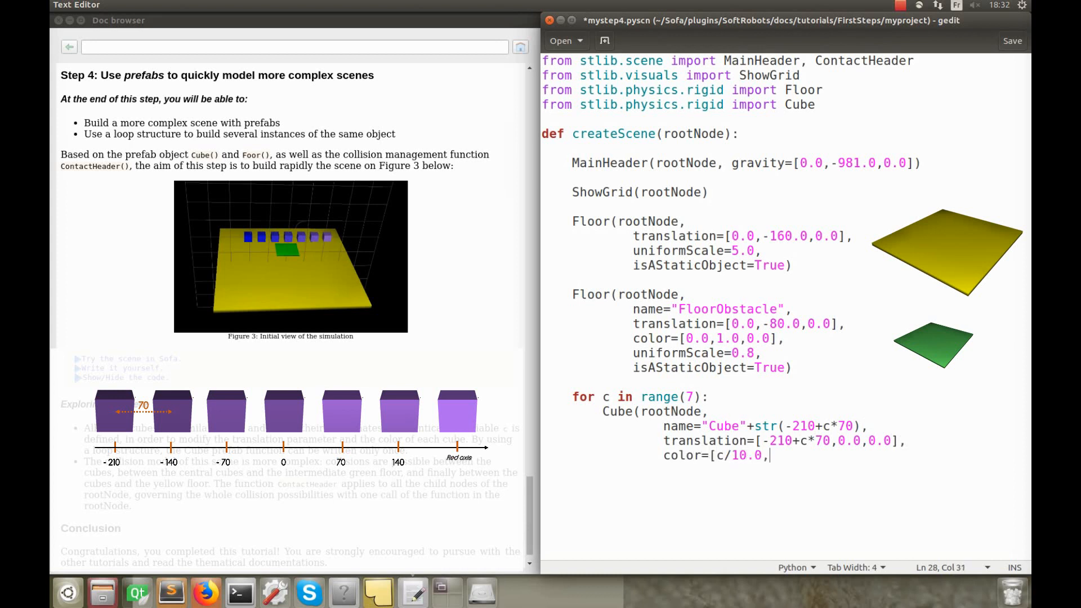
type("c*0.7/10.0")
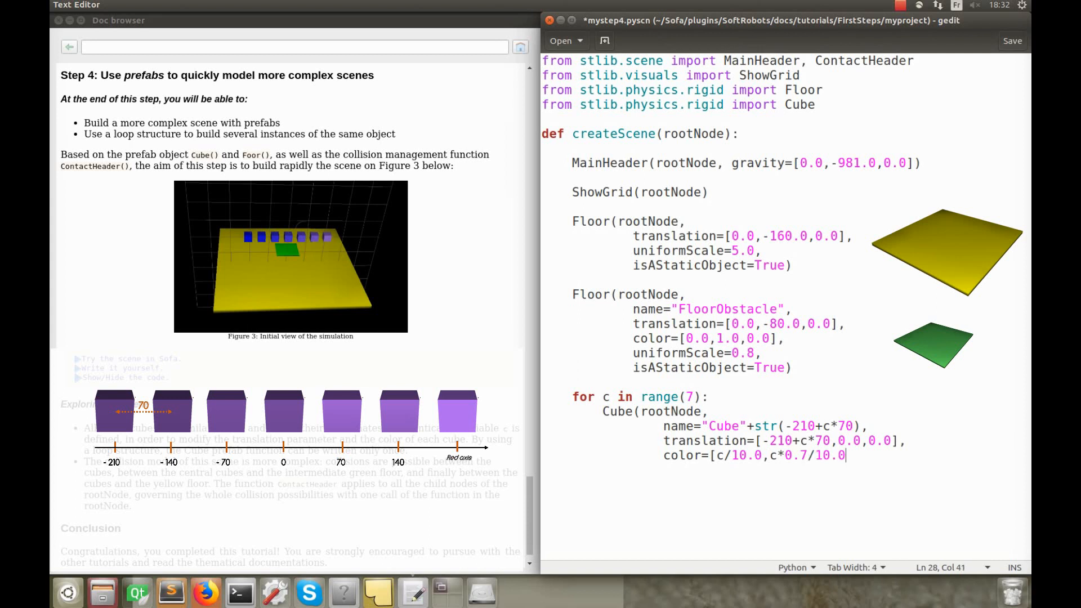
type(",0.9],")
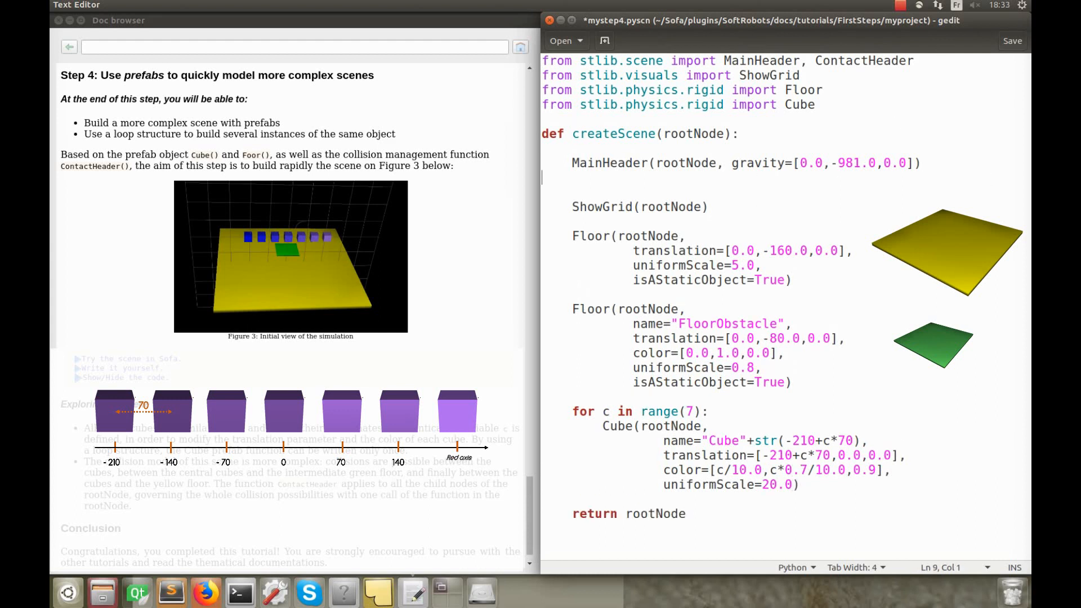
Write ContactHeader(rootNode, alarmDistance=8, contactDistance=5) after the MainHeader
type("ContactHeader(")
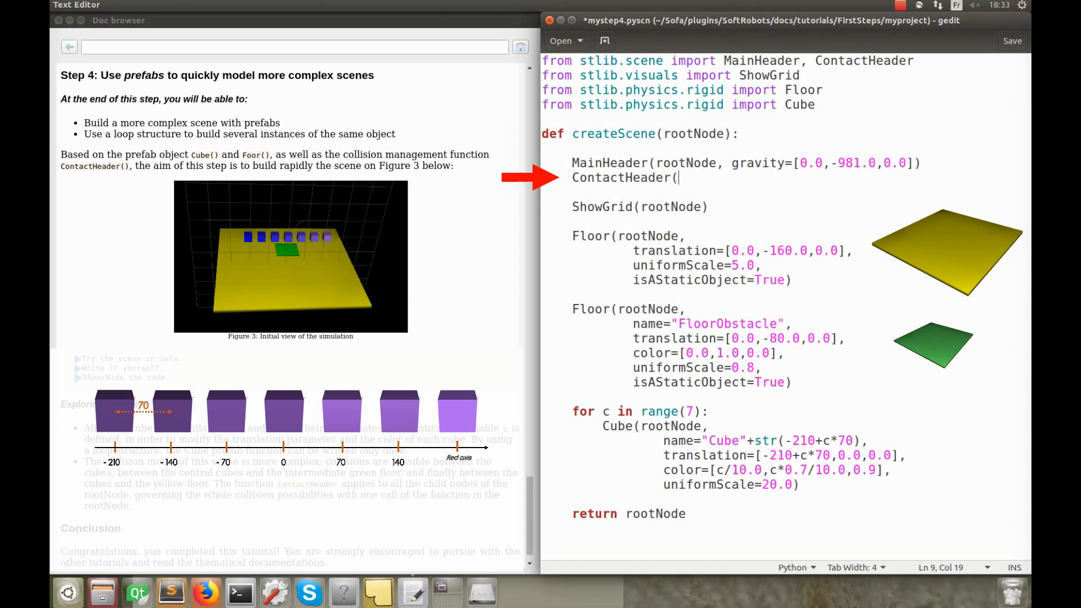
type("rootNode, alarm")
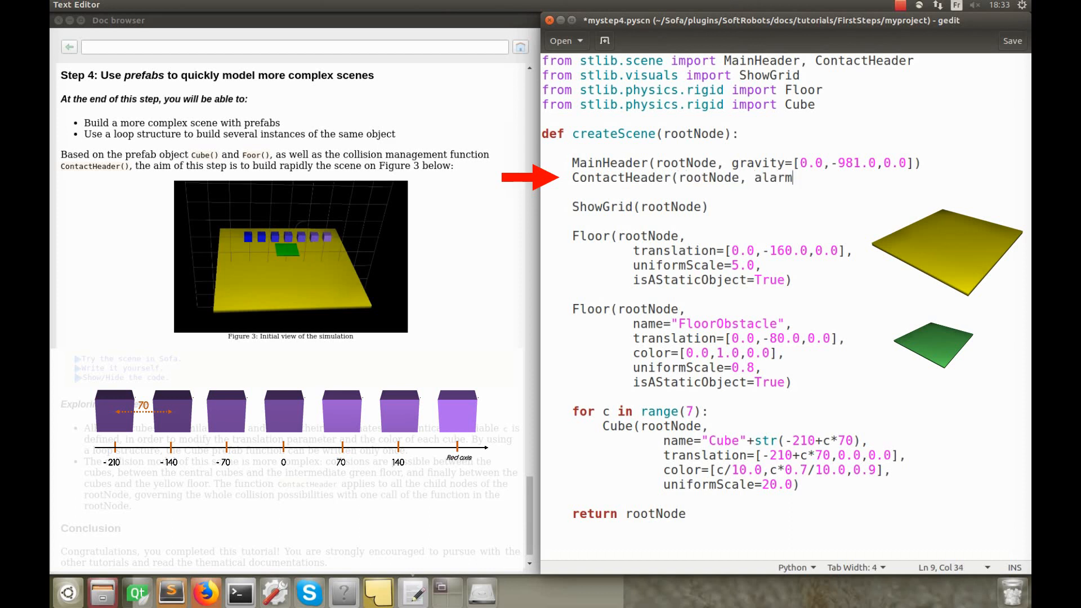
type("Distance=8, contac")
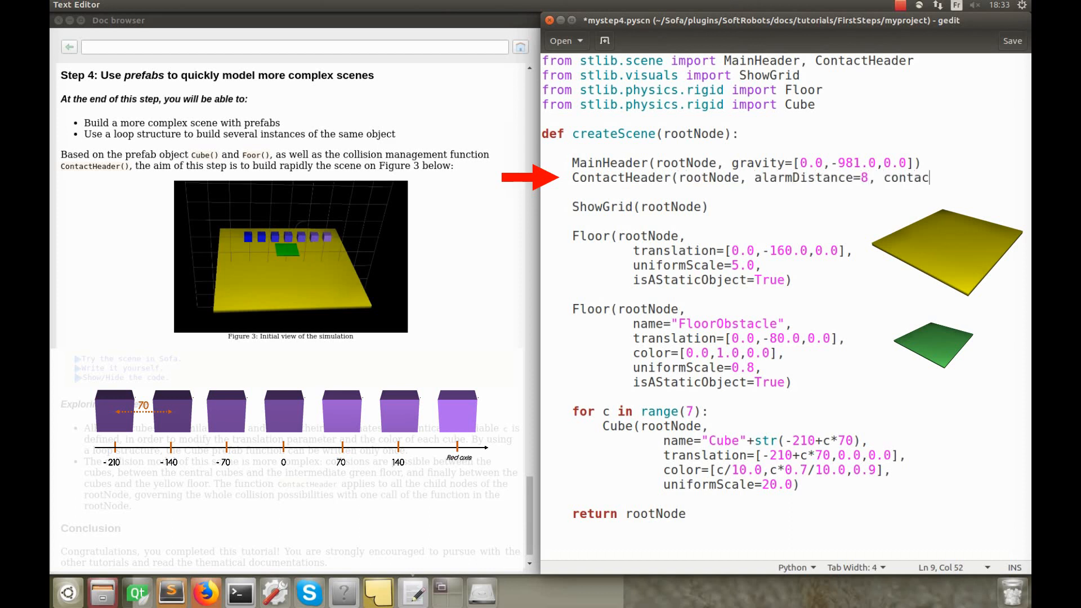
type("tDistance=5")
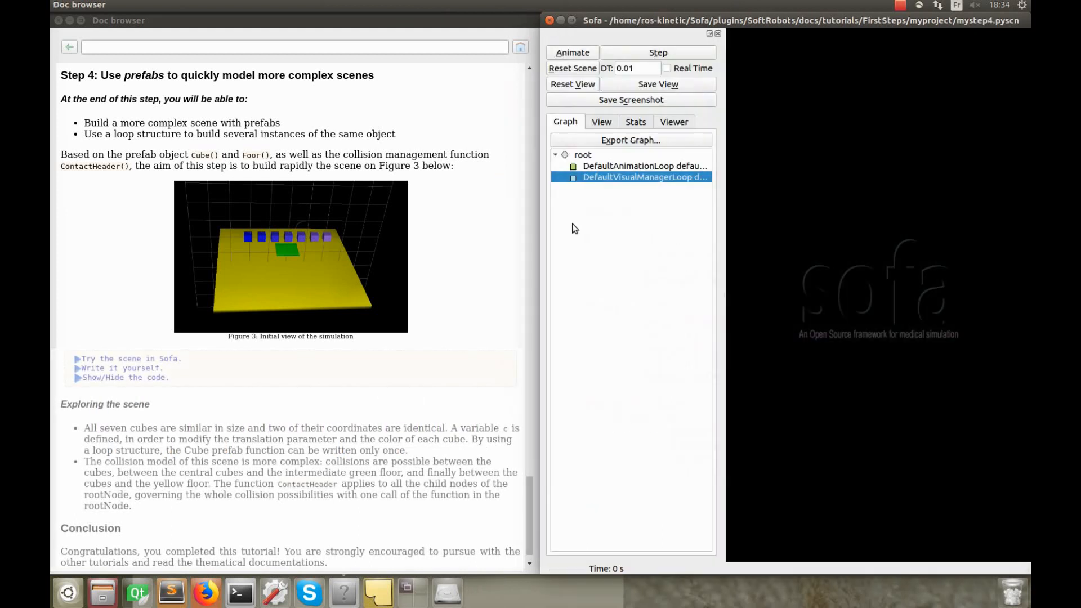
Animate mystep4 so the cubes fall, reset the scene, rerun it and pause about one second in
left_click(572, 52)
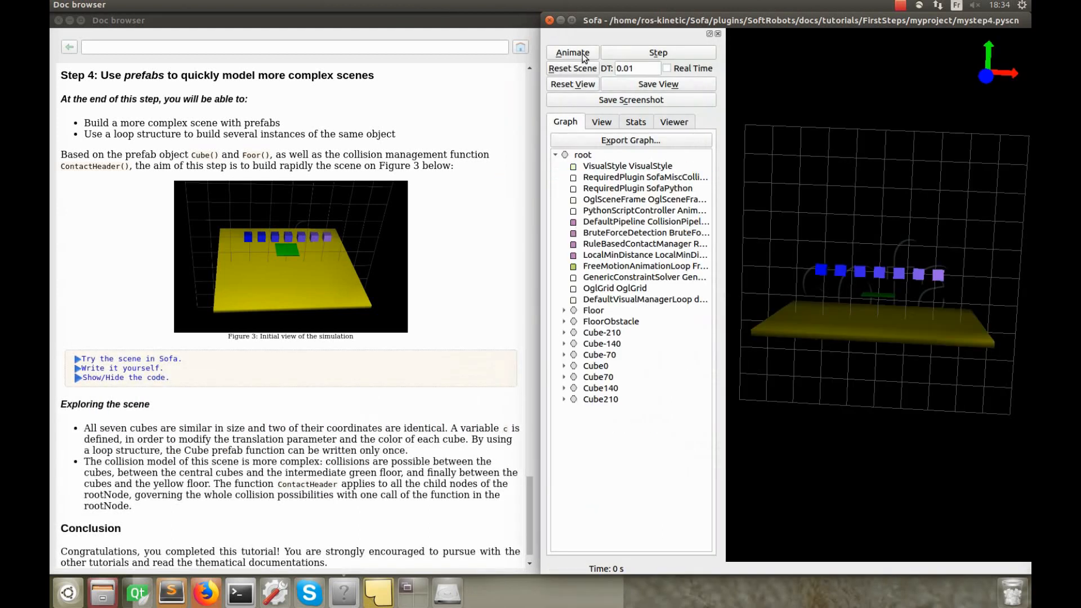
left_click(572, 52)
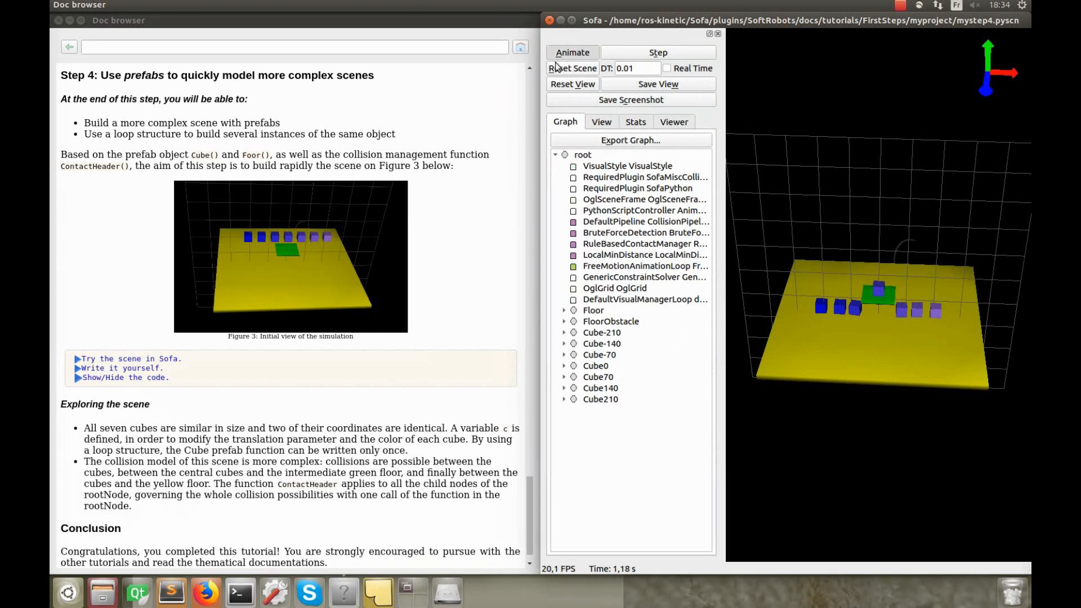
left_click(572, 67)
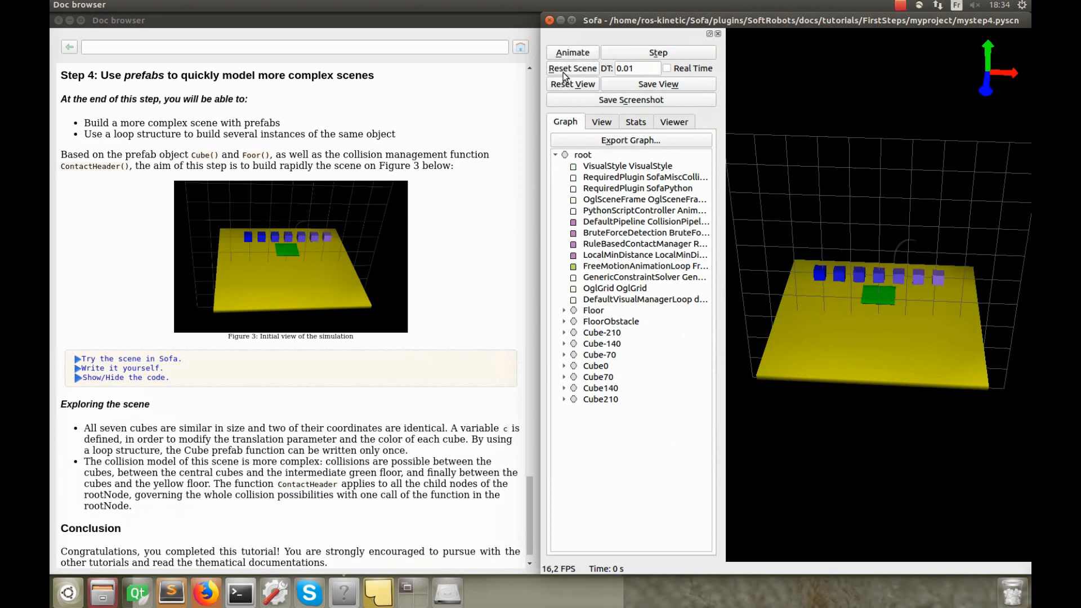
left_click(572, 52)
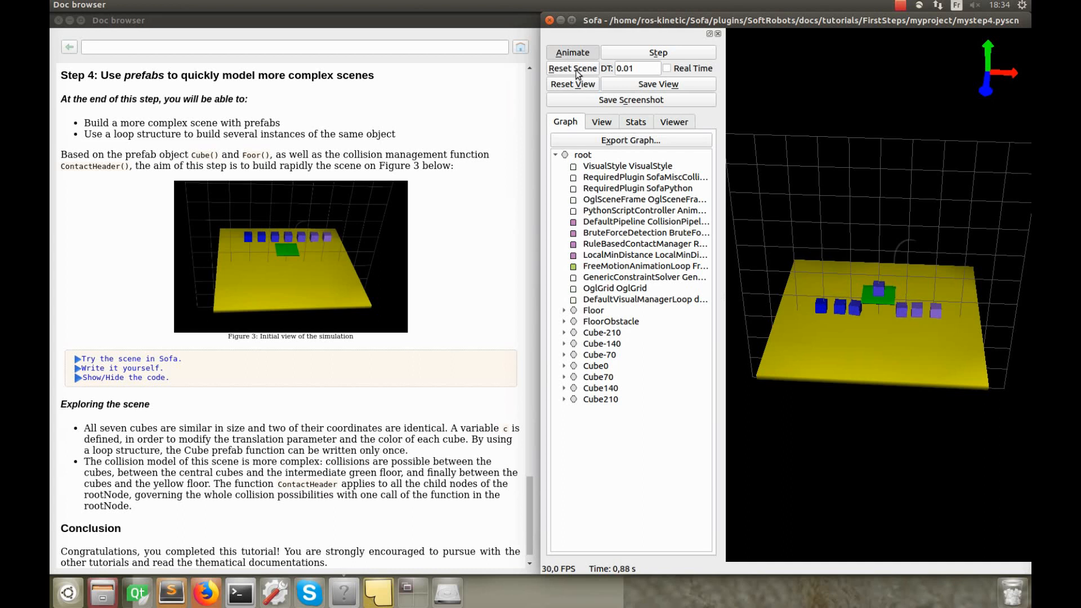
left_click(572, 52)
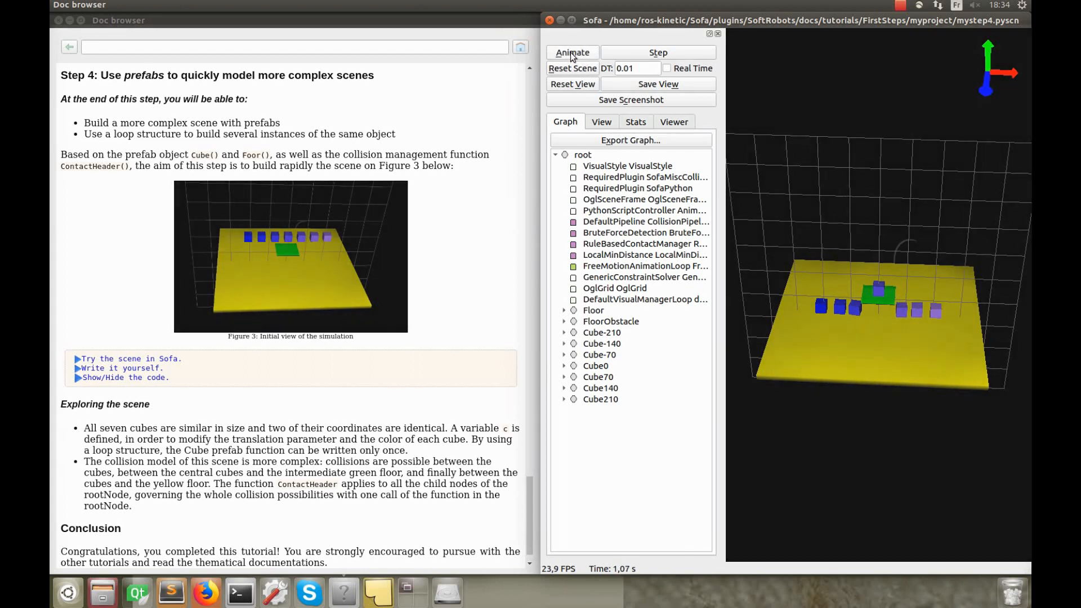